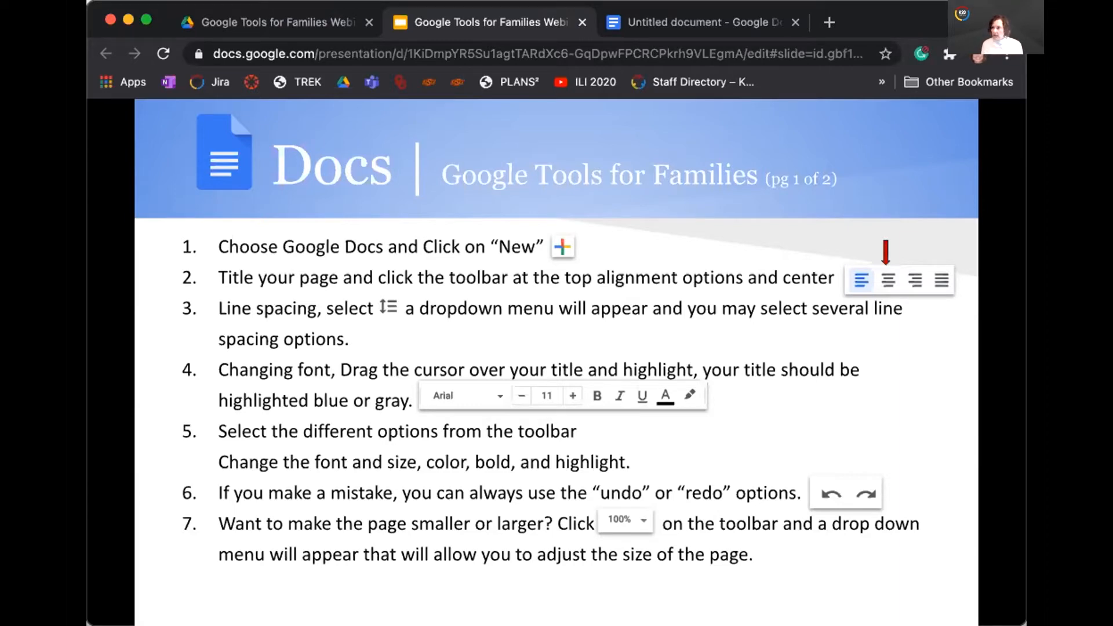
{"action": "mouse_move", "coordinate": [721, 352]}
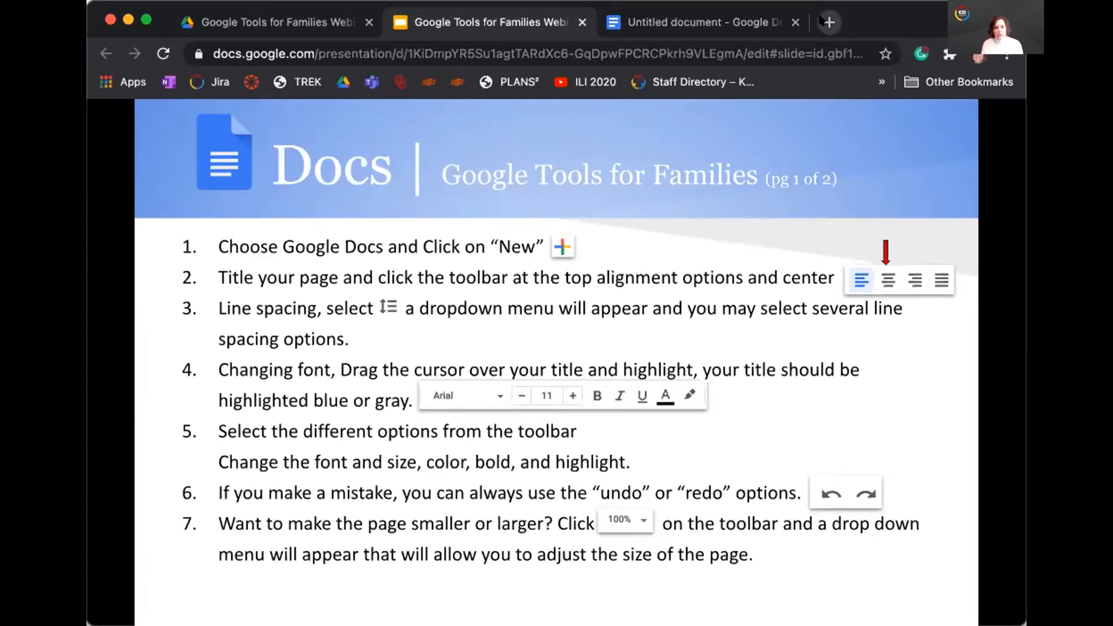
{"action": "mouse_move", "coordinate": [828, 22]}
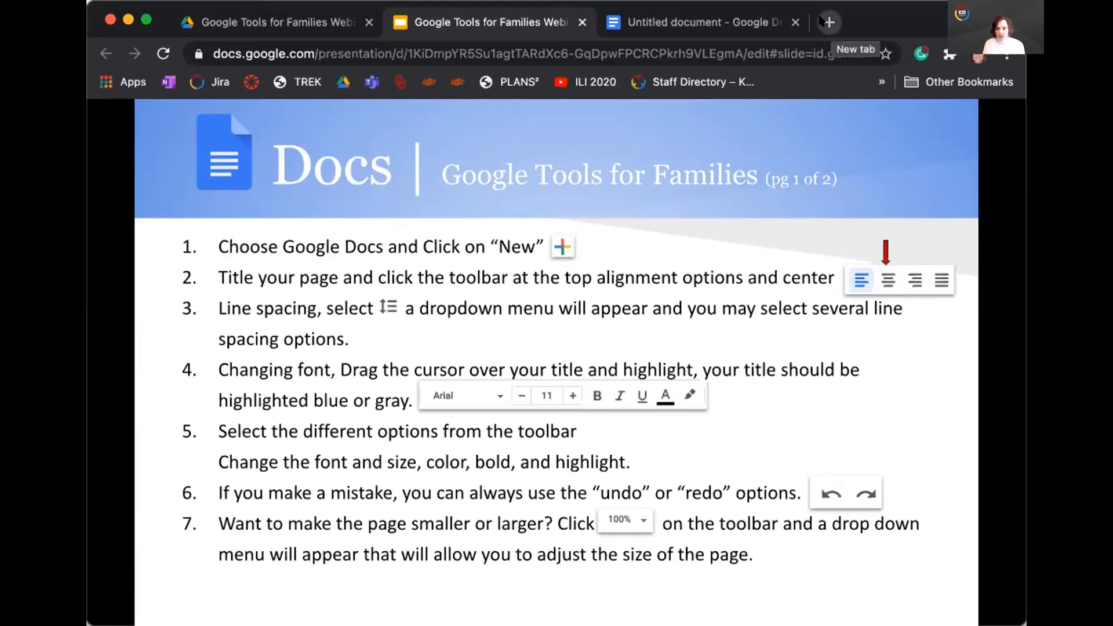
Open a new Chrome tab and show the Google apps launcher grid.
{"action": "left_click", "coordinate": [827, 22]}
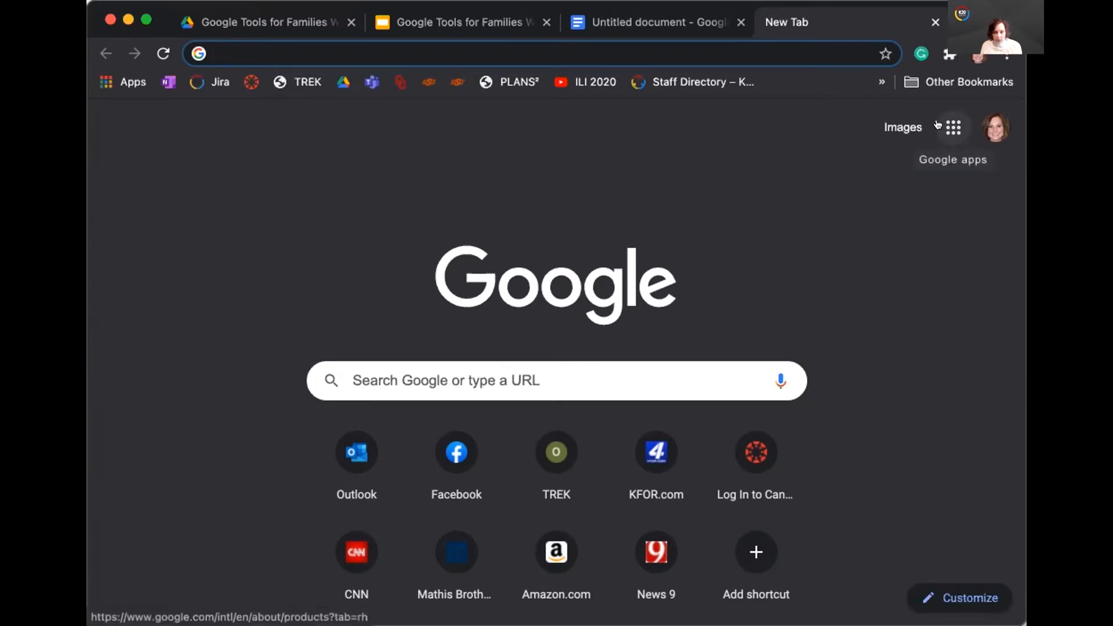
{"action": "left_click", "coordinate": [953, 127]}
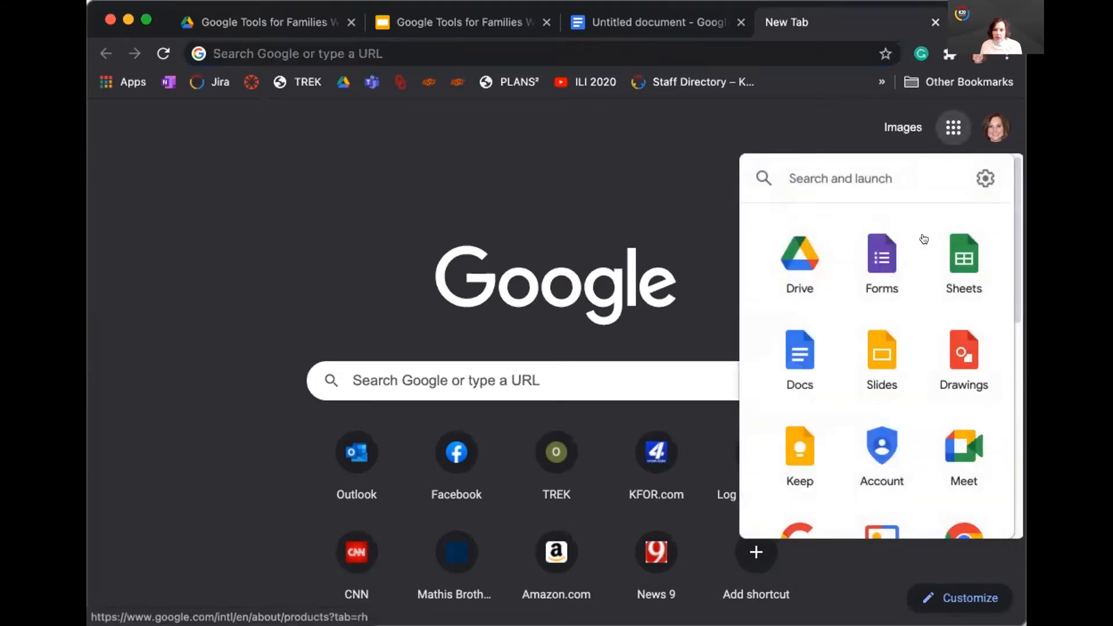
{"action": "mouse_move", "coordinate": [770, 297]}
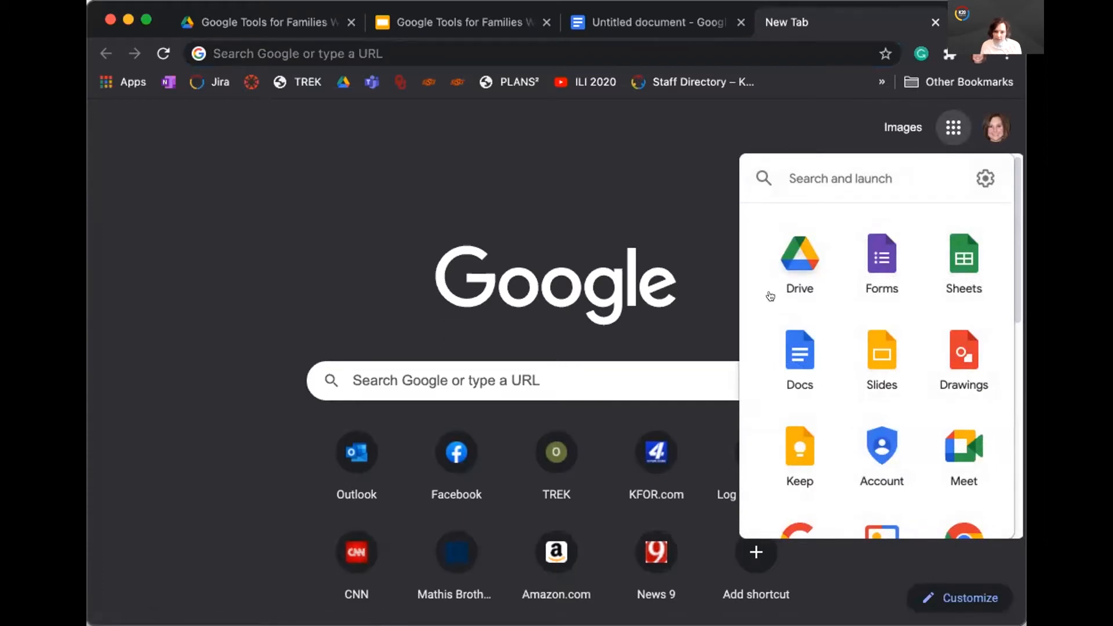
{"action": "mouse_move", "coordinate": [937, 454]}
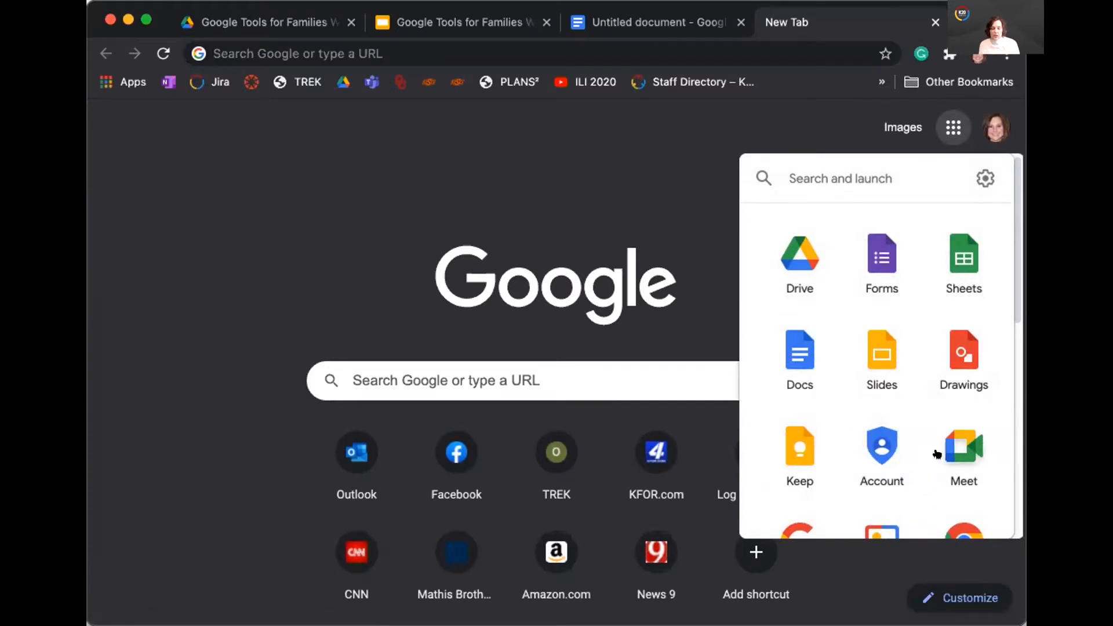
{"action": "mouse_move", "coordinate": [927, 455]}
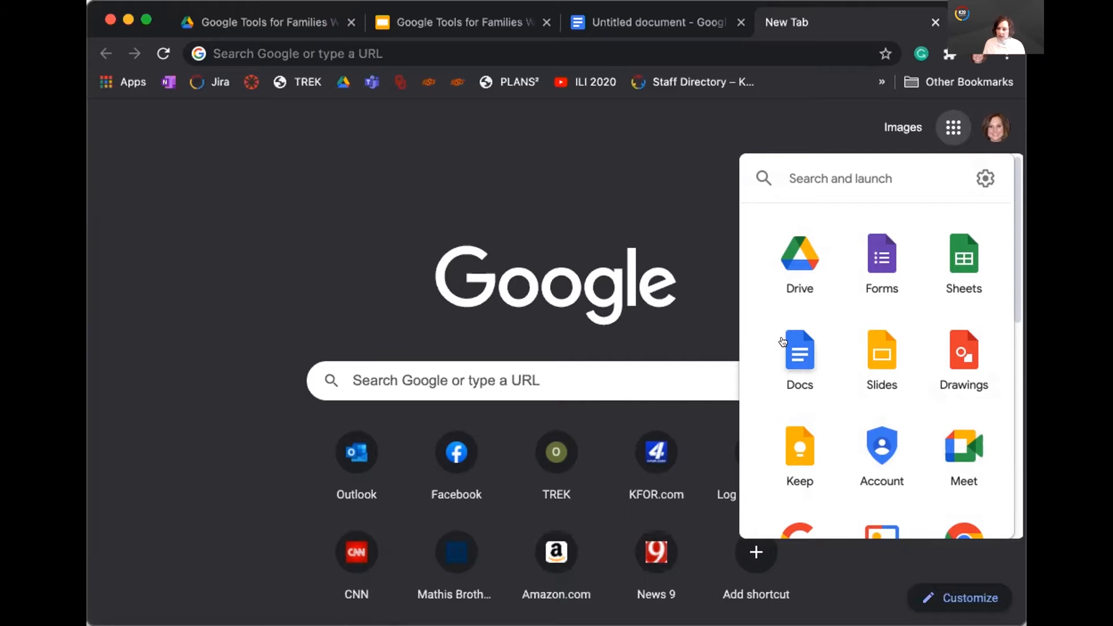
Go to Google Docs from the launcher and create a Blank document.
{"action": "left_click", "coordinate": [800, 351]}
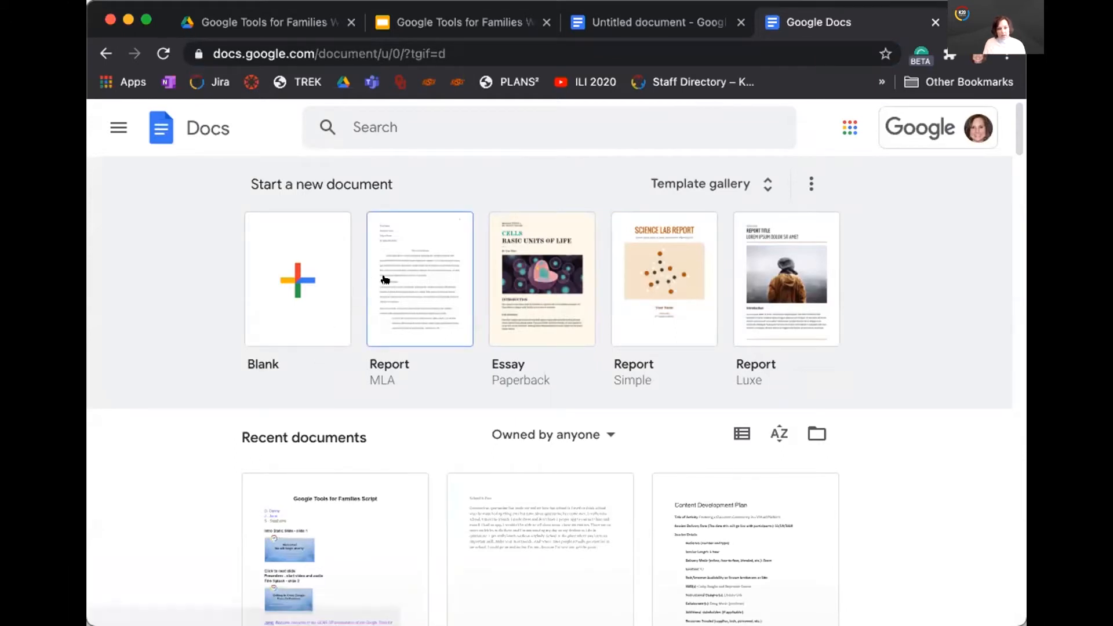
{"action": "mouse_move", "coordinate": [785, 278]}
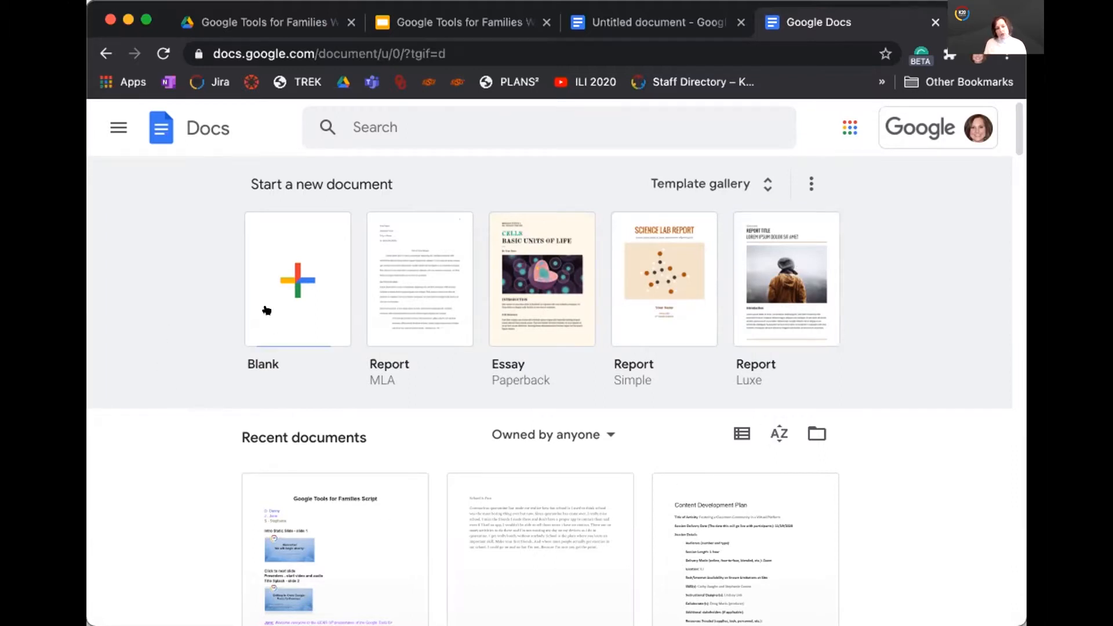
{"action": "mouse_move", "coordinate": [281, 268]}
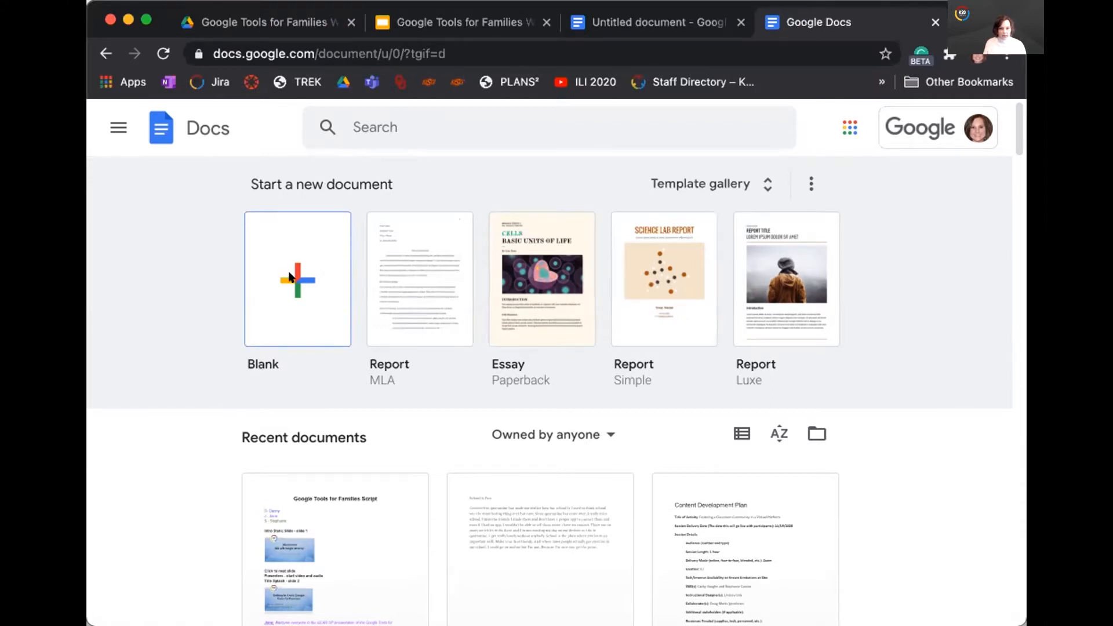
{"action": "left_click", "coordinate": [297, 278]}
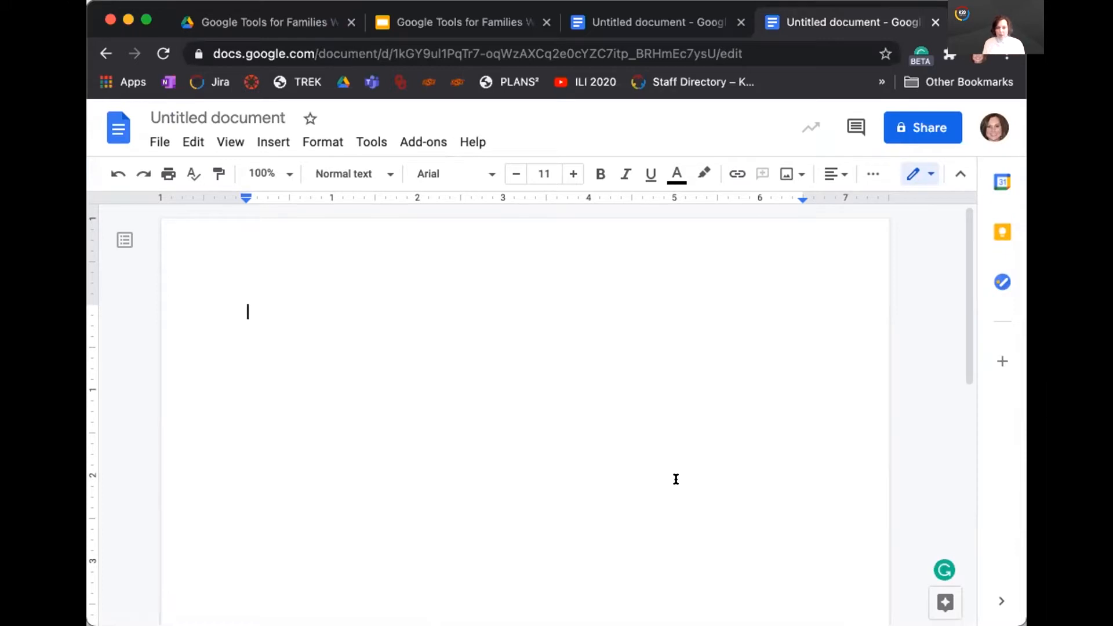
{"action": "mouse_move", "coordinate": [718, 404]}
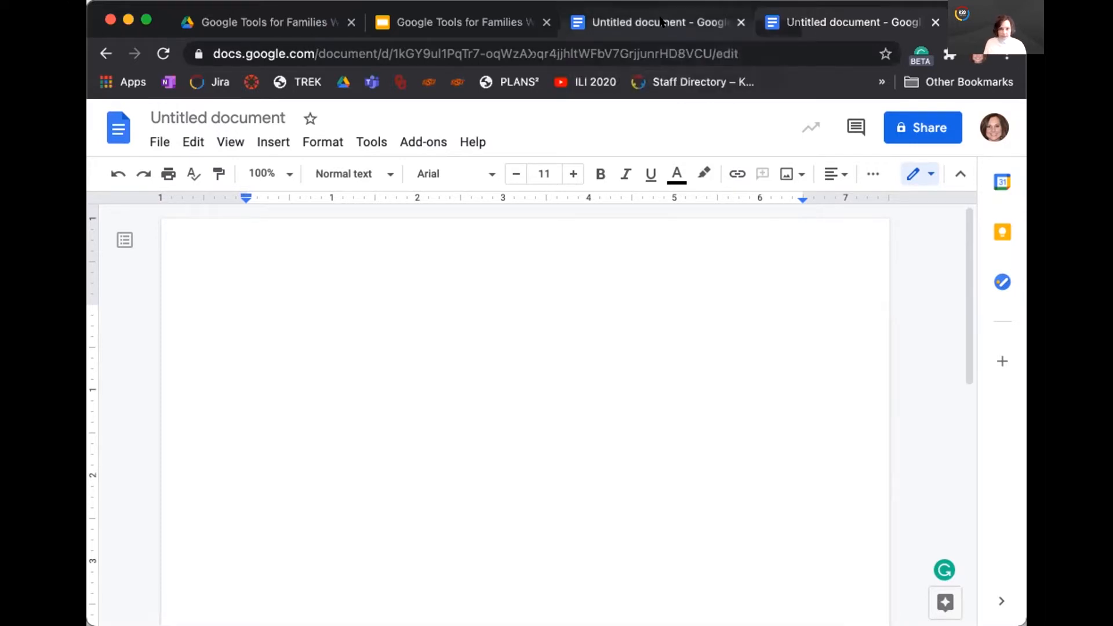
Switch to the other Untitled document tab containing the 'School is Fun' essay.
{"action": "left_click", "coordinate": [656, 22]}
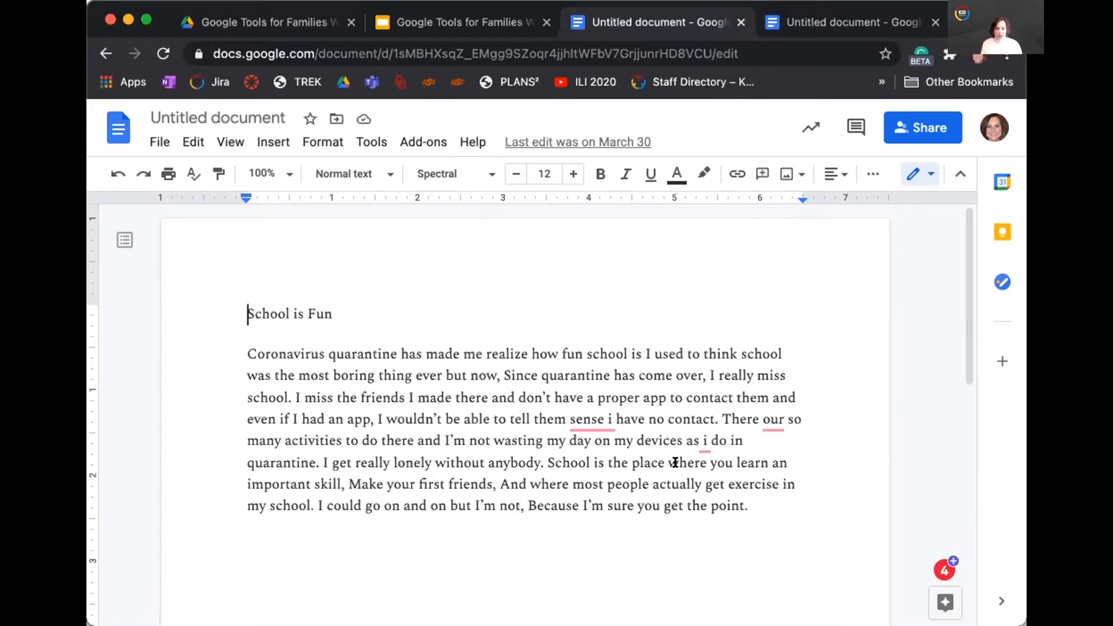
{"action": "mouse_move", "coordinate": [304, 295]}
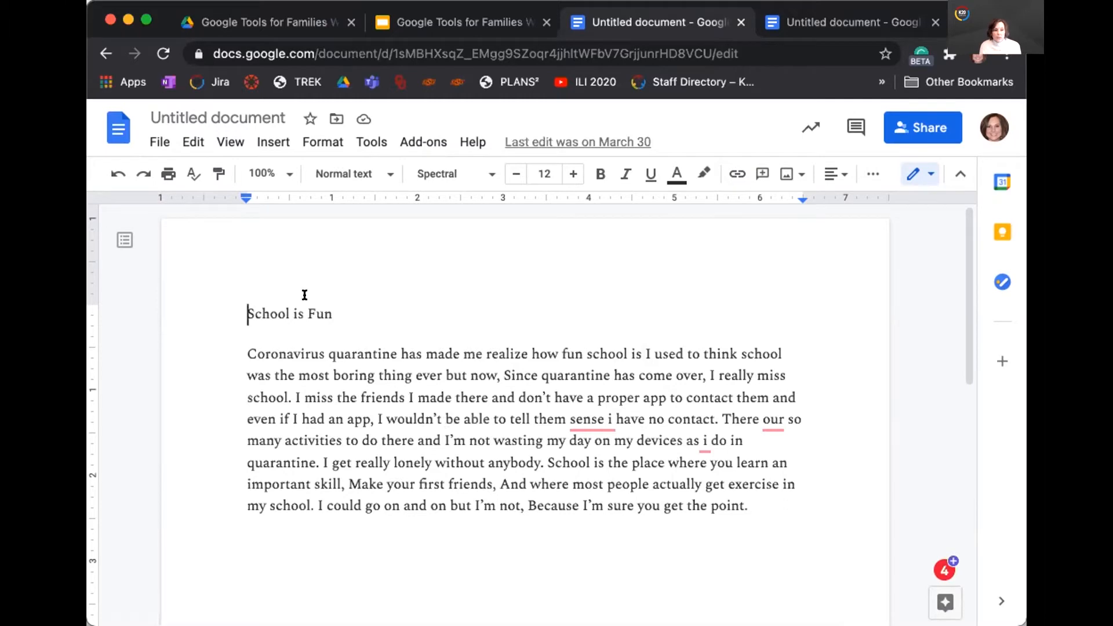
{"action": "mouse_move", "coordinate": [168, 174]}
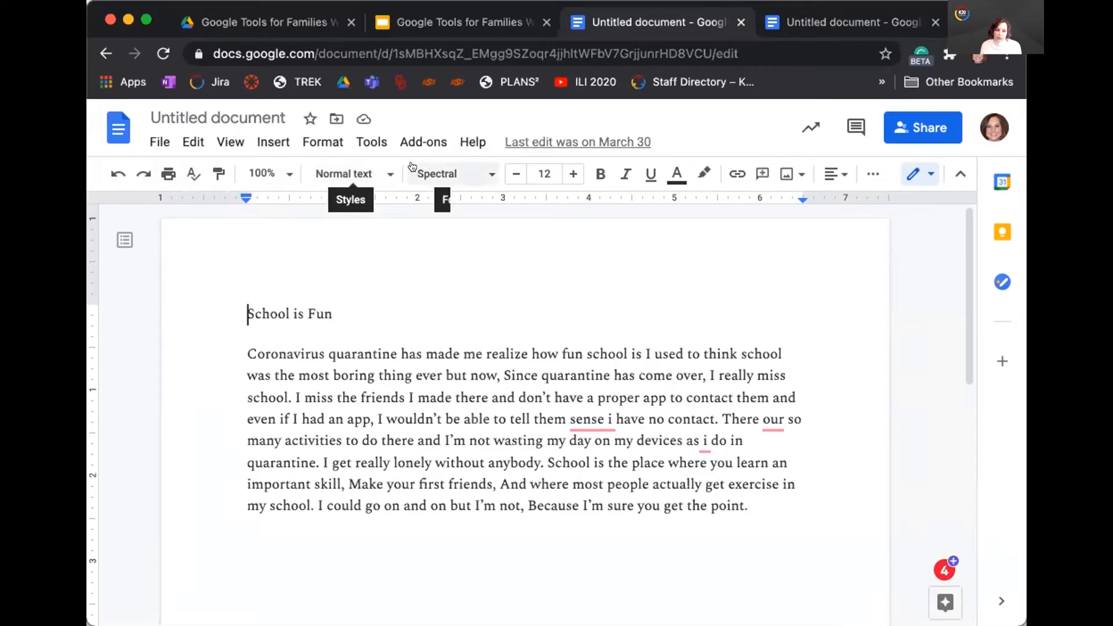
{"action": "mouse_move", "coordinate": [544, 173]}
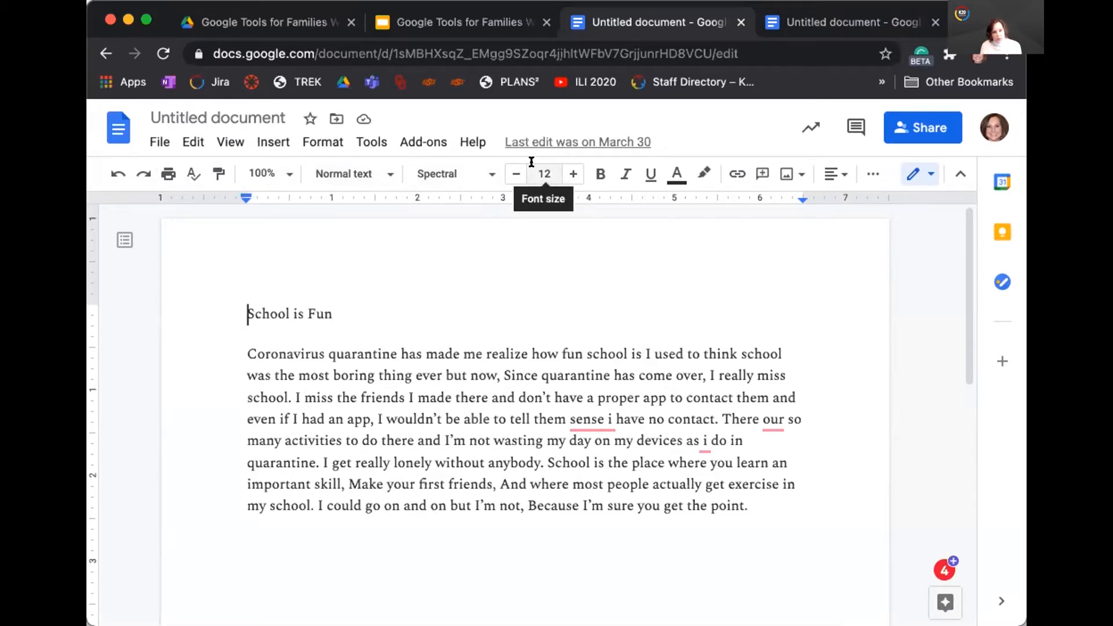
{"action": "mouse_move", "coordinate": [600, 174]}
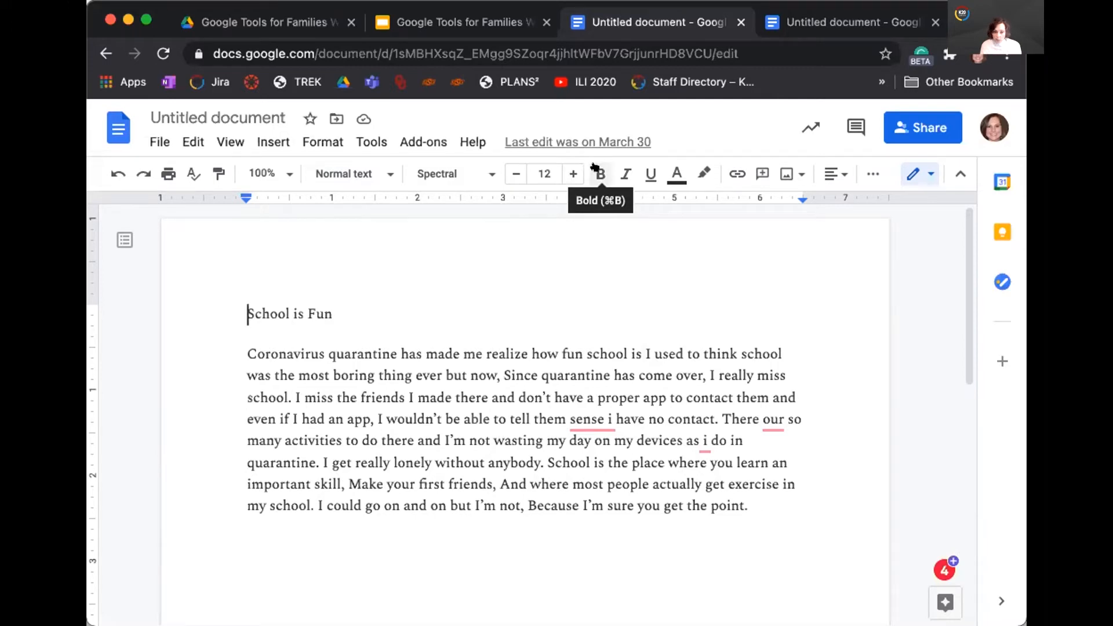
{"action": "mouse_move", "coordinate": [625, 174]}
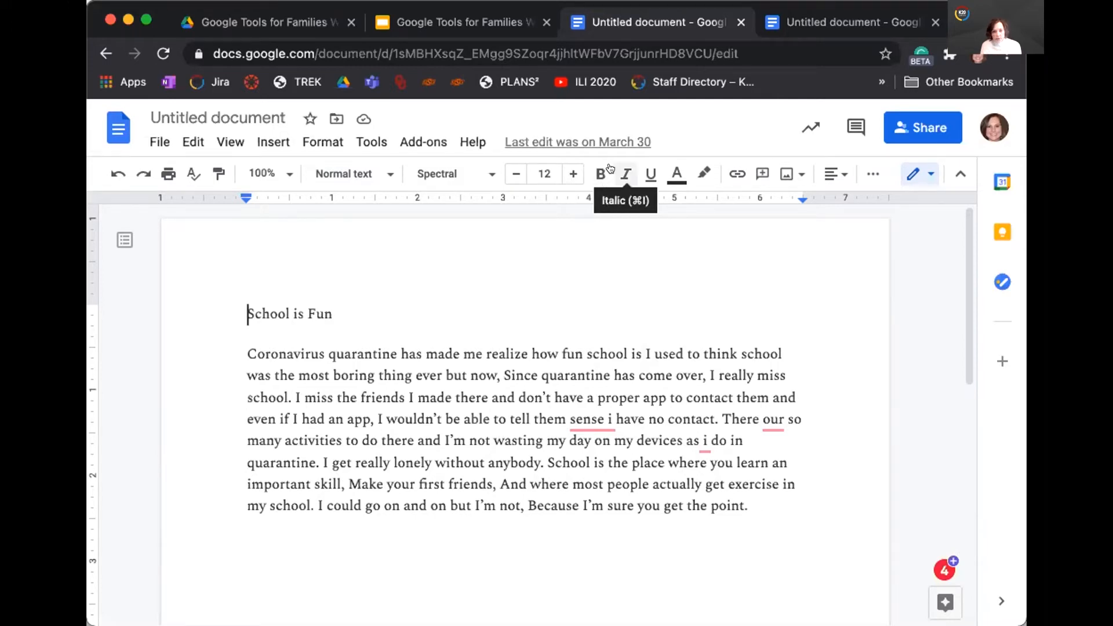
{"action": "mouse_move", "coordinate": [736, 174]}
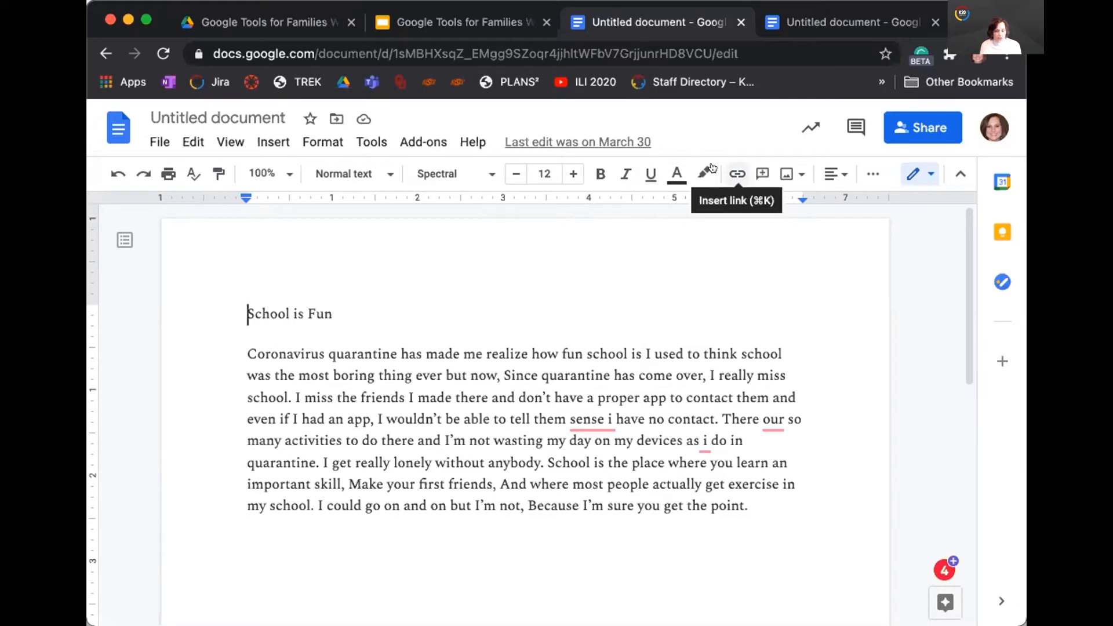
{"action": "mouse_move", "coordinate": [785, 173]}
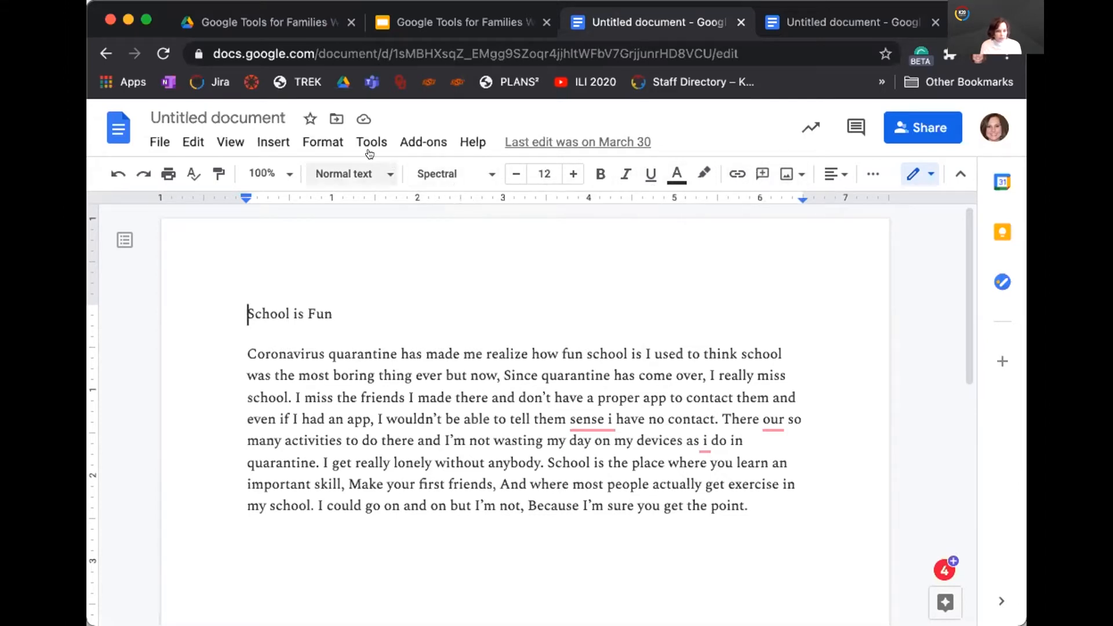
{"action": "mouse_move", "coordinate": [351, 173]}
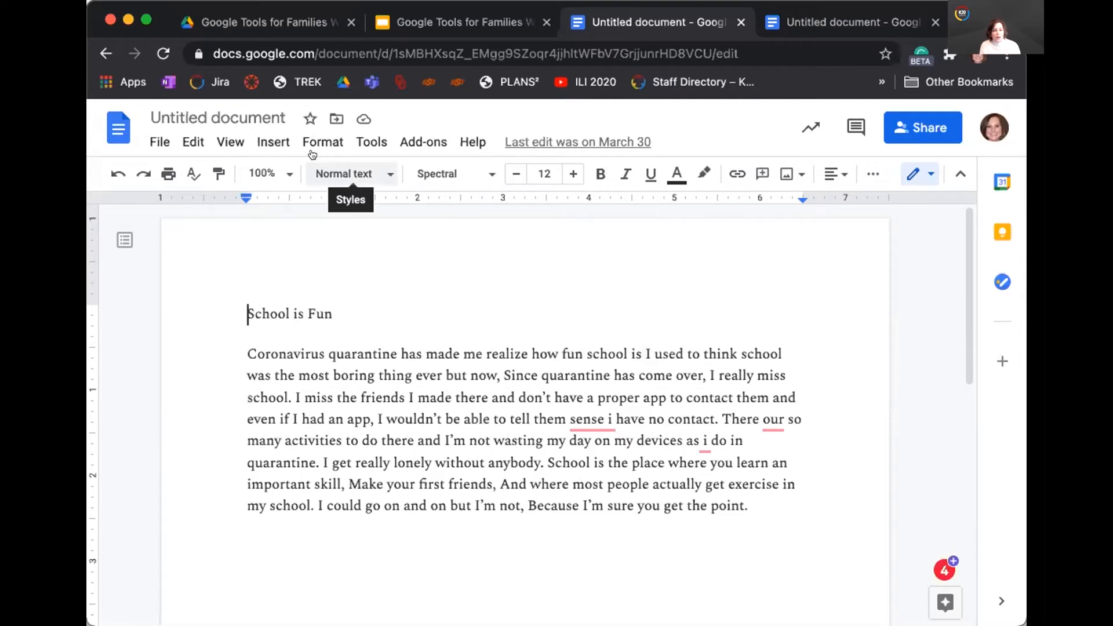
{"action": "mouse_move", "coordinate": [261, 174]}
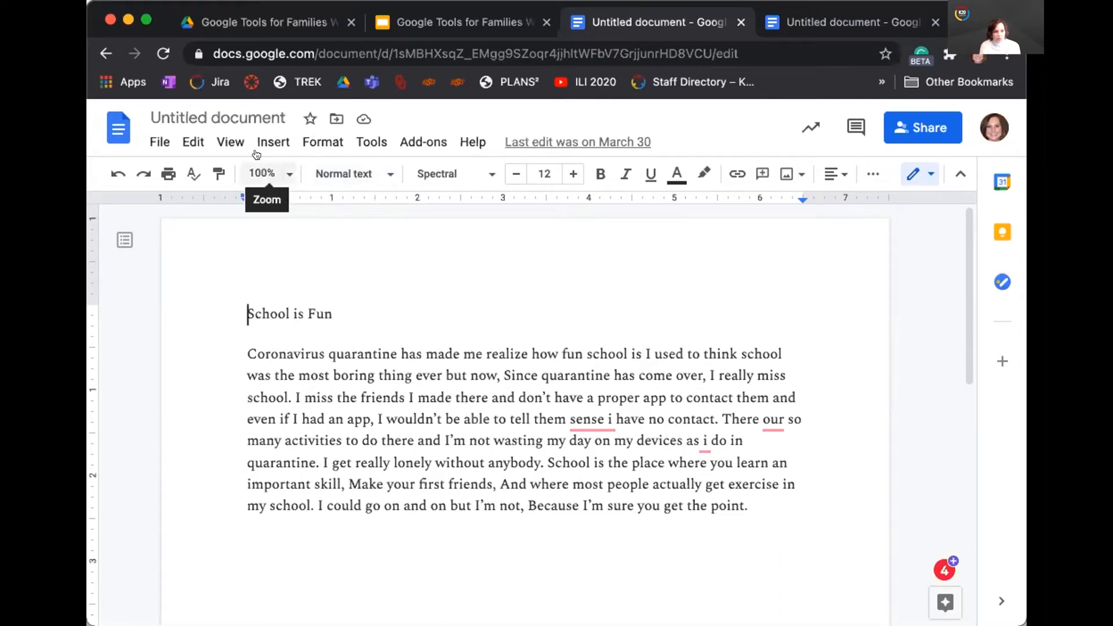
{"action": "mouse_move", "coordinate": [170, 126]}
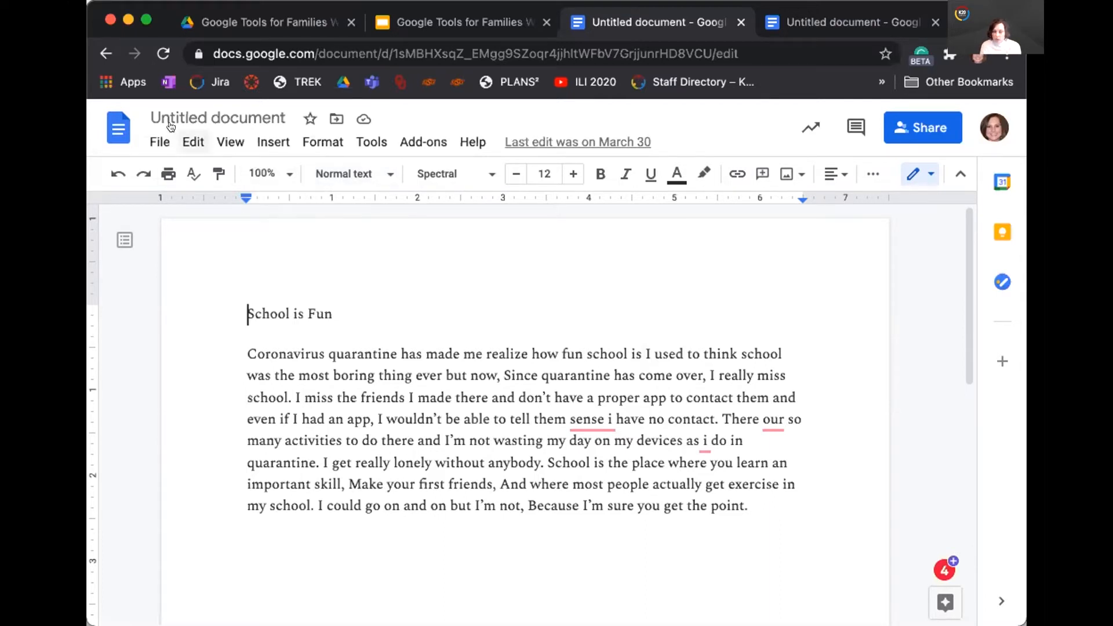
{"action": "left_click", "coordinate": [193, 142]}
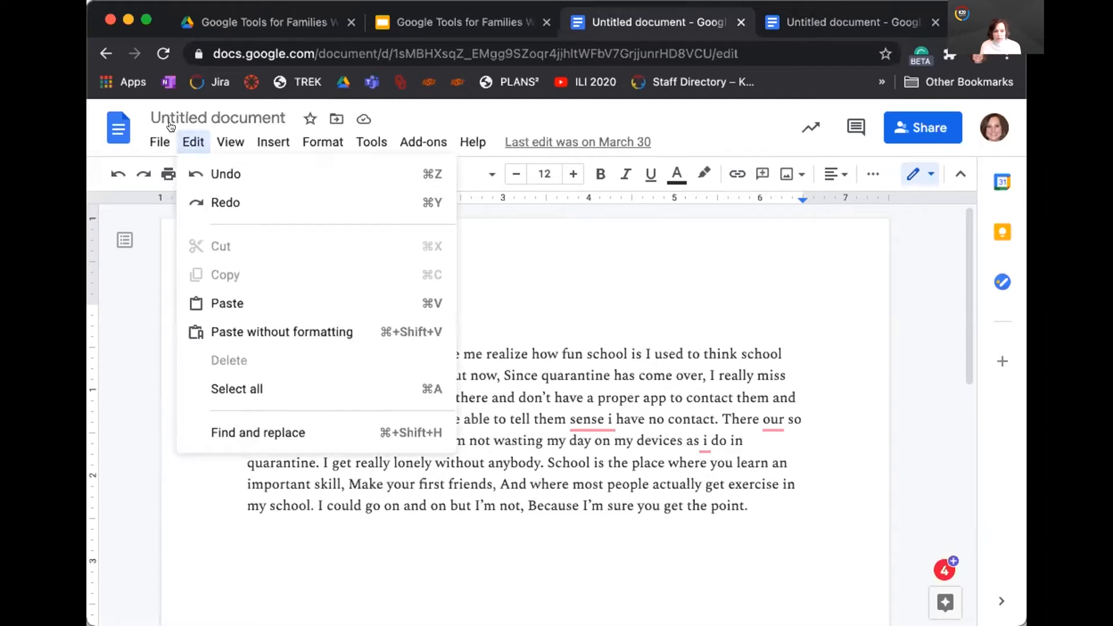
{"action": "left_click", "coordinate": [230, 142]}
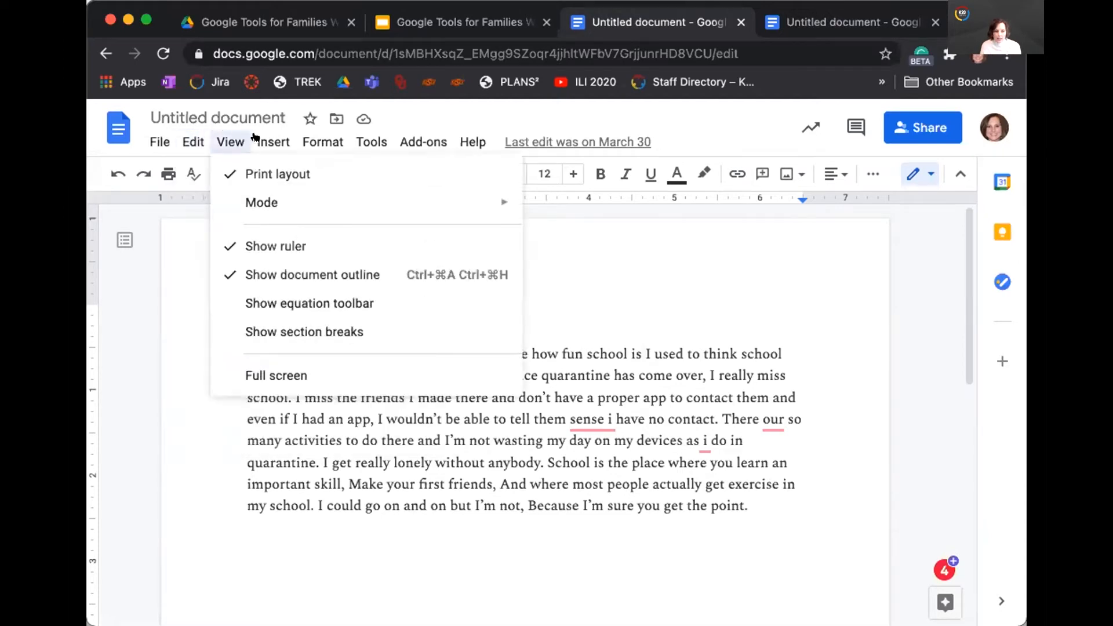
{"action": "left_click", "coordinate": [322, 142]}
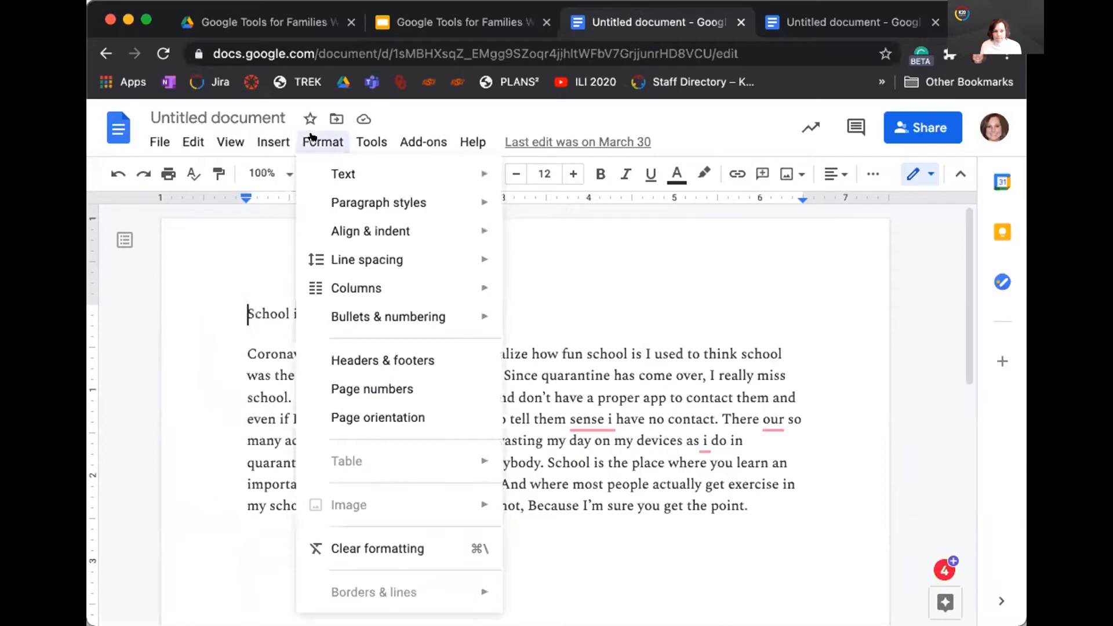
{"action": "left_click", "coordinate": [423, 141]}
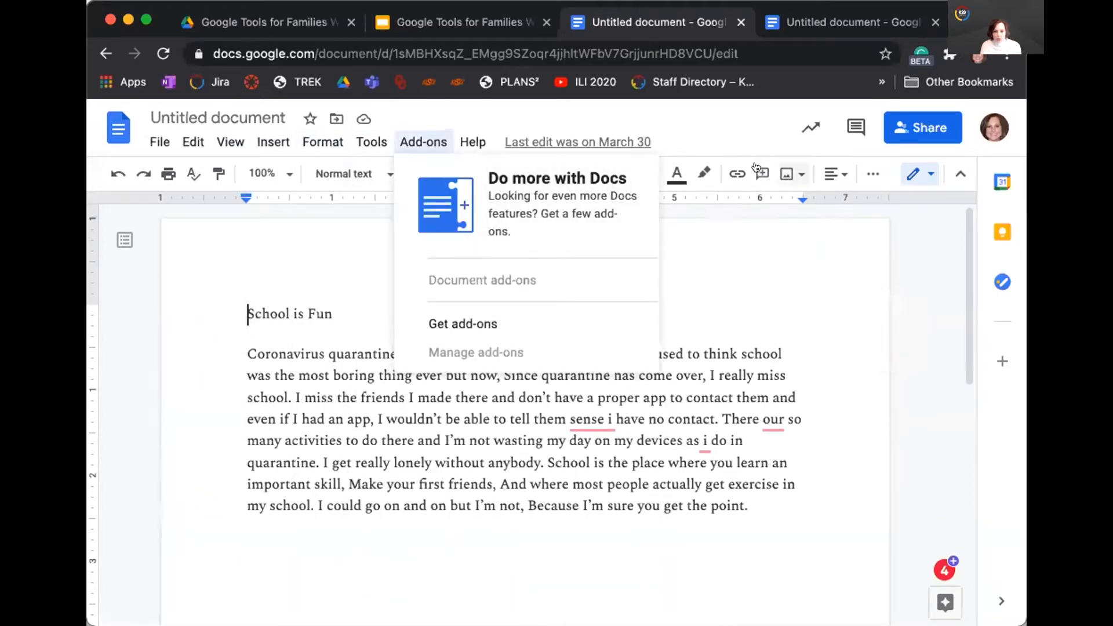
{"action": "left_click", "coordinate": [371, 142]}
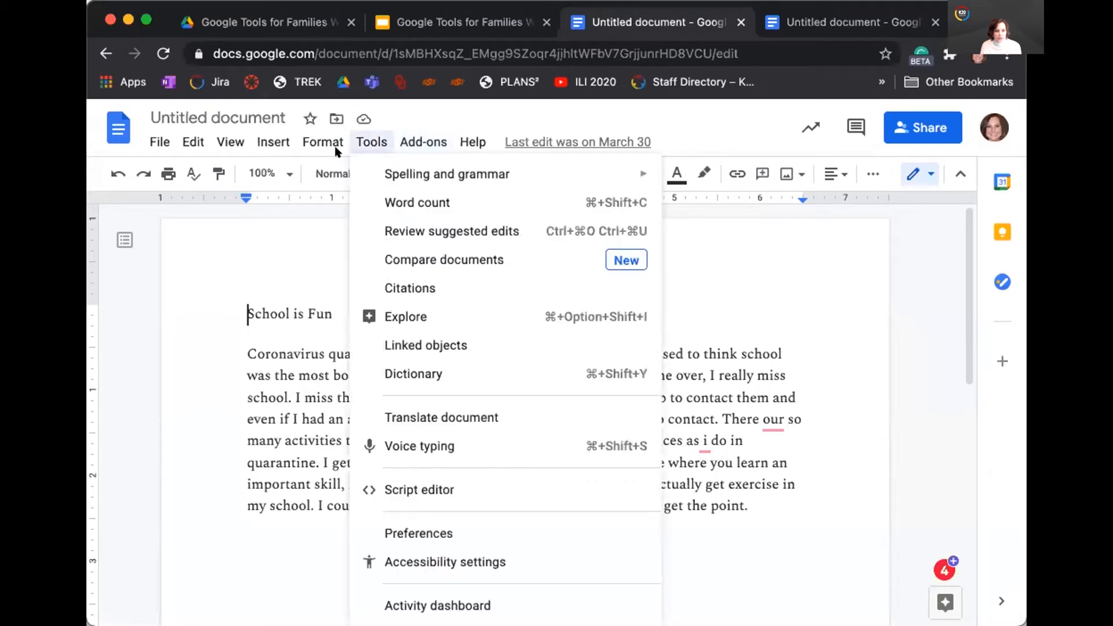
{"action": "left_click", "coordinate": [918, 251]}
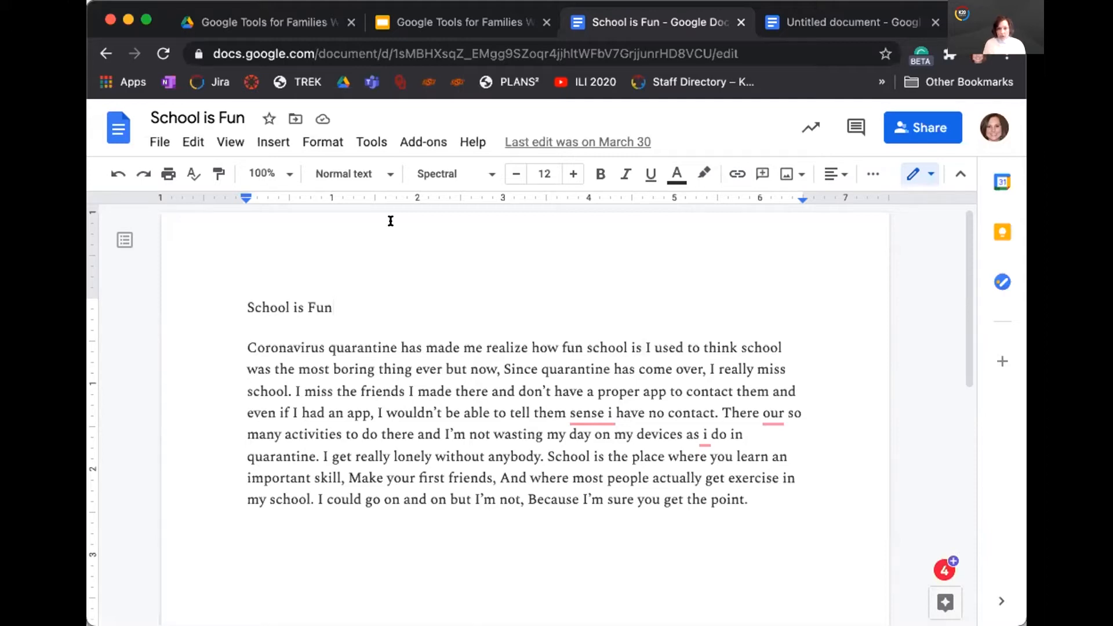
{"action": "left_click", "coordinate": [331, 307]}
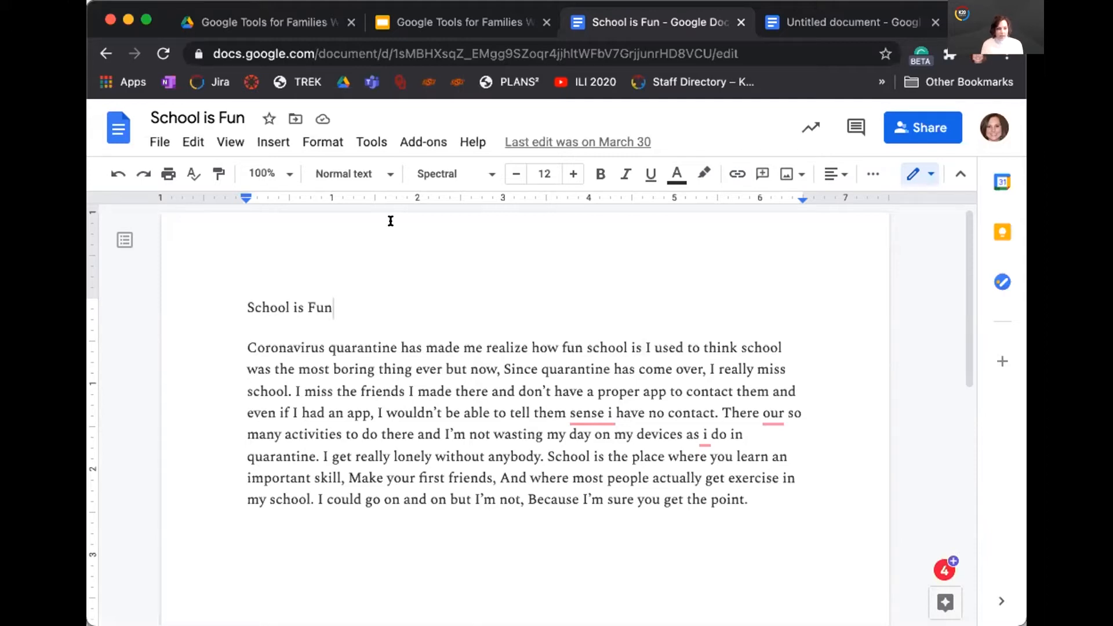
{"action": "mouse_move", "coordinate": [547, 334]}
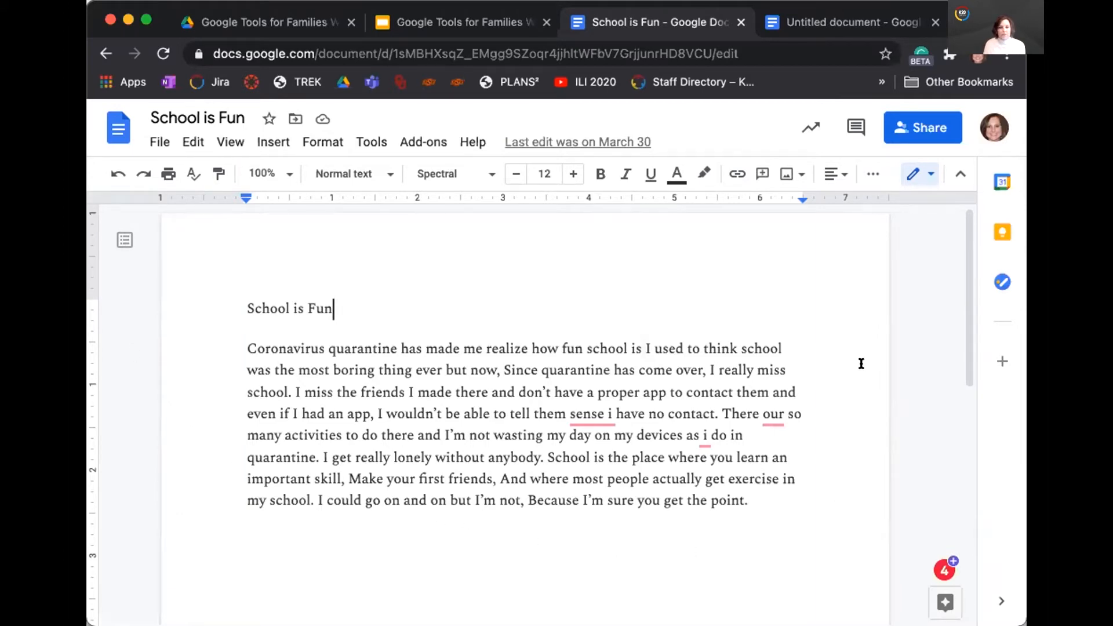
{"action": "mouse_move", "coordinate": [405, 480]}
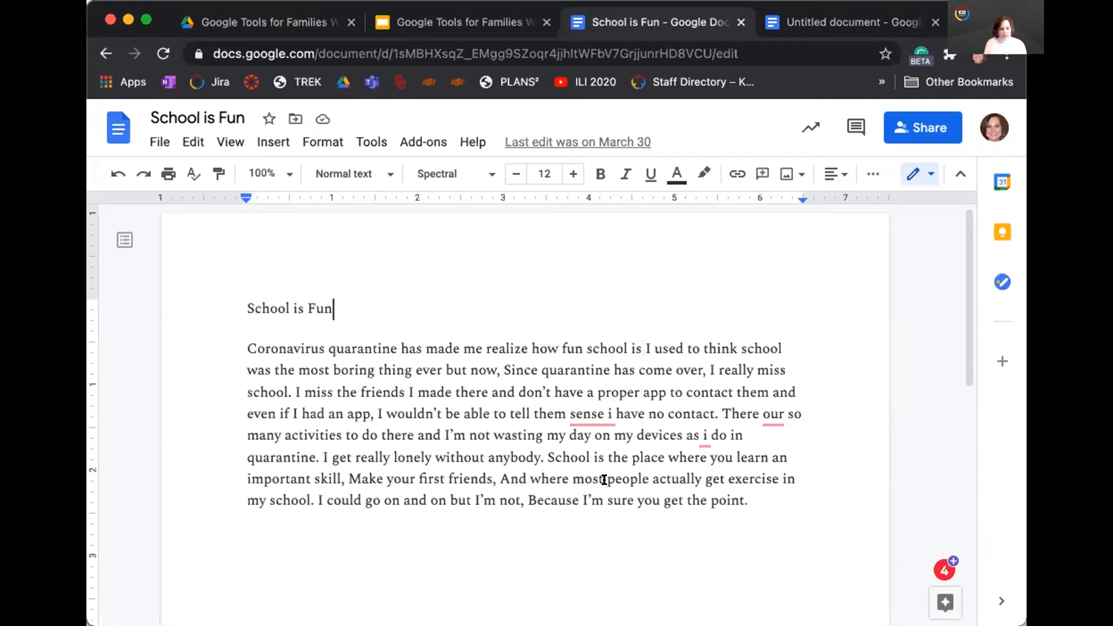
{"action": "mouse_move", "coordinate": [332, 319]}
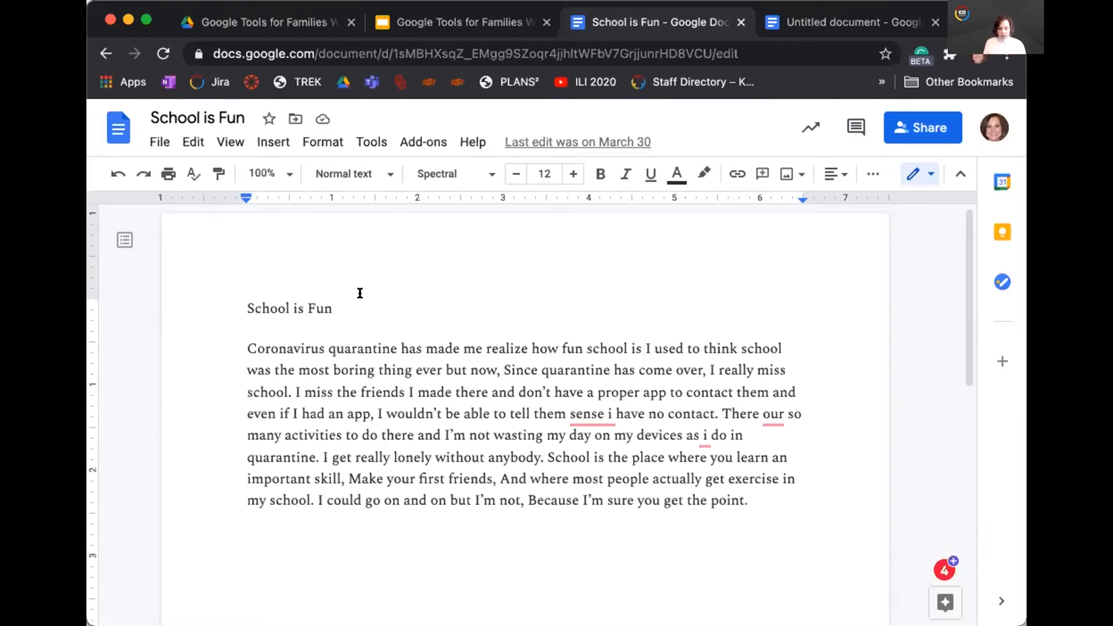
Center-align the 'School is Fun' title line using the Align dropdown.
{"action": "left_click", "coordinate": [333, 307]}
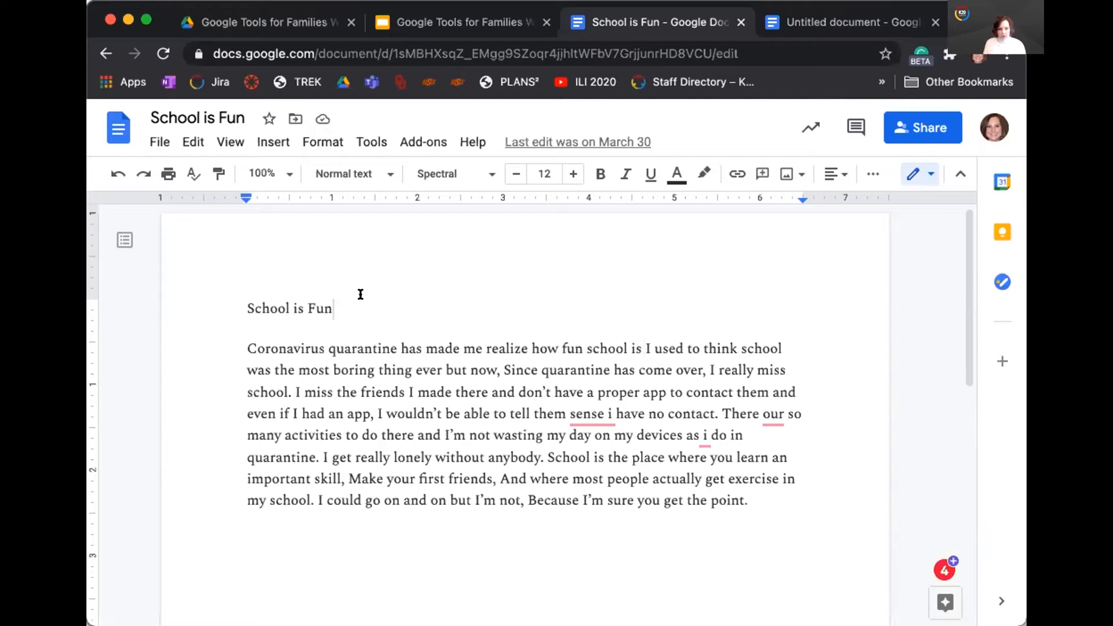
{"action": "mouse_move", "coordinate": [377, 277]}
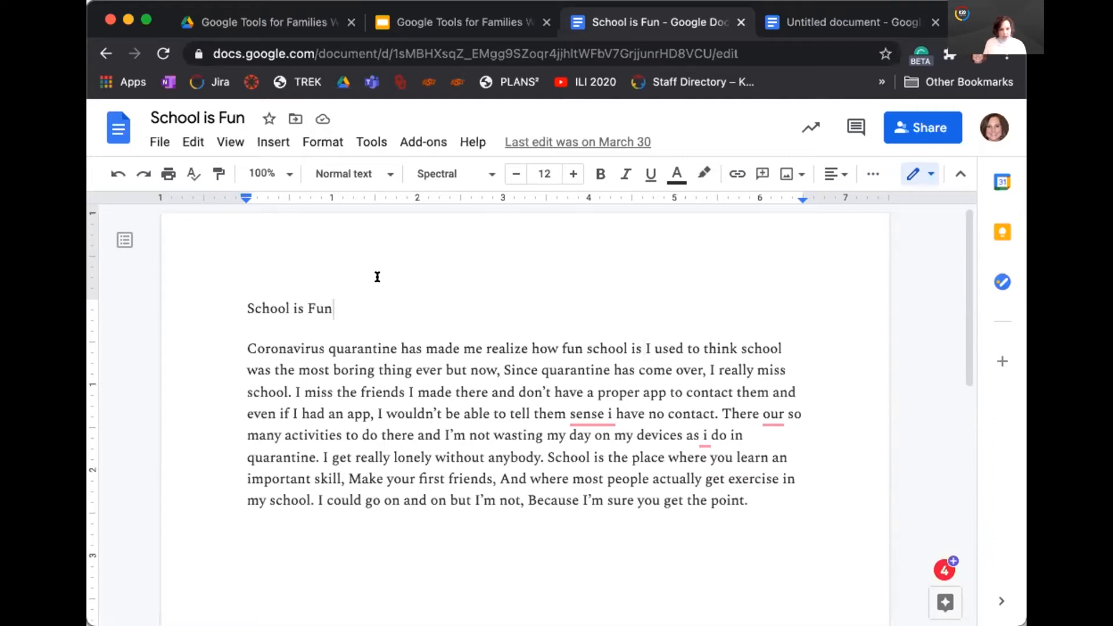
{"action": "mouse_move", "coordinate": [455, 173]}
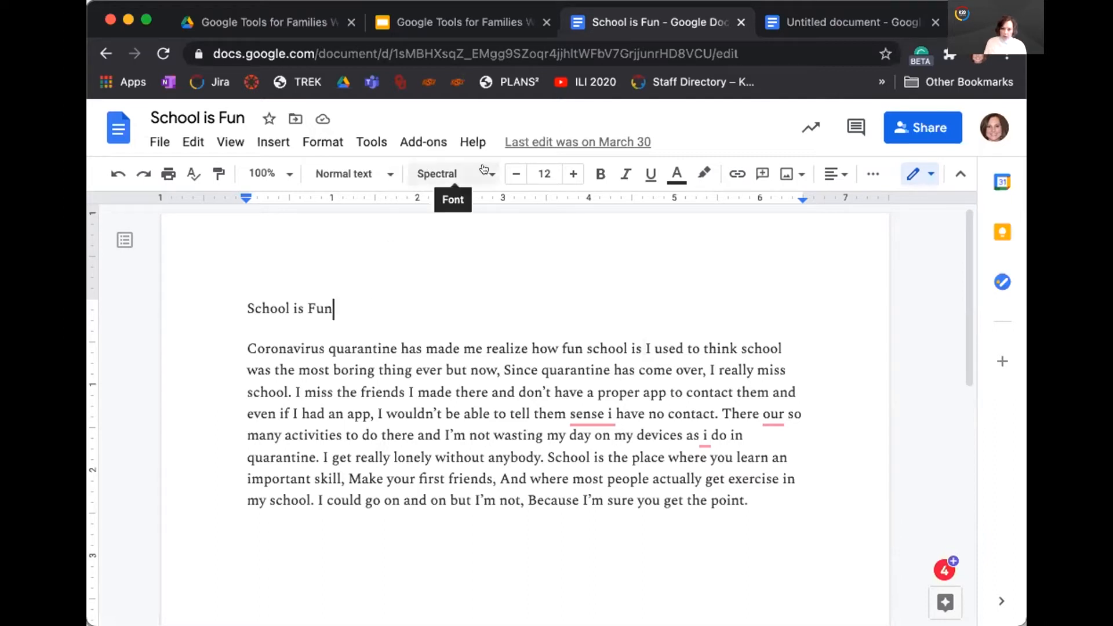
{"action": "mouse_move", "coordinate": [828, 174]}
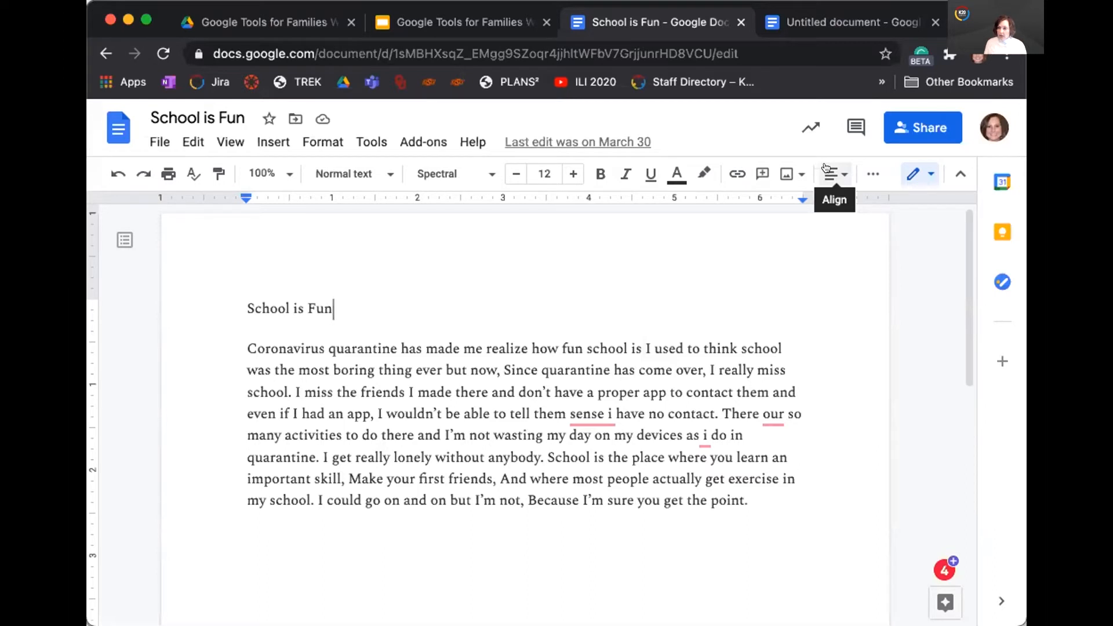
{"action": "left_click", "coordinate": [829, 173]}
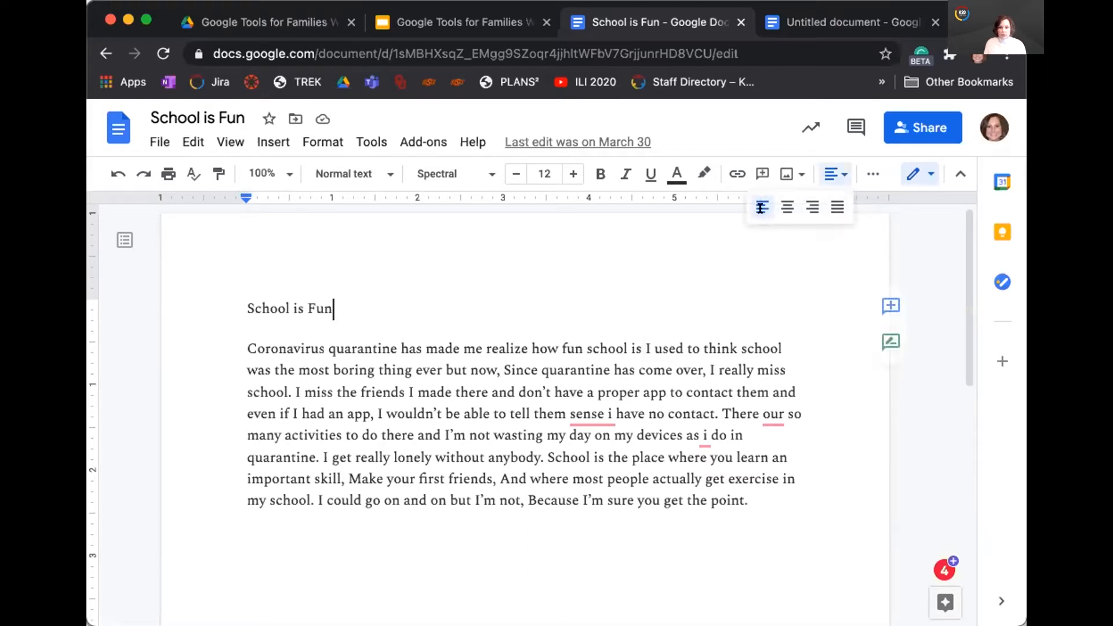
{"action": "mouse_move", "coordinate": [762, 206]}
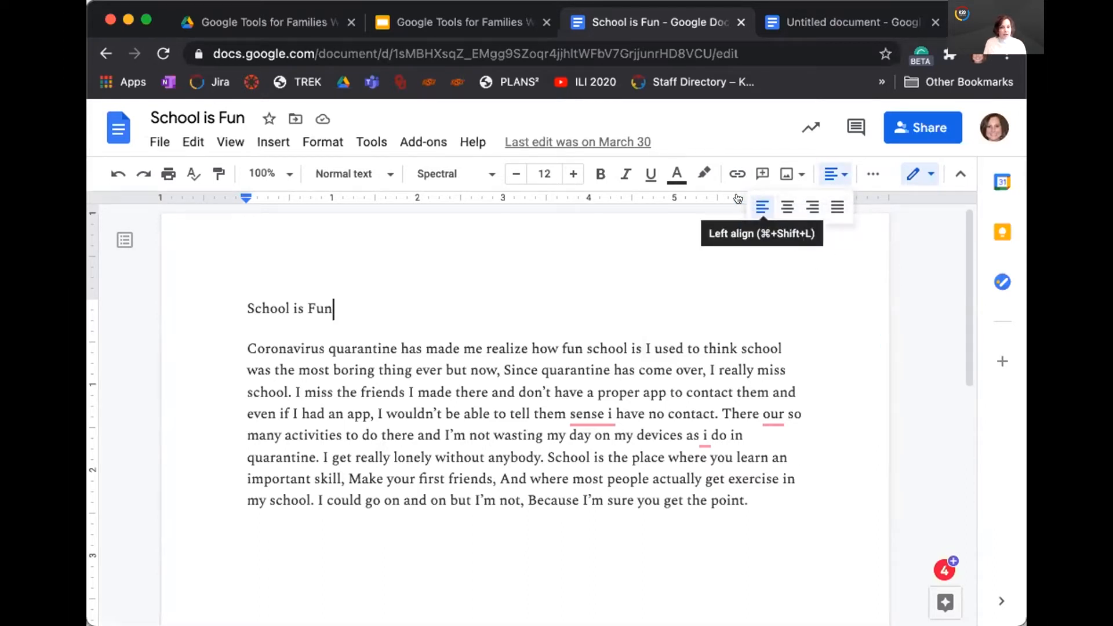
{"action": "left_click", "coordinate": [787, 207]}
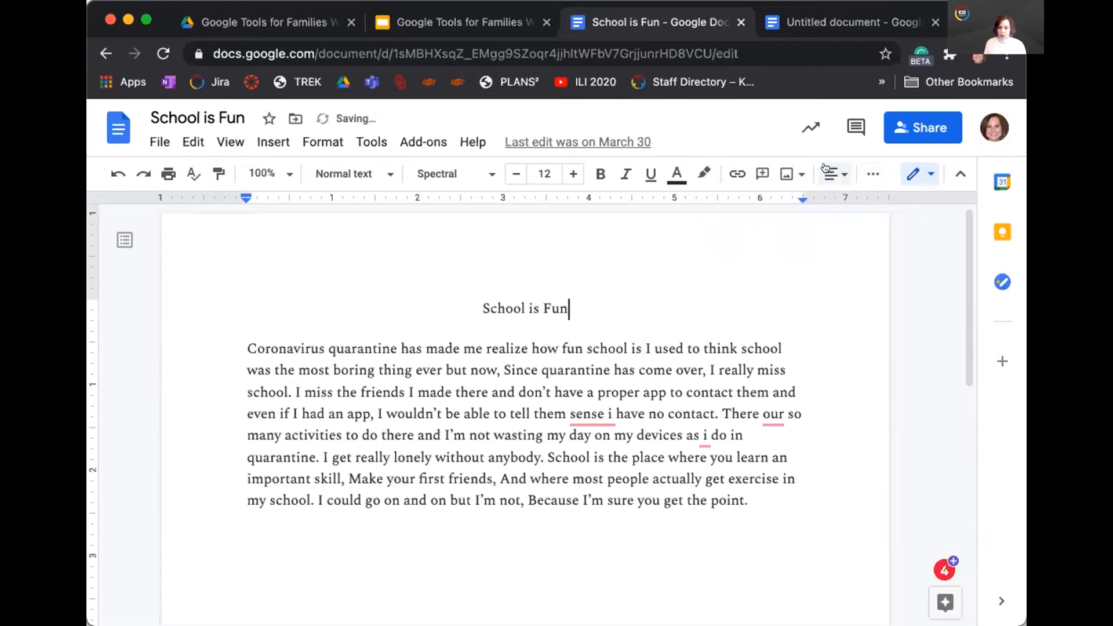
{"action": "left_click", "coordinate": [828, 174]}
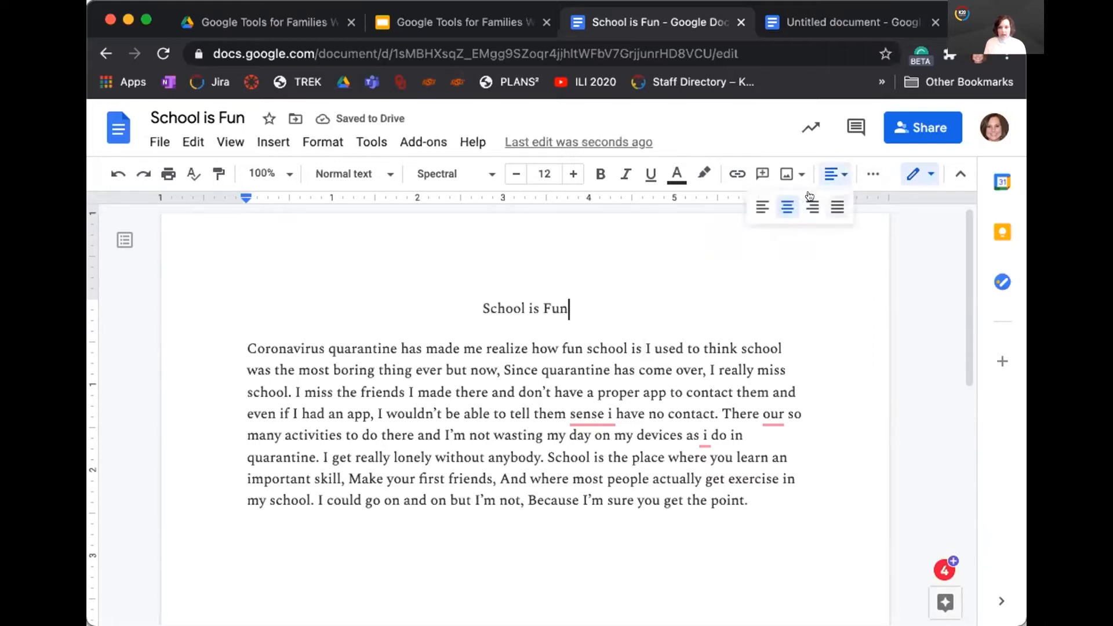
{"action": "mouse_move", "coordinate": [811, 206]}
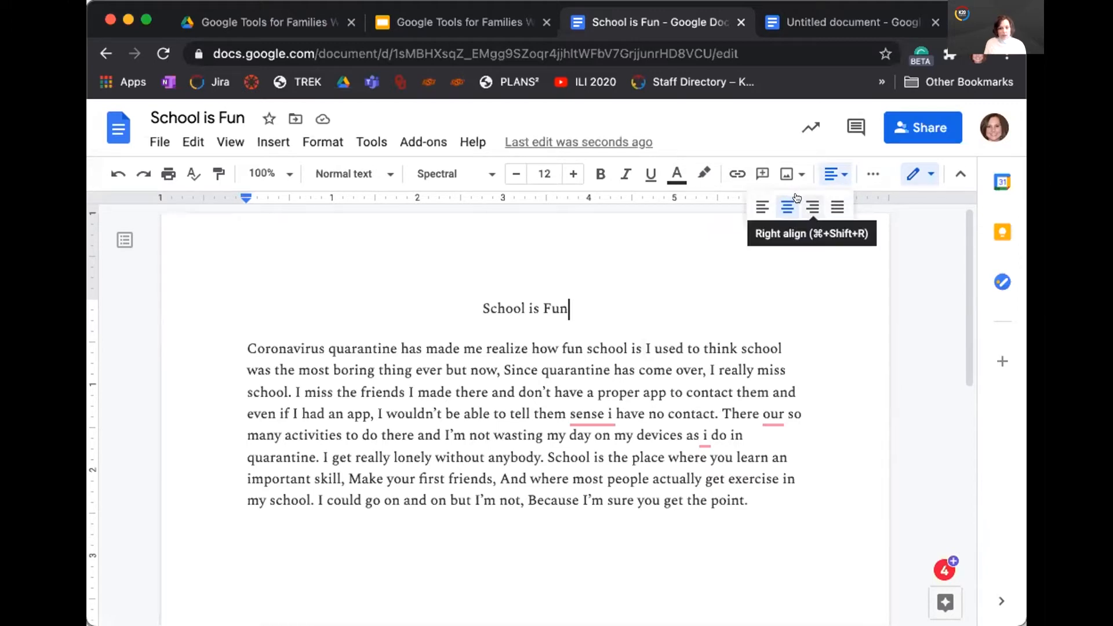
{"action": "left_click", "coordinate": [812, 206]}
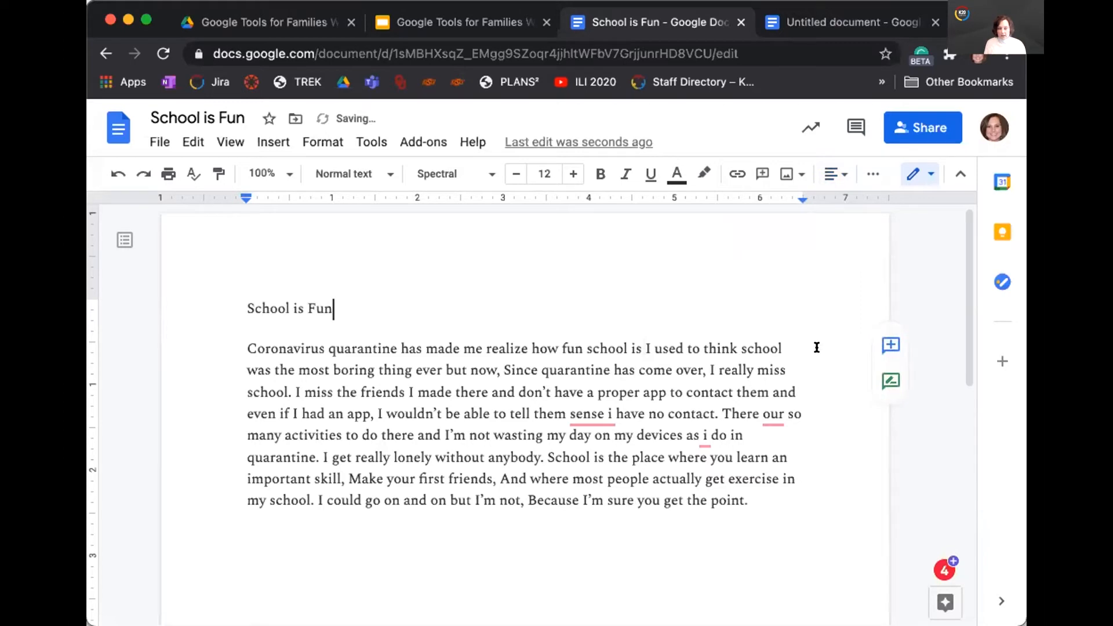
{"action": "left_click", "coordinate": [834, 174]}
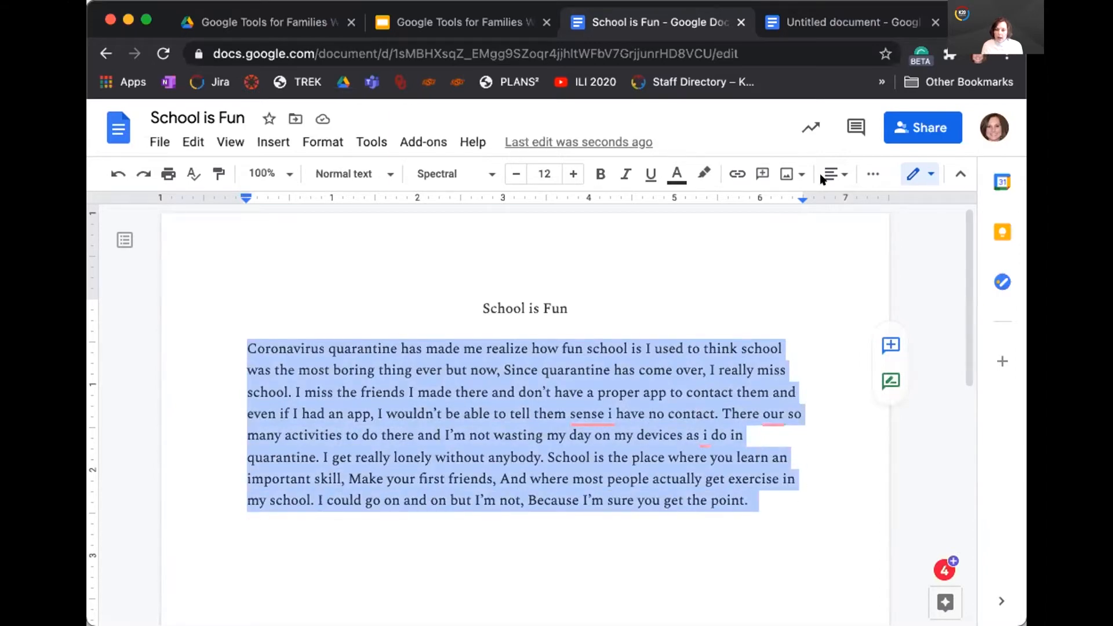
{"action": "left_click", "coordinate": [831, 174]}
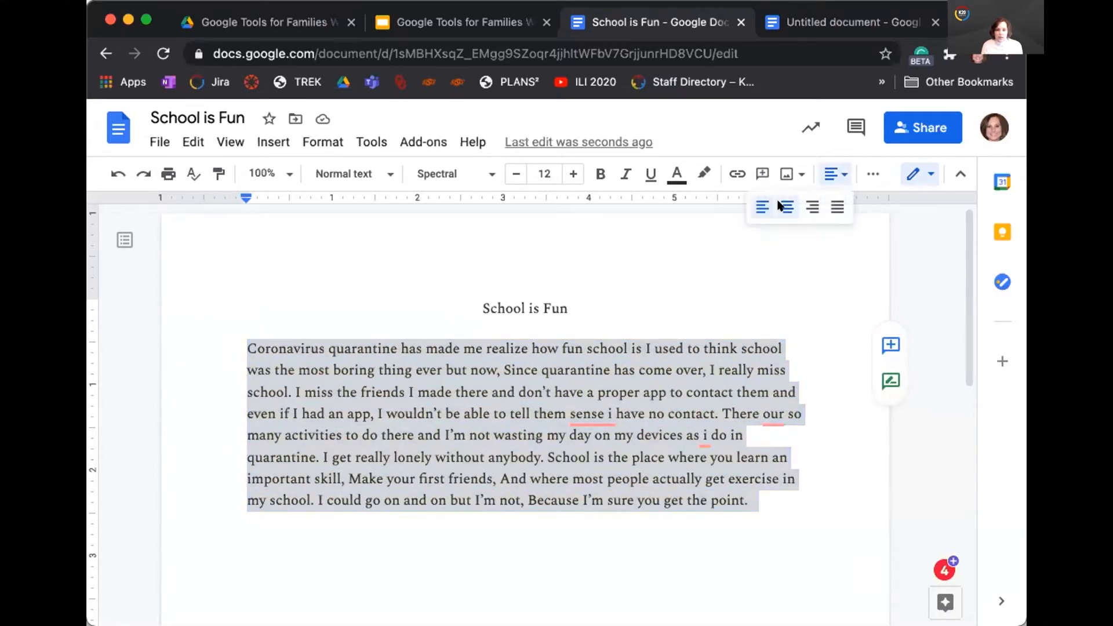
{"action": "left_click", "coordinate": [786, 206]}
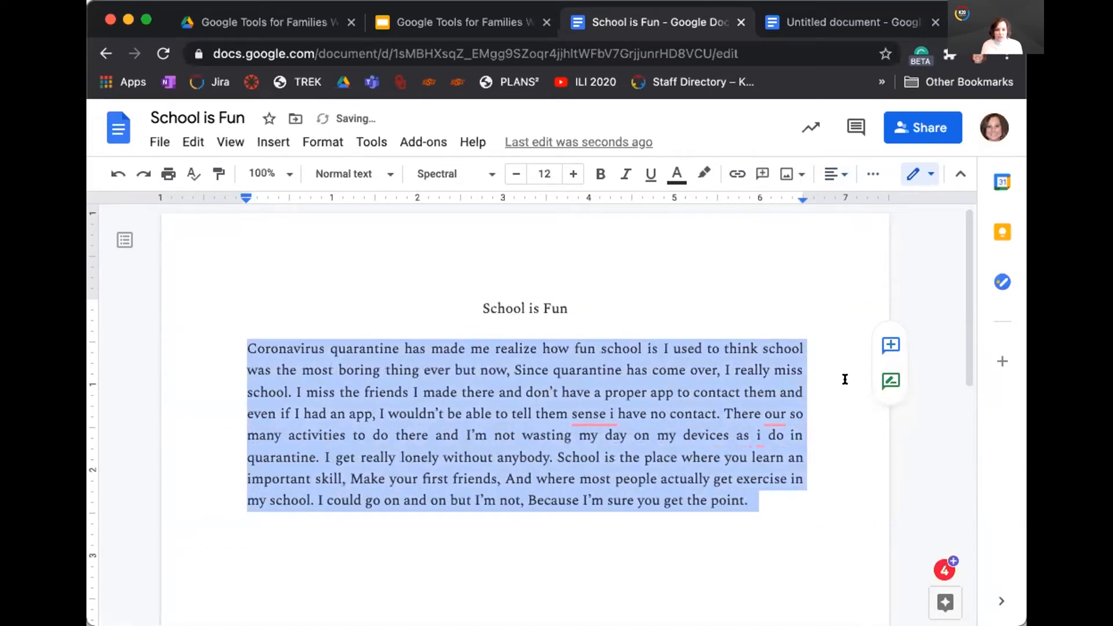
{"action": "left_click", "coordinate": [832, 174]}
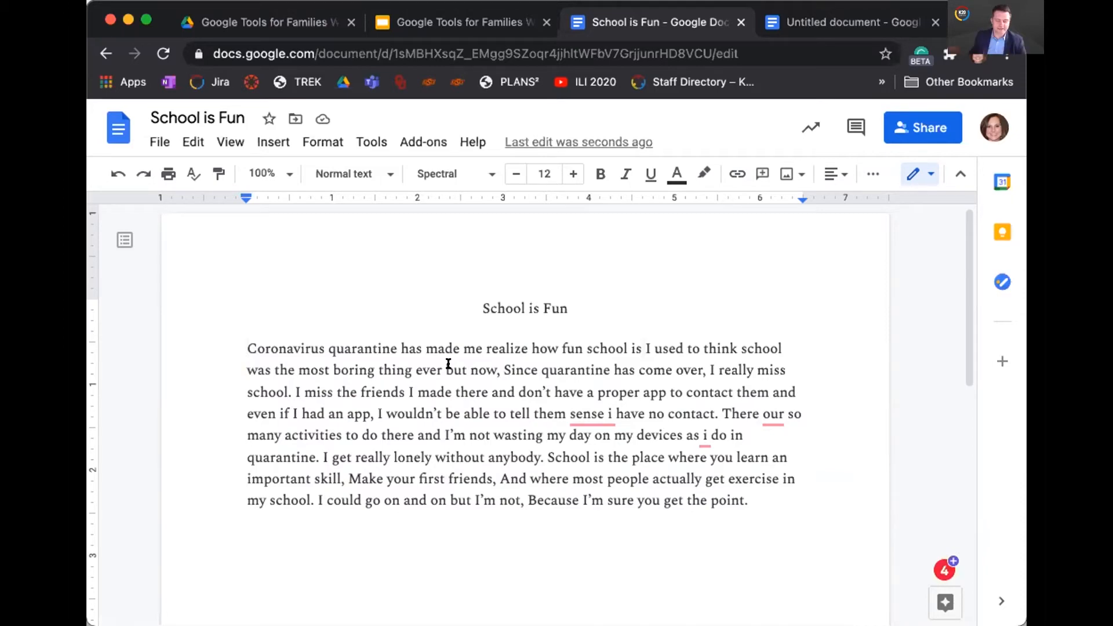
Place the insertion point at the start of the essay paragraph.
{"action": "left_click", "coordinate": [248, 349]}
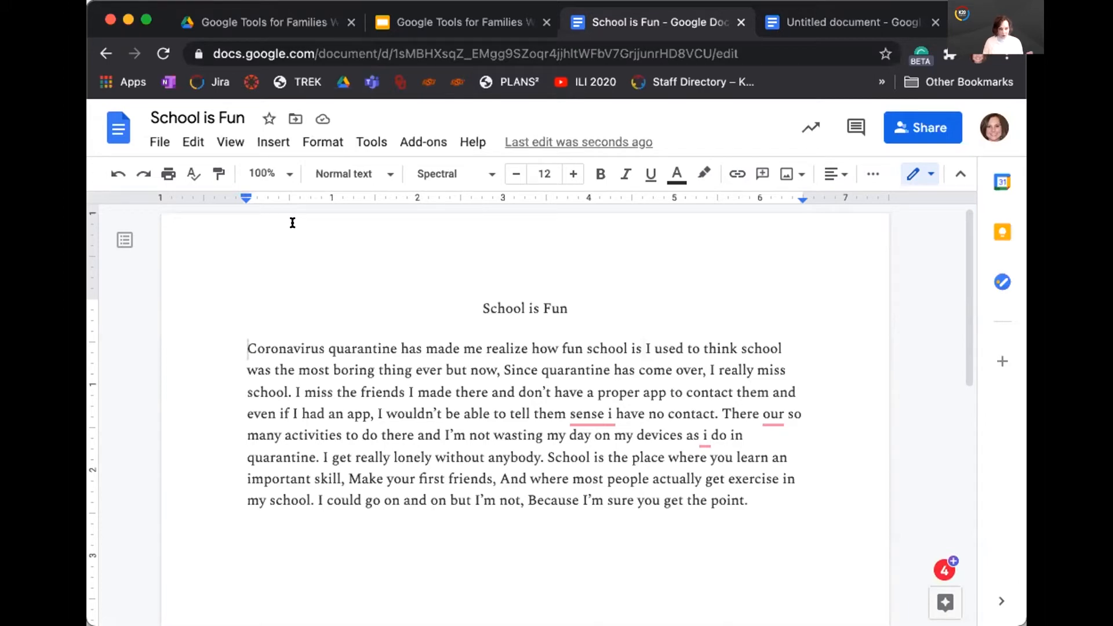
{"action": "mouse_move", "coordinate": [235, 335]}
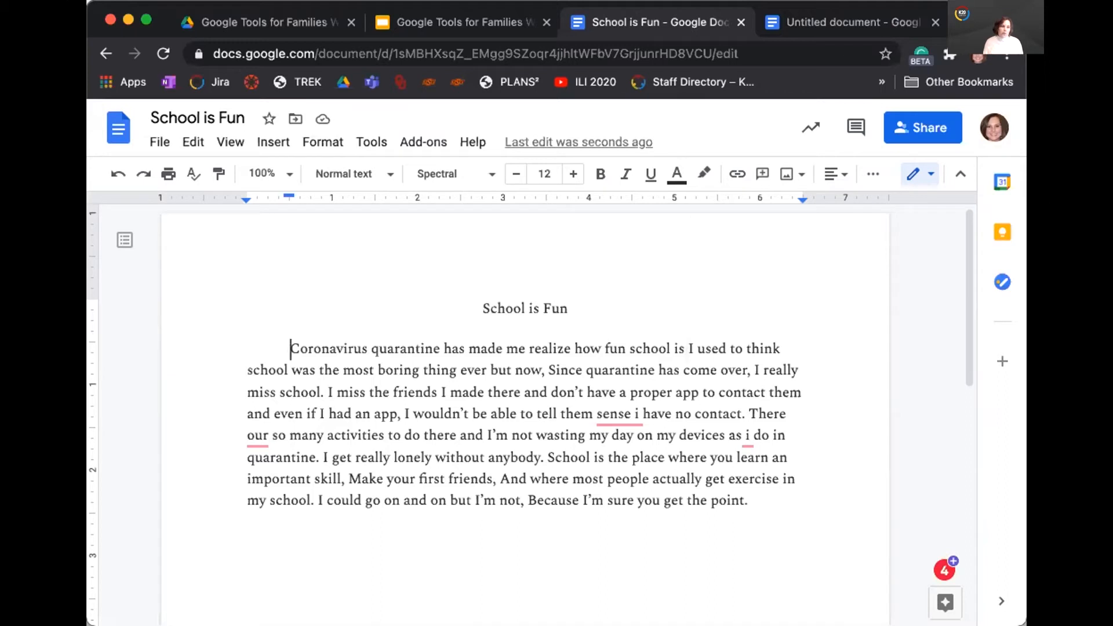
{"action": "mouse_move", "coordinate": [232, 294]}
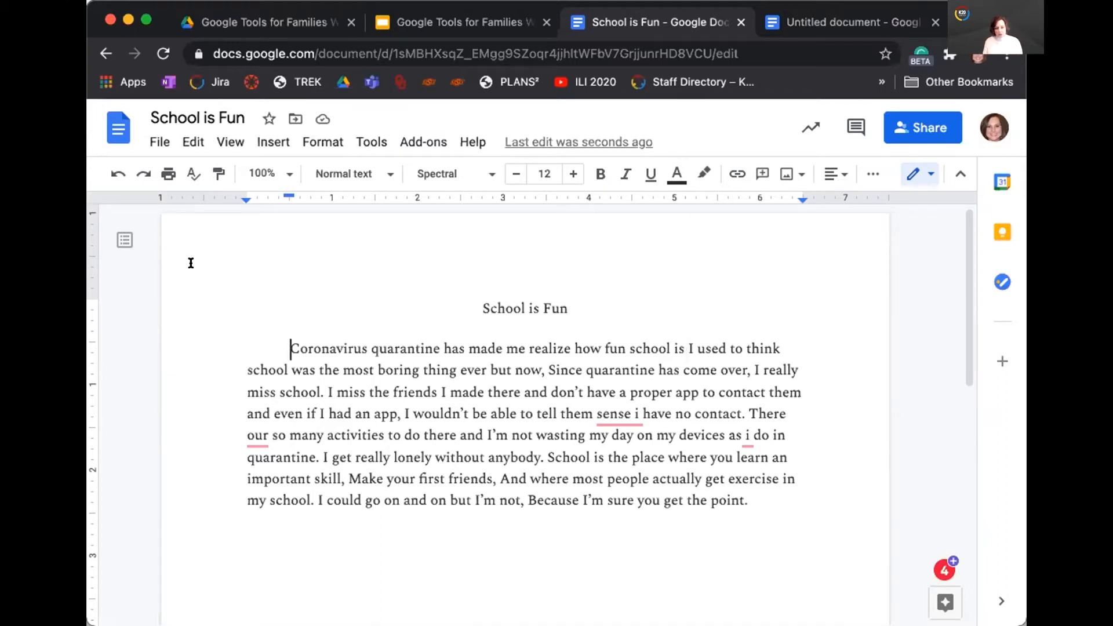
{"action": "mouse_move", "coordinate": [117, 174]}
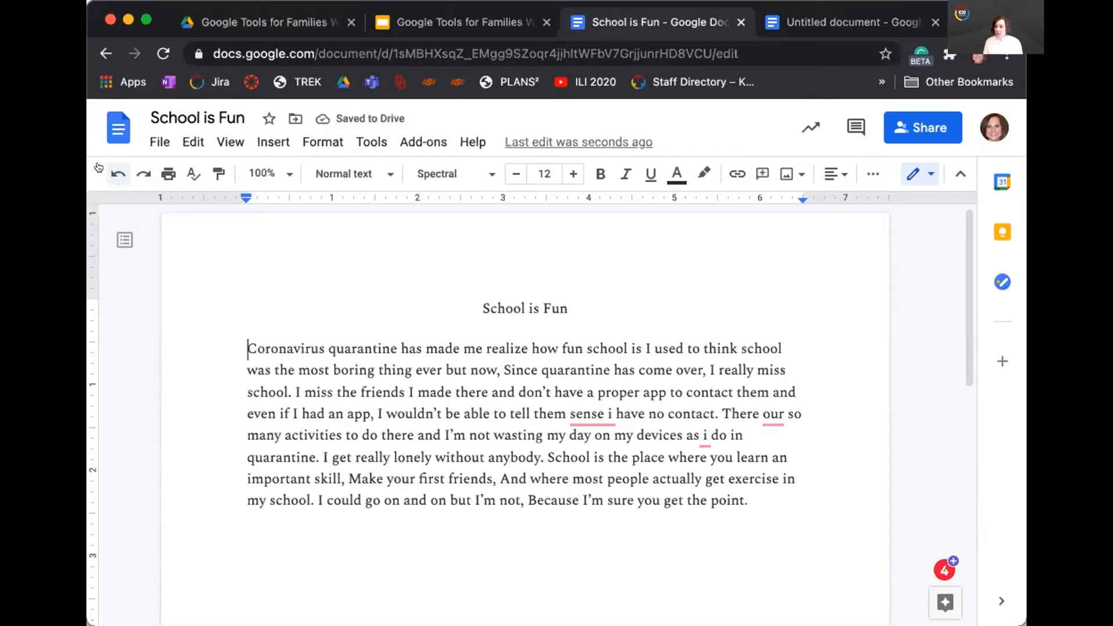
{"action": "mouse_move", "coordinate": [143, 174]}
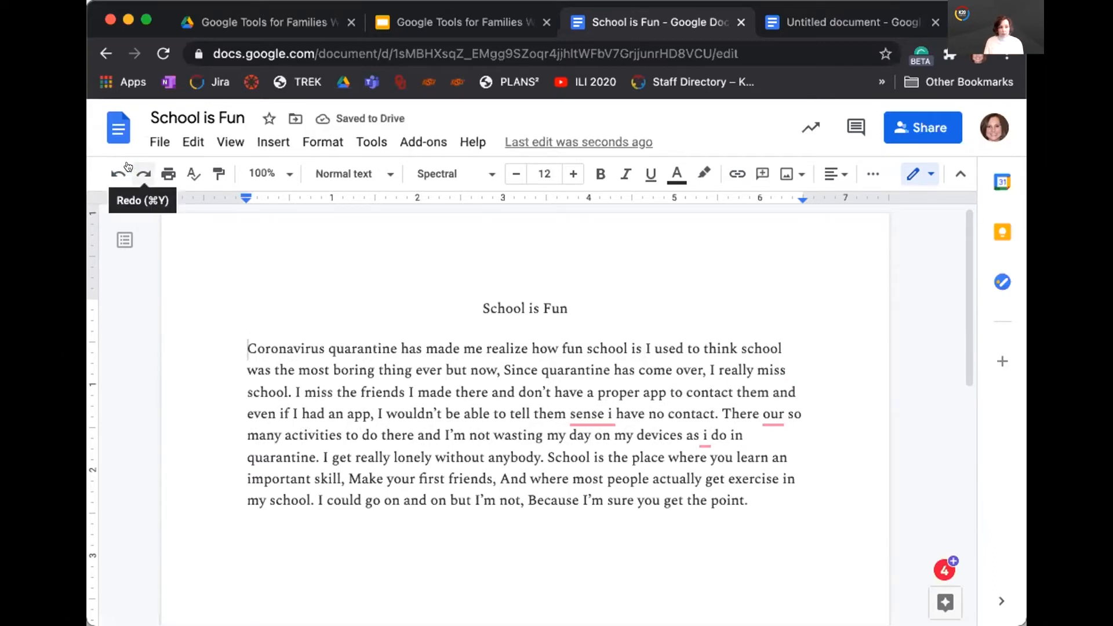
{"action": "left_click", "coordinate": [118, 174]}
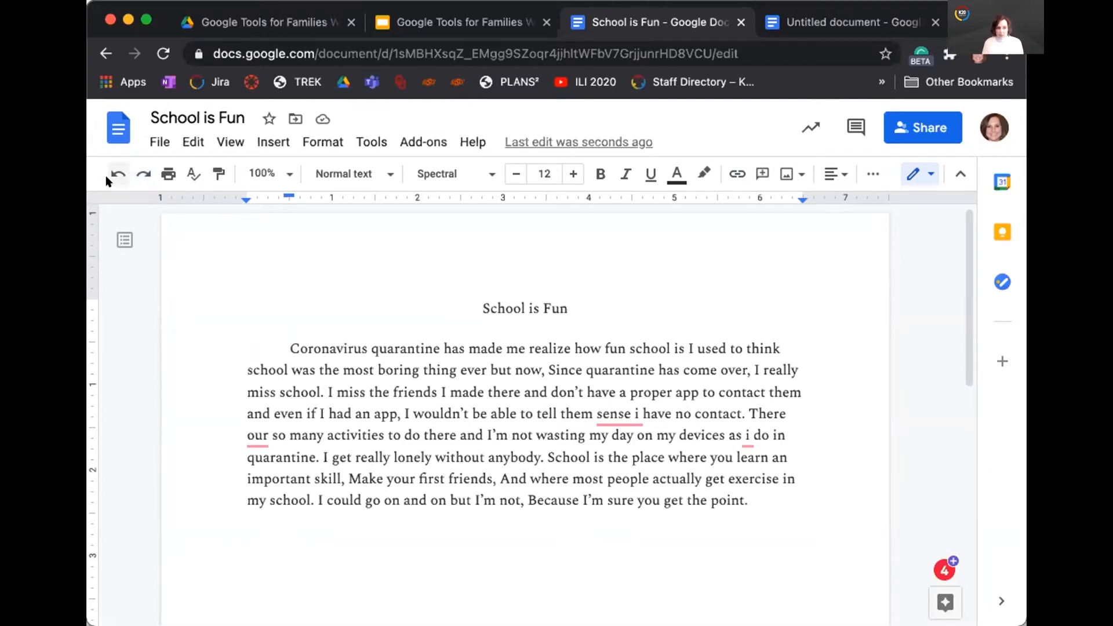
{"action": "mouse_move", "coordinate": [117, 174]}
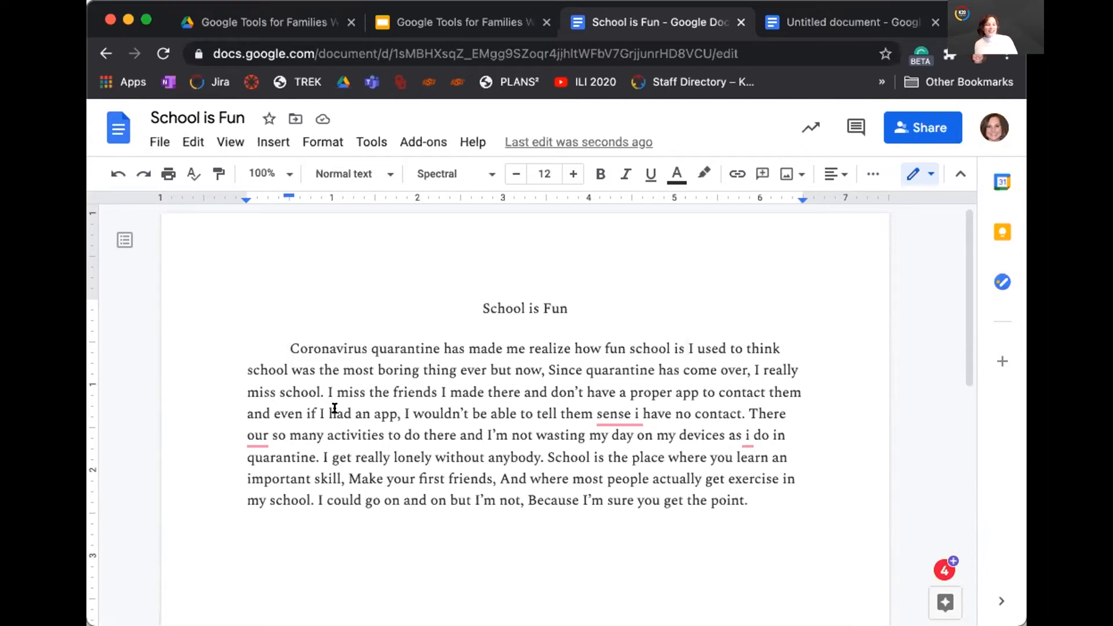
{"action": "left_click", "coordinate": [290, 349]}
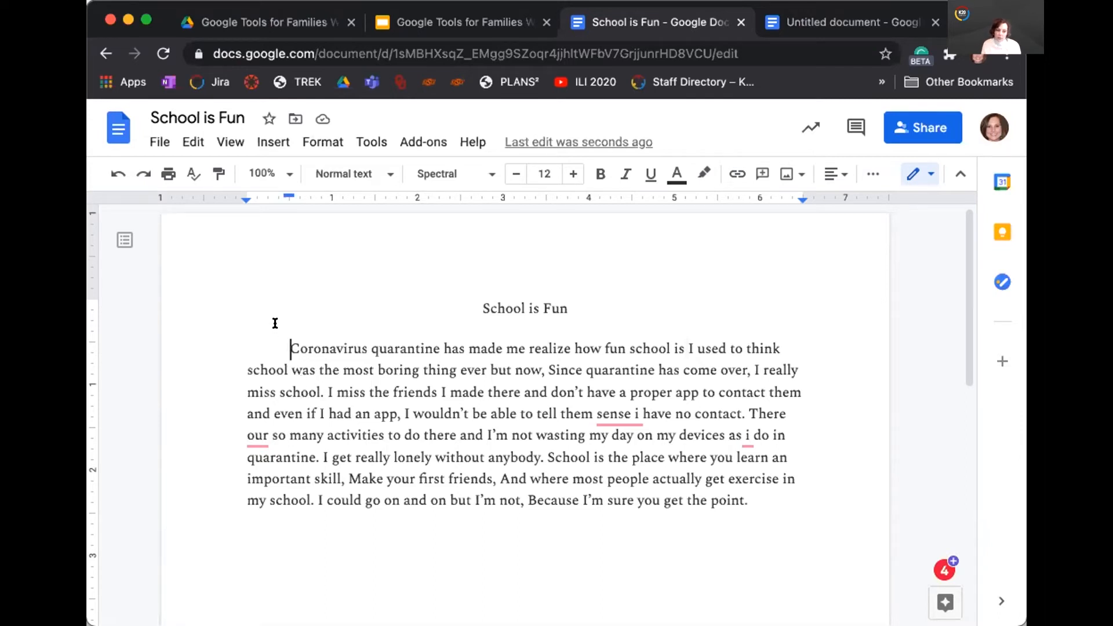
Select the whole essay paragraph and apply Double line spacing.
{"action": "left_click_drag", "start_coordinate": [290, 347], "coordinate": [746, 500]}
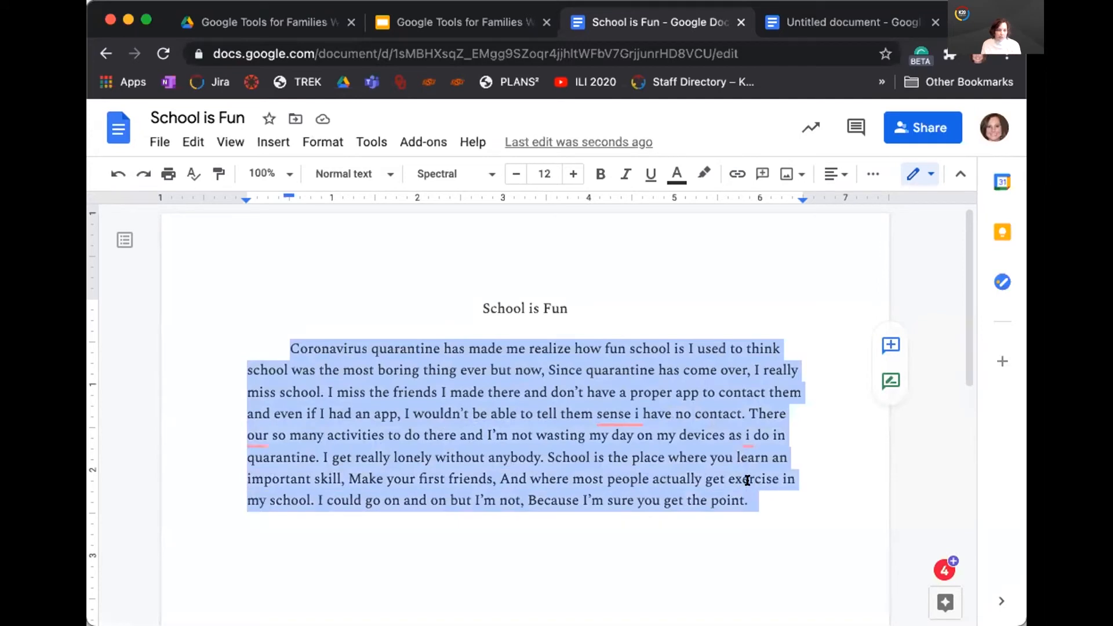
{"action": "mouse_move", "coordinate": [775, 519]}
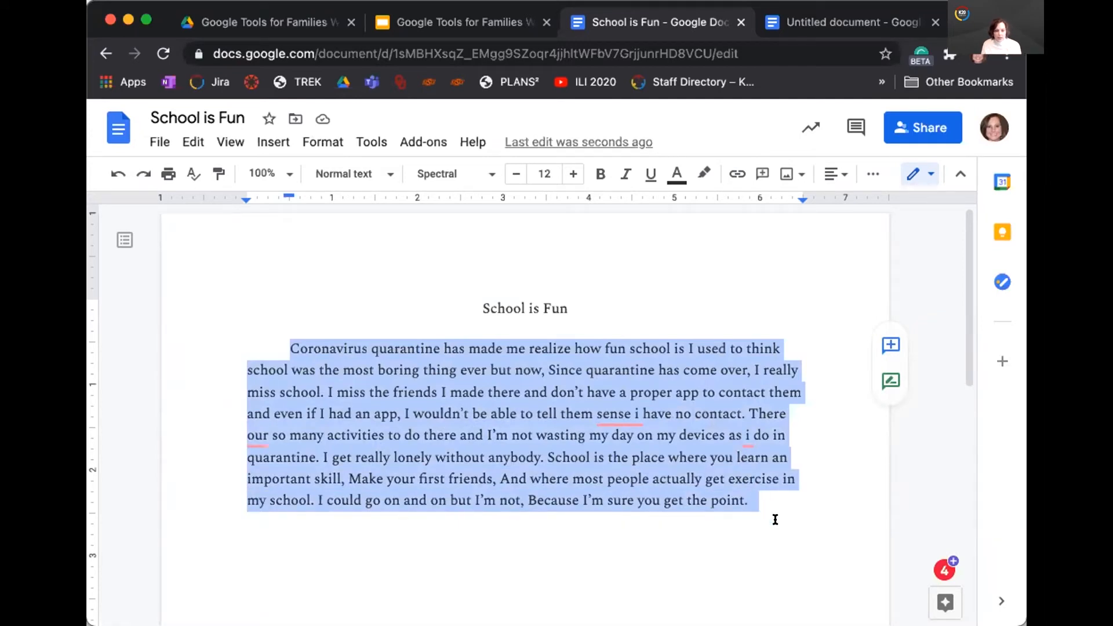
{"action": "mouse_move", "coordinate": [880, 194]}
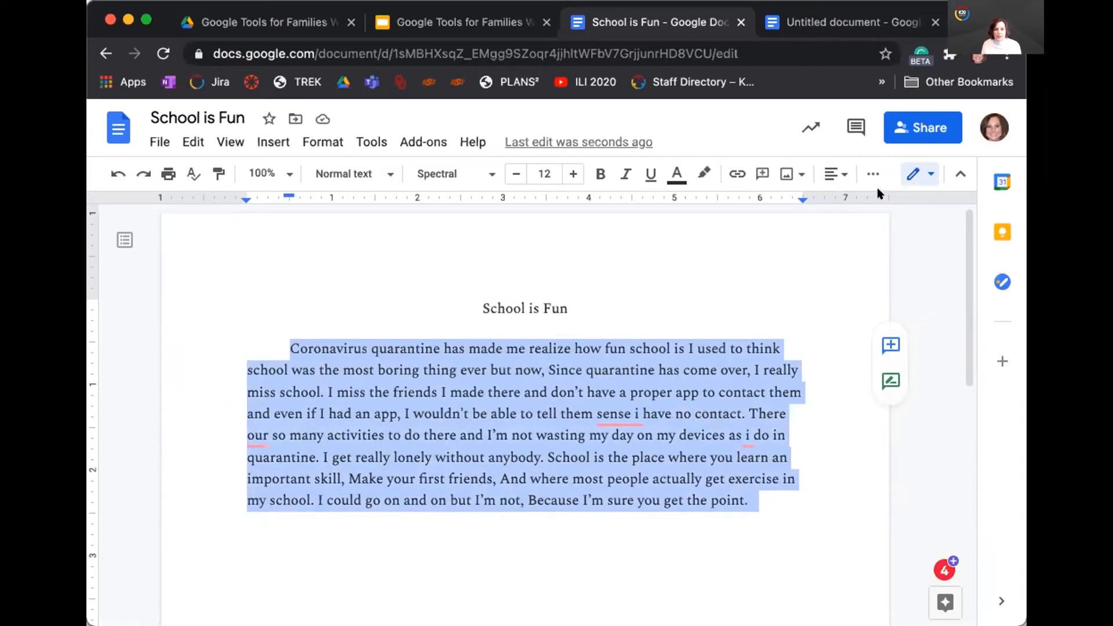
{"action": "mouse_move", "coordinate": [872, 173]}
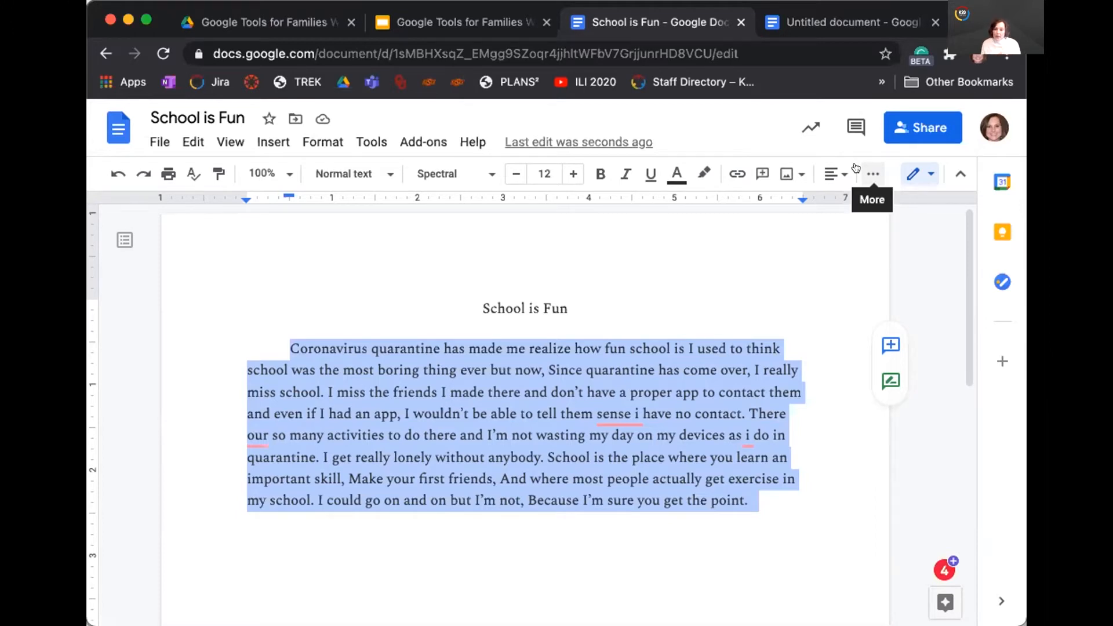
{"action": "mouse_move", "coordinate": [854, 168]}
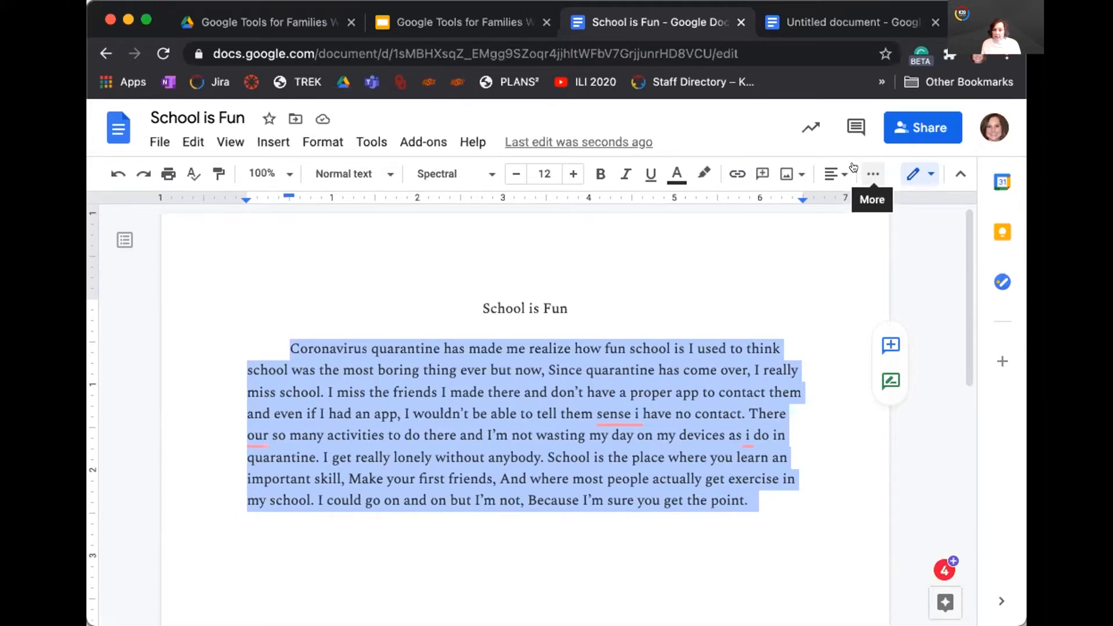
{"action": "left_click", "coordinate": [872, 173]}
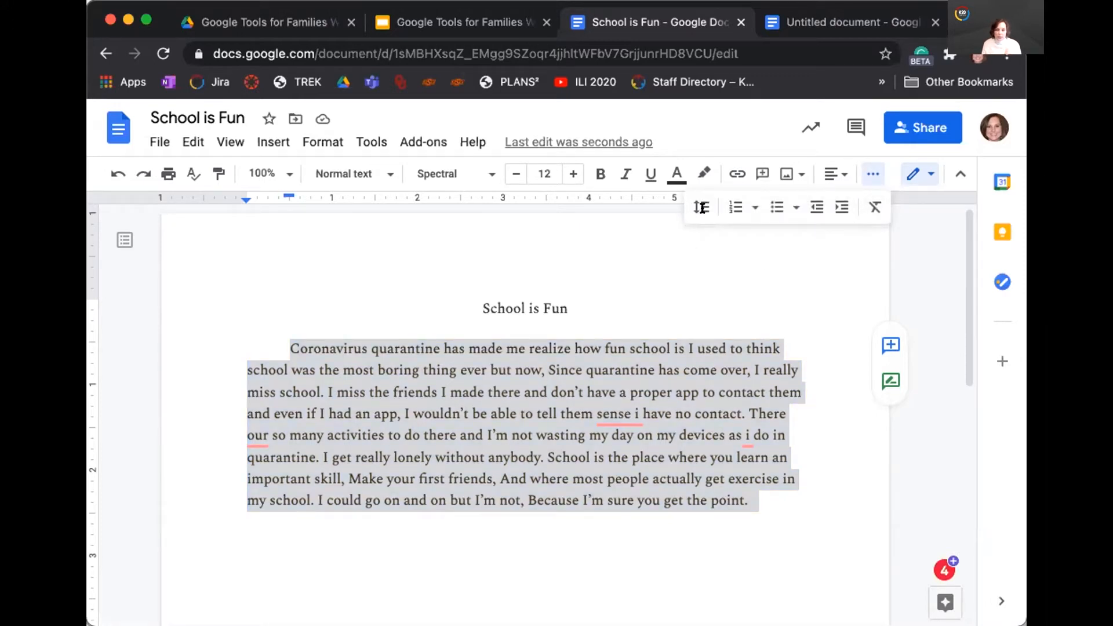
{"action": "mouse_move", "coordinate": [701, 206]}
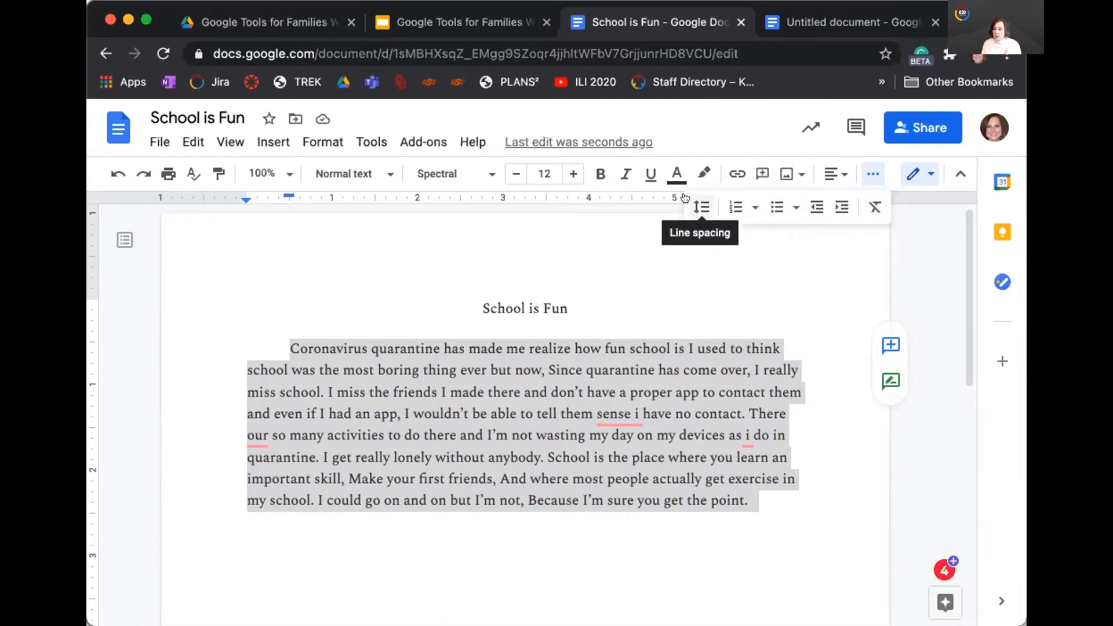
{"action": "left_click", "coordinate": [700, 206]}
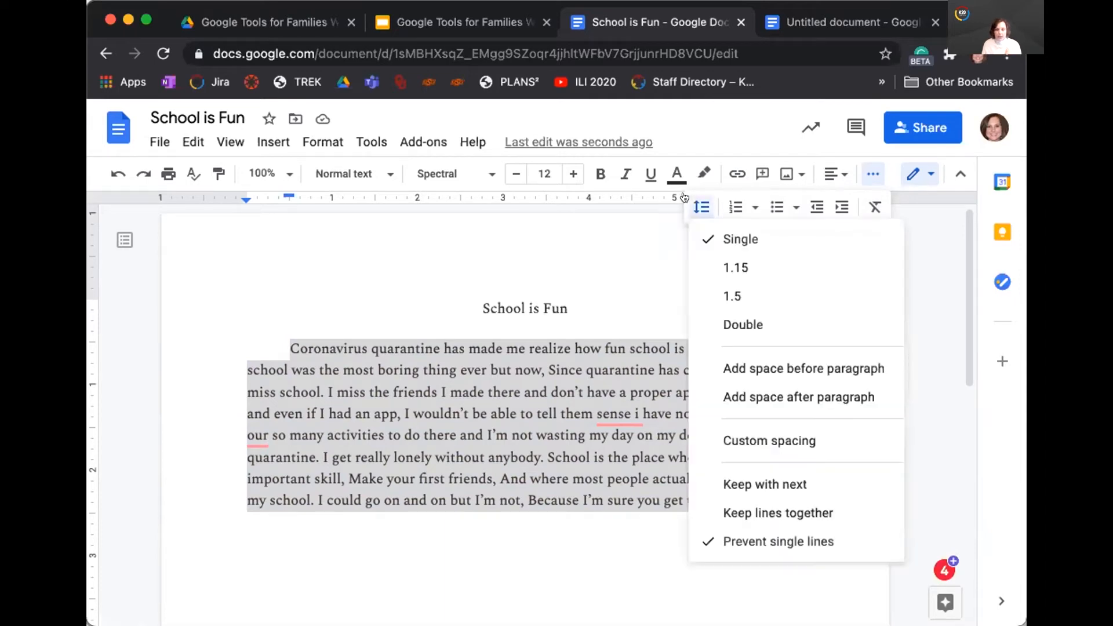
{"action": "mouse_move", "coordinate": [732, 296]}
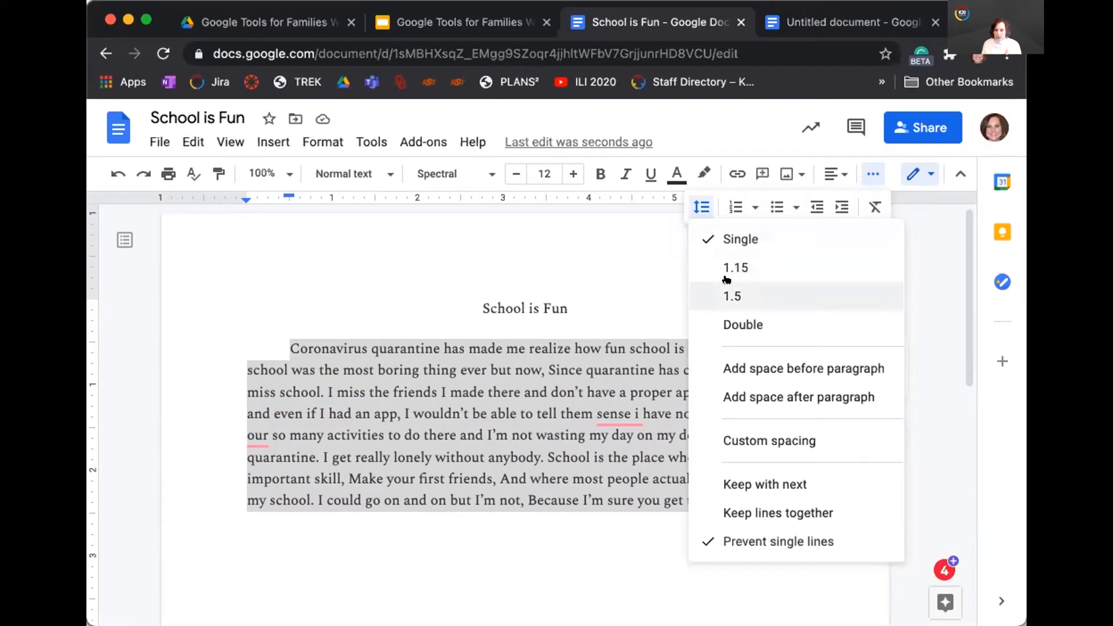
{"action": "left_click", "coordinate": [732, 296]}
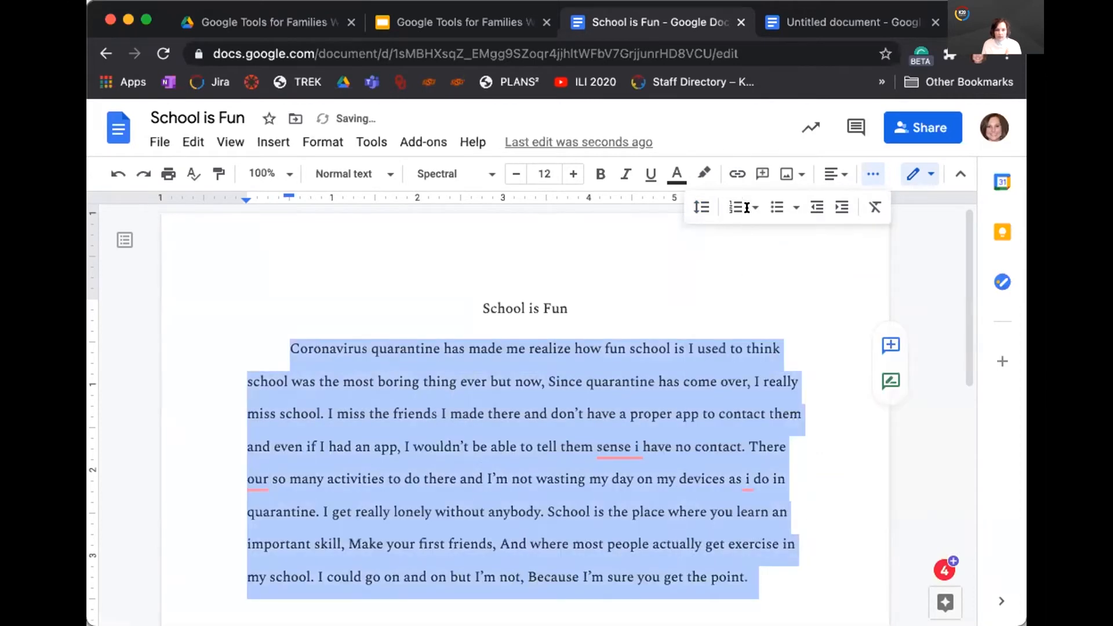
{"action": "left_click", "coordinate": [701, 206]}
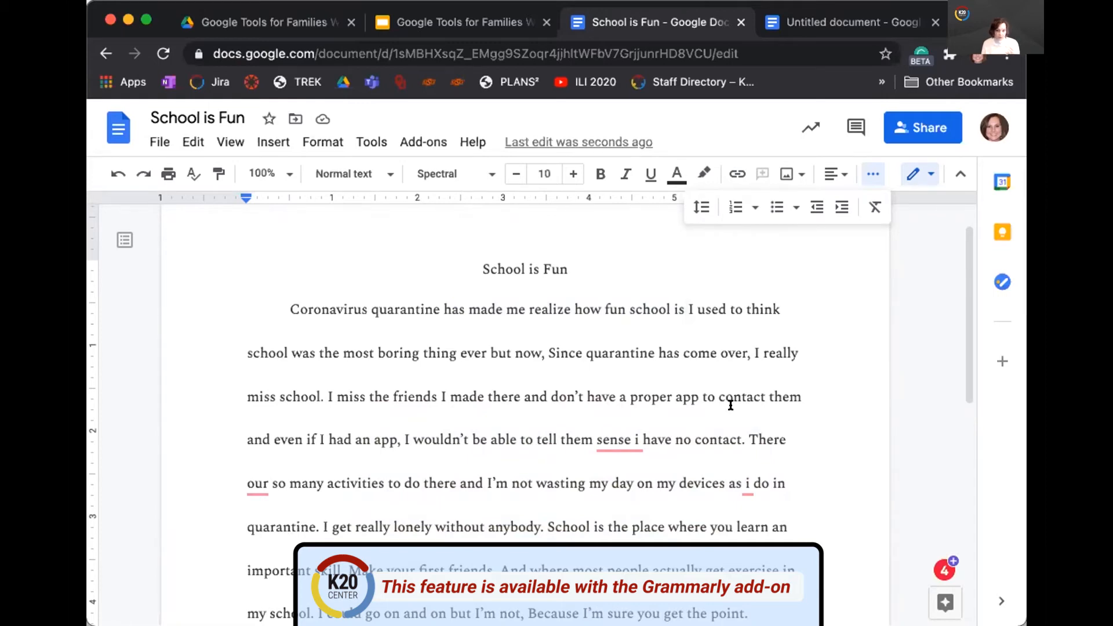
Accept Grammarly fixes 'sense' to 'since' and 'i' to 'I', leaving 'our' unchanged.
{"action": "left_click", "coordinate": [616, 439]}
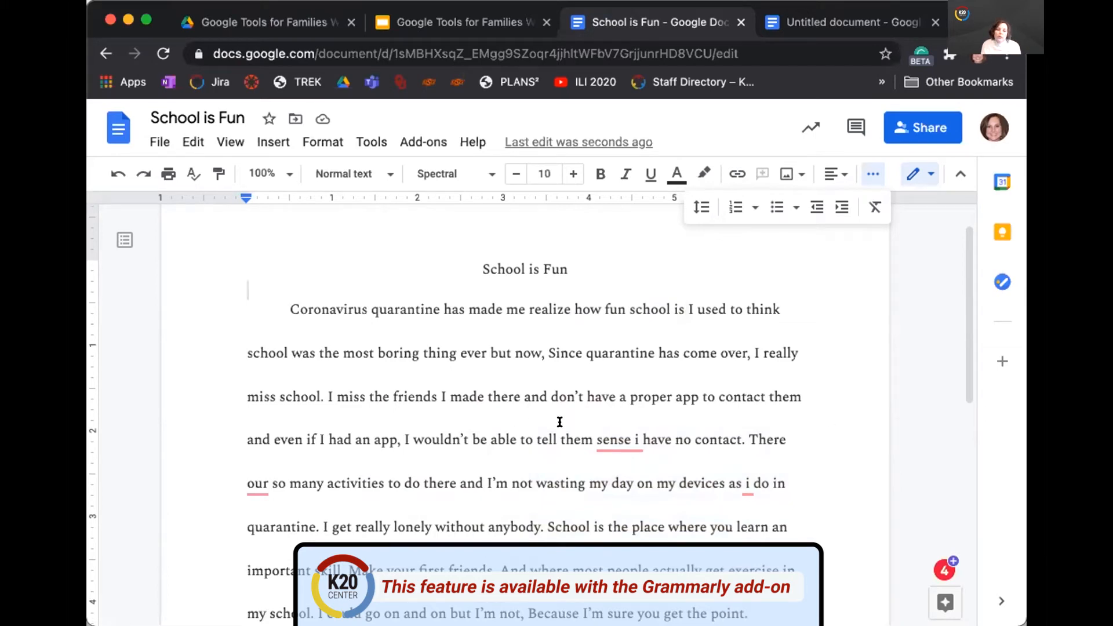
{"action": "left_click", "coordinate": [616, 440]}
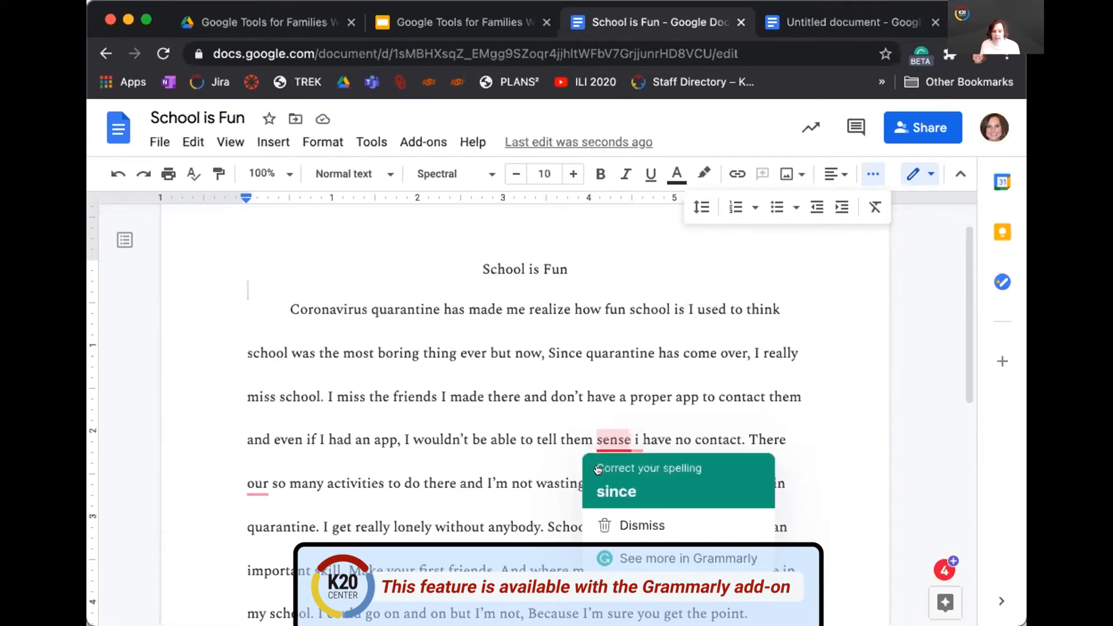
{"action": "left_click", "coordinate": [615, 490]}
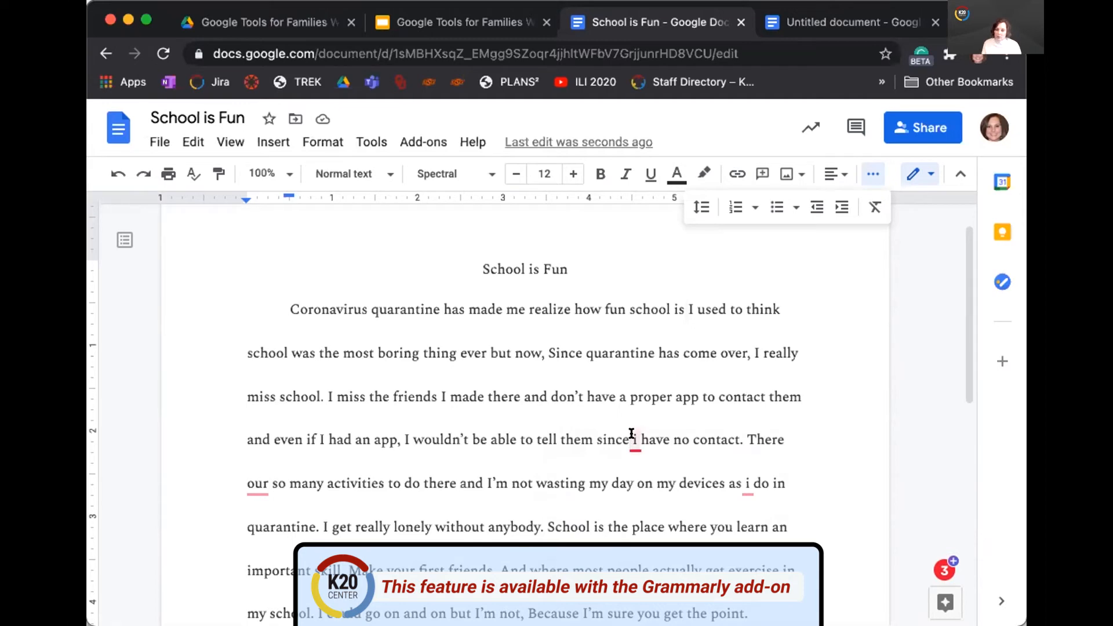
{"action": "left_click", "coordinate": [633, 440]}
{"action": "type", "text": "I"}
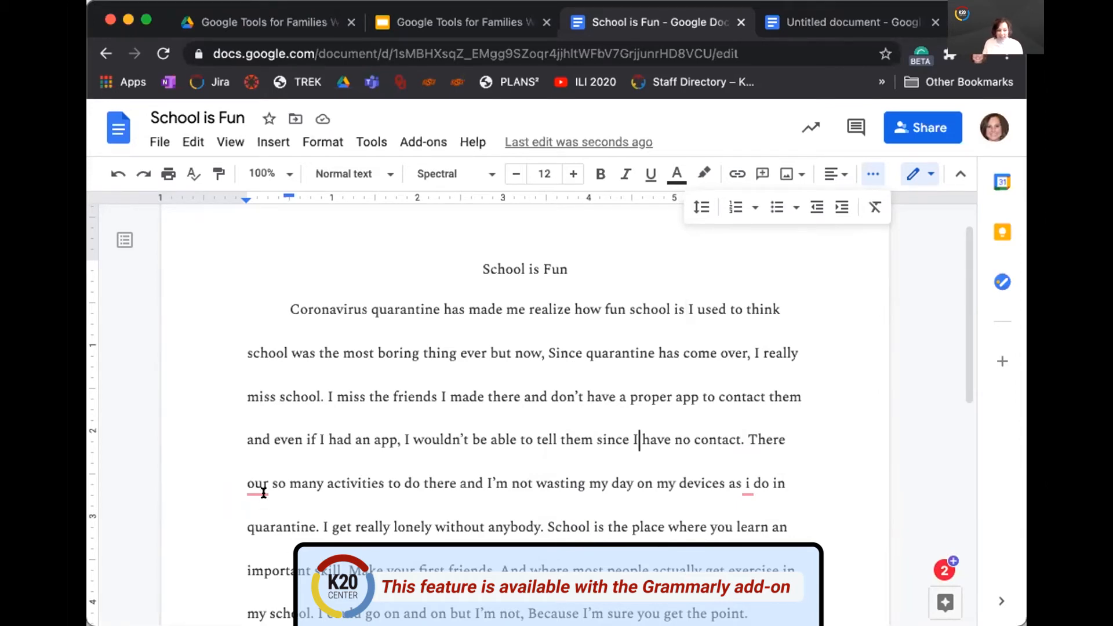
{"action": "left_click", "coordinate": [257, 483]}
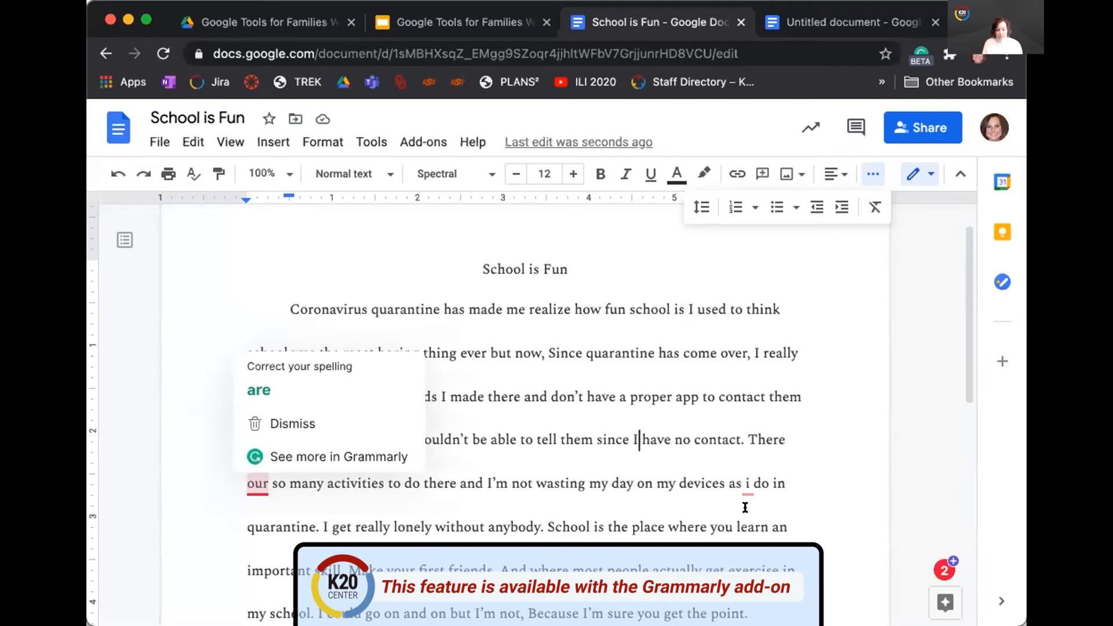
{"action": "left_click", "coordinate": [292, 423]}
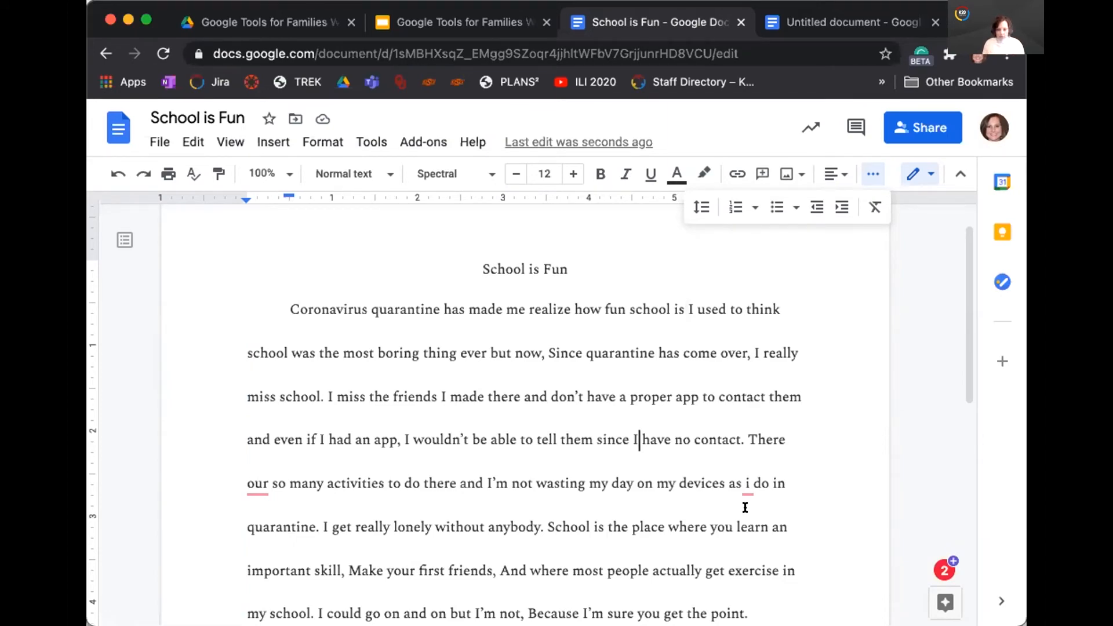
{"action": "mouse_move", "coordinate": [759, 306]}
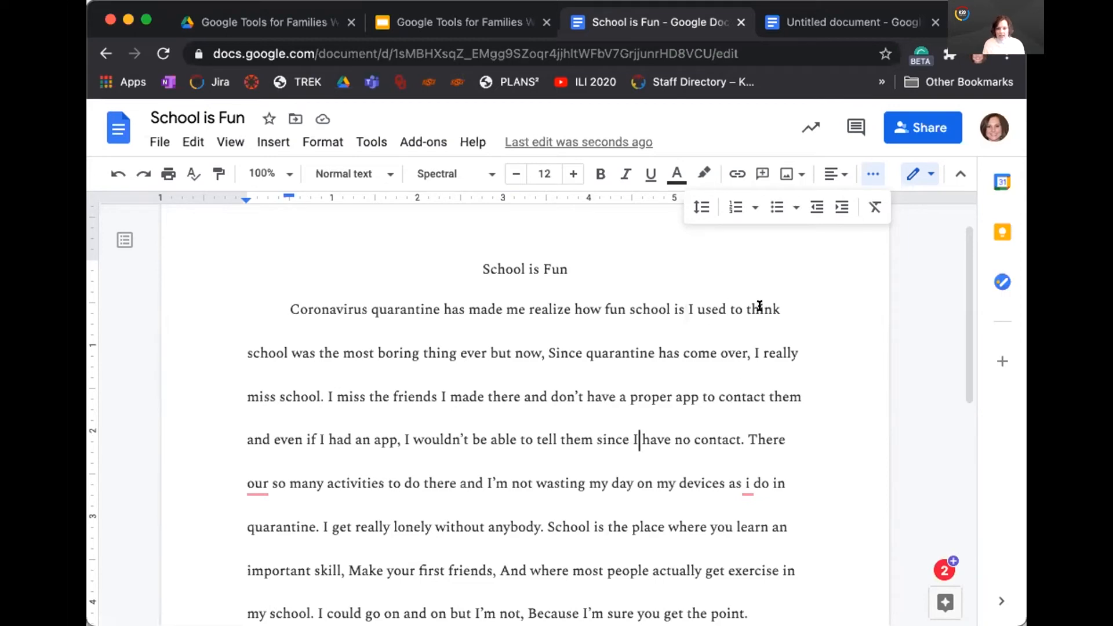
Select 'think' in the first line and post the comment 'Think about word usage'.
{"action": "double_click", "coordinate": [763, 309]}
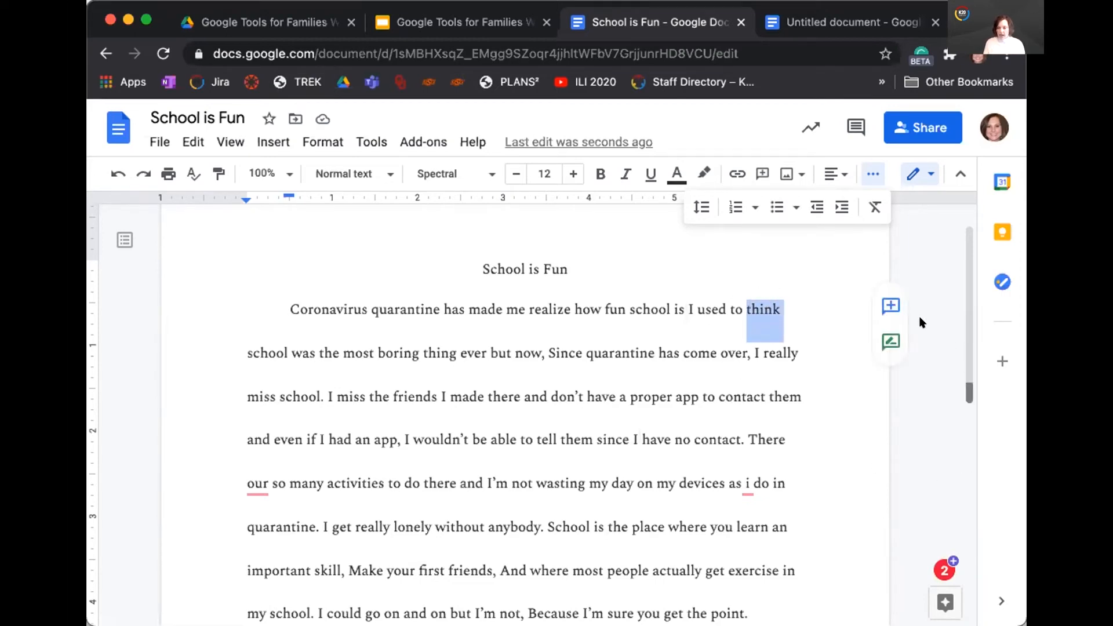
{"action": "mouse_move", "coordinate": [889, 342]}
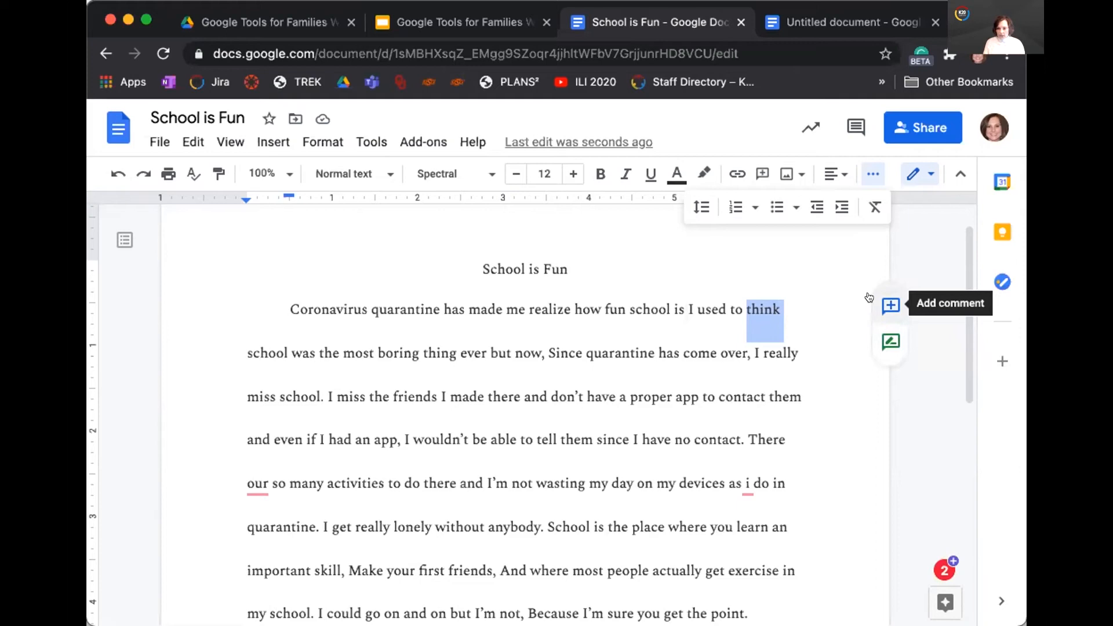
{"action": "left_click", "coordinate": [890, 304]}
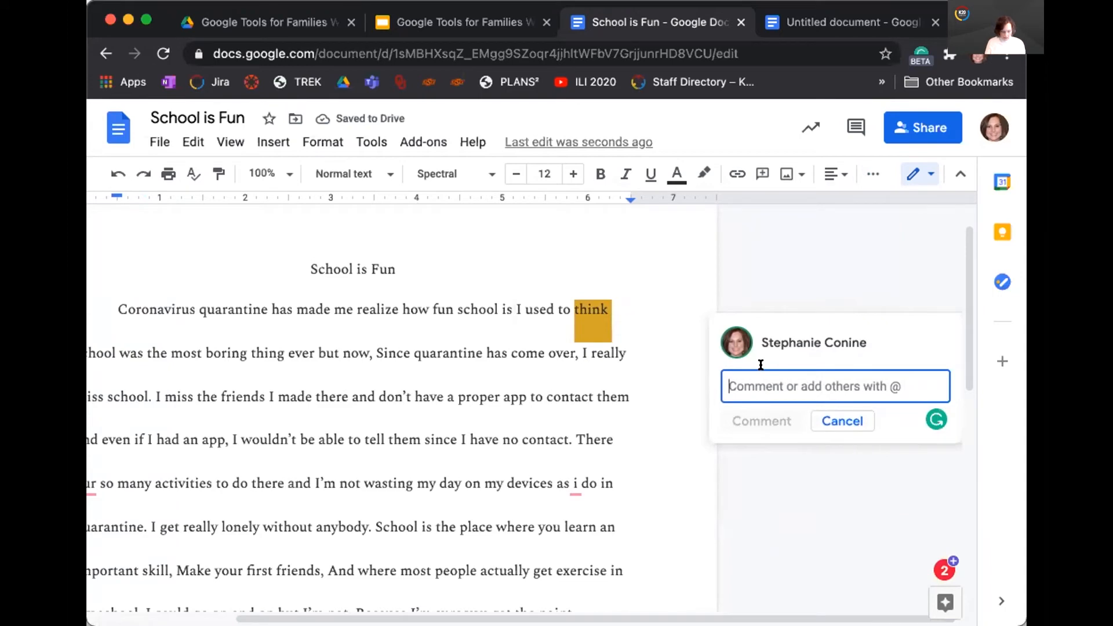
{"action": "type", "text": "Think about"}
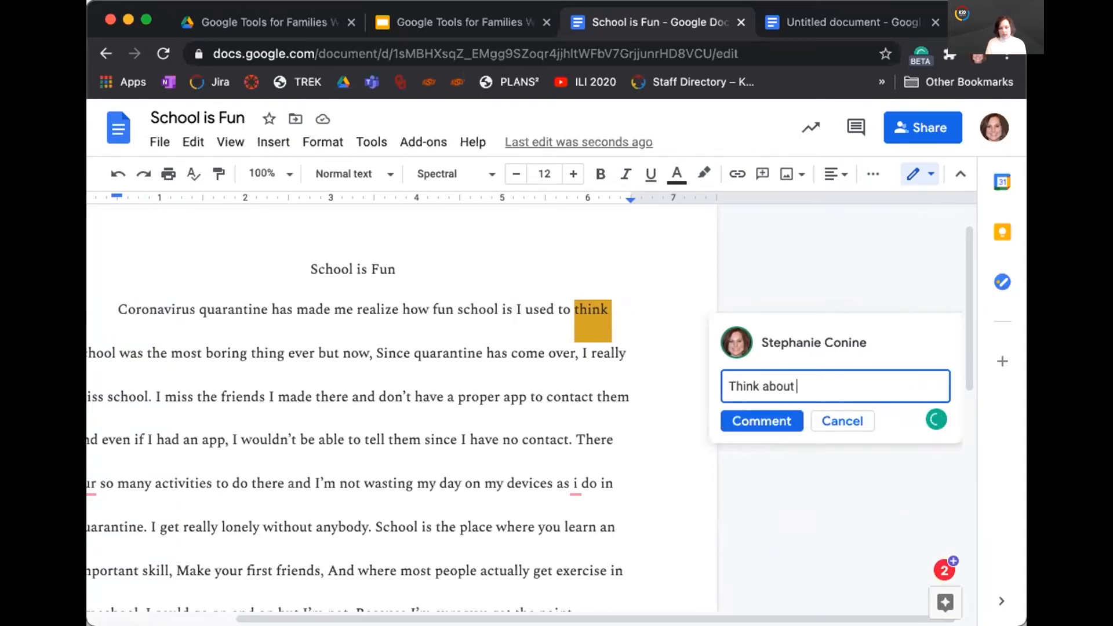
{"action": "type", "text": "a different word"}
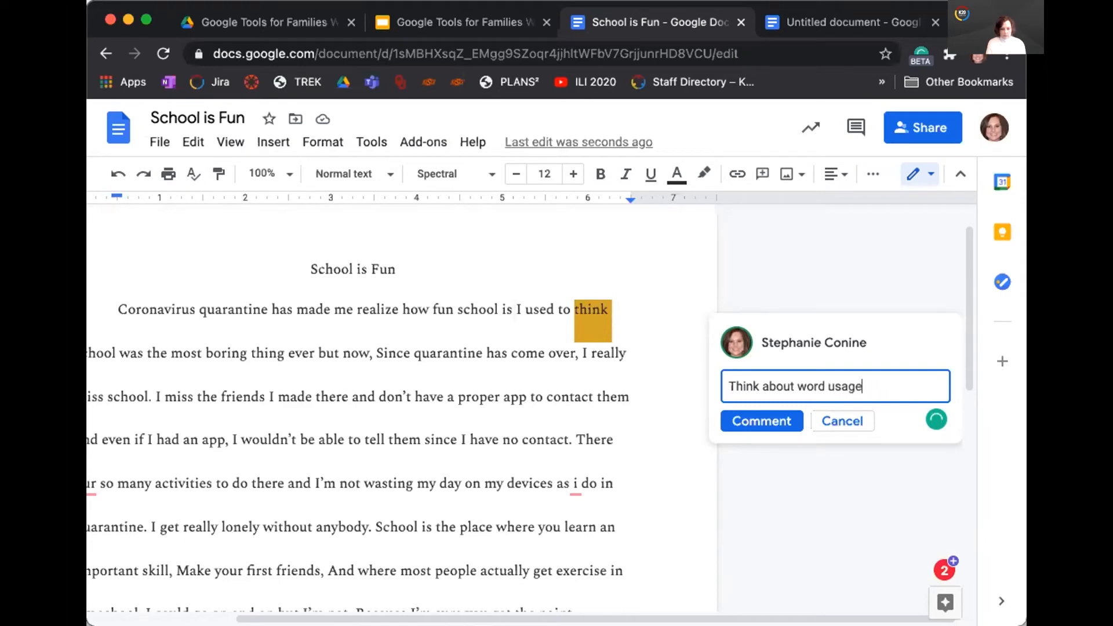
{"action": "left_click", "coordinate": [761, 420]}
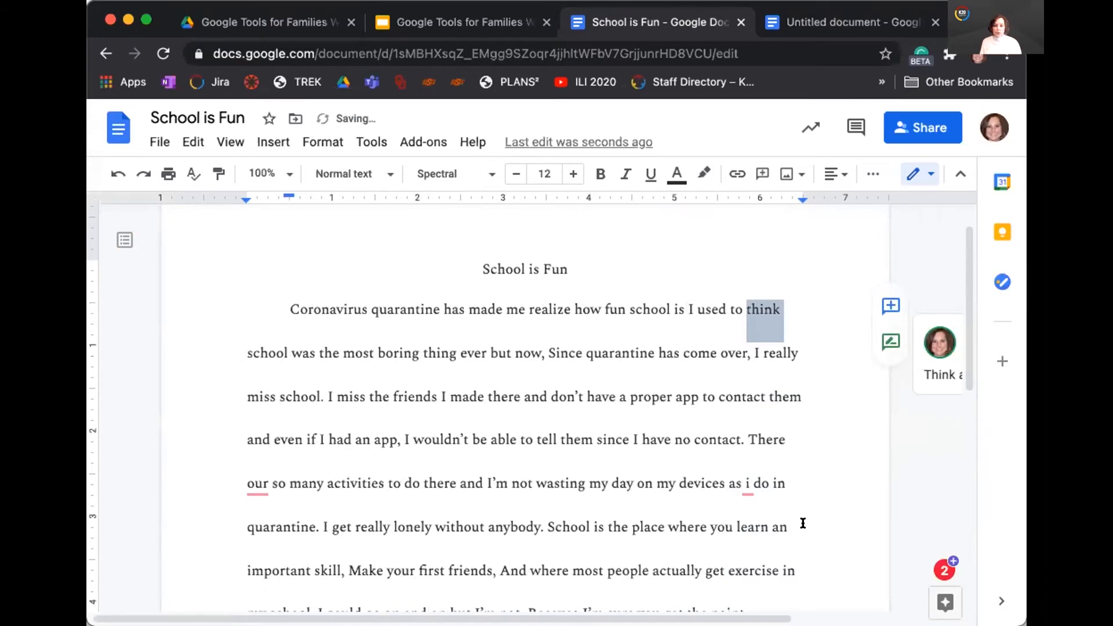
{"action": "mouse_move", "coordinate": [845, 433]}
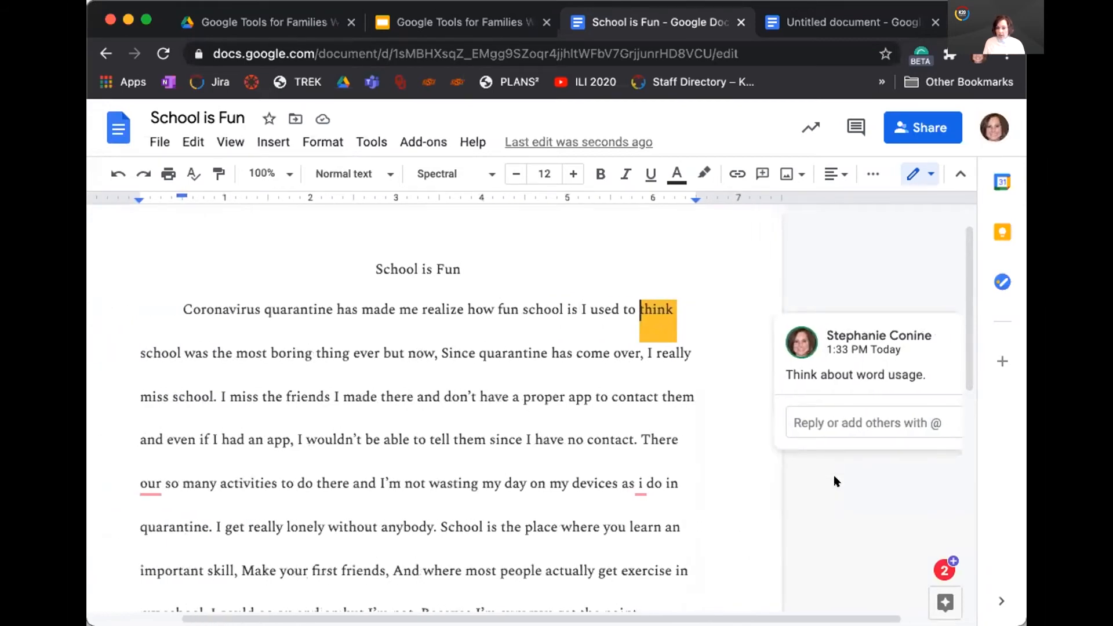
{"action": "mouse_move", "coordinate": [844, 479]}
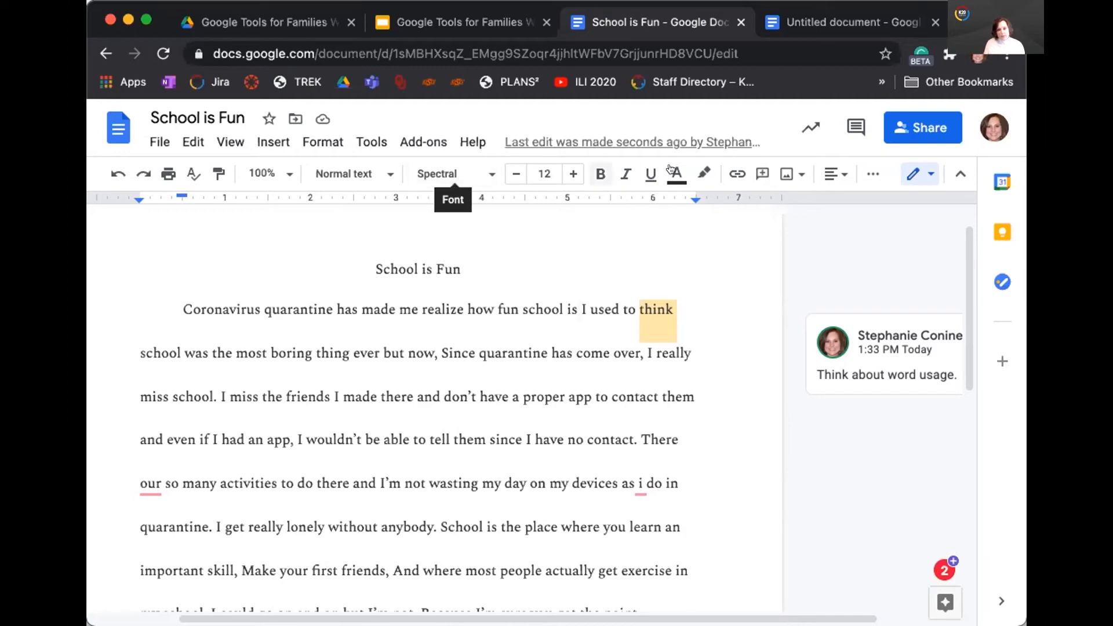
{"action": "mouse_move", "coordinate": [786, 173]}
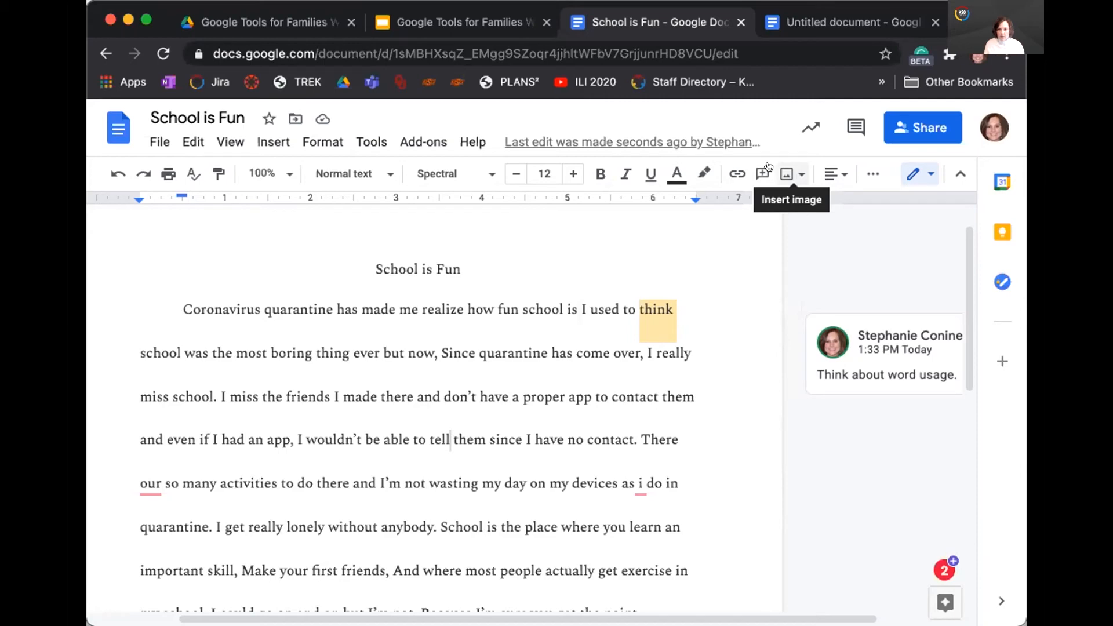
Open the Insert image dropdown to add a picture after 'tell'.
{"action": "left_click", "coordinate": [784, 173]}
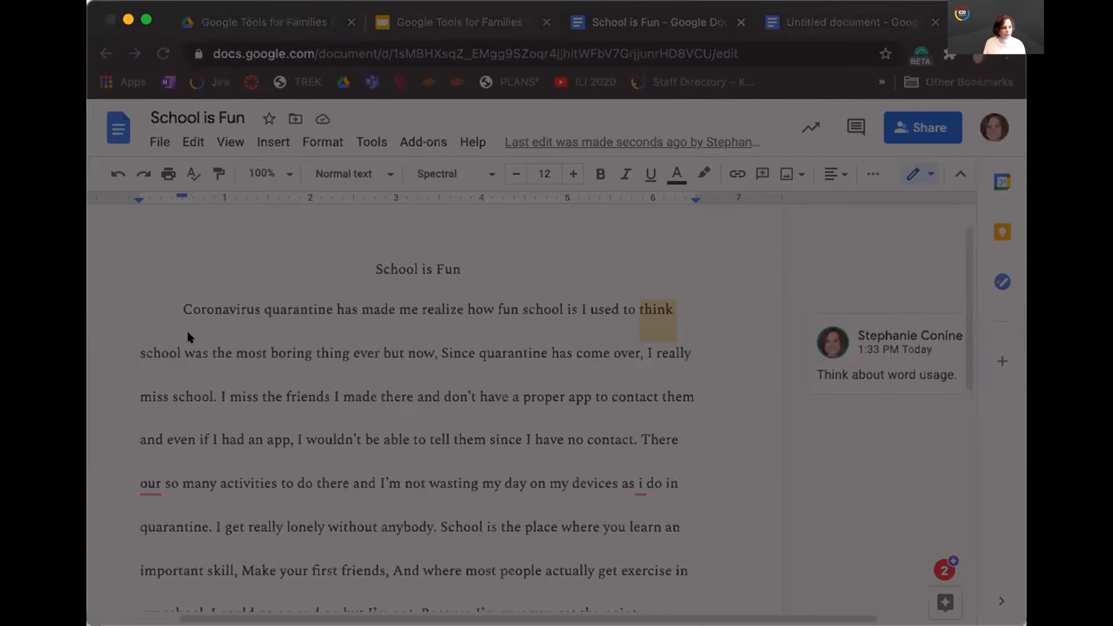
{"action": "mouse_move", "coordinate": [645, 353]}
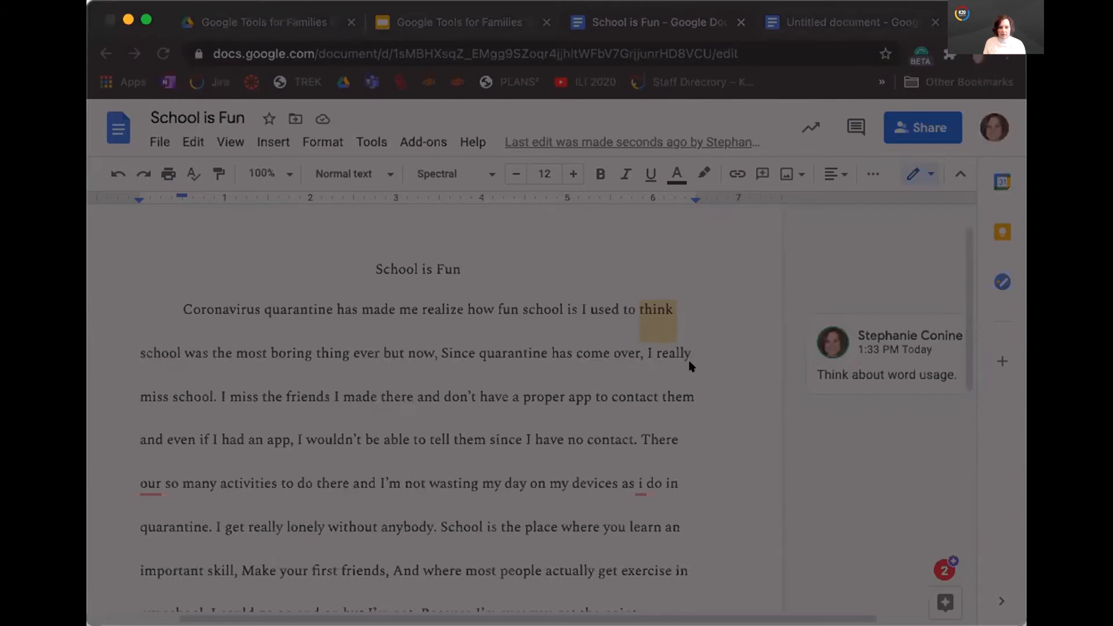
{"action": "mouse_move", "coordinate": [575, 382]}
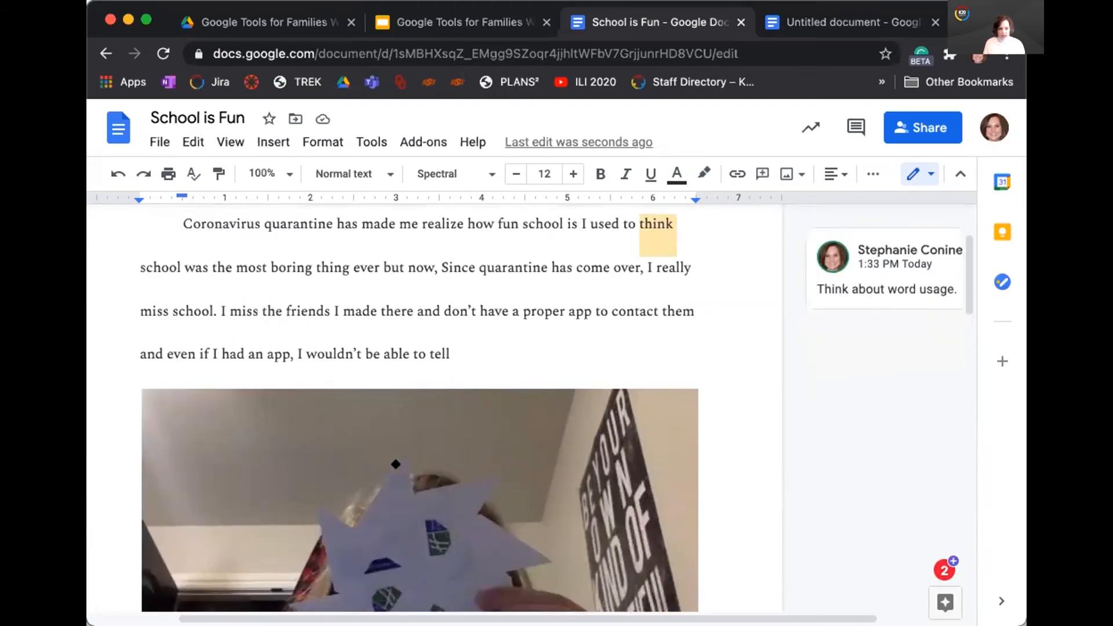
Scroll down to view the inserted webcam photo of the paper star.
{"action": "scroll", "scroll_direction": "down", "scroll_amount": 3}
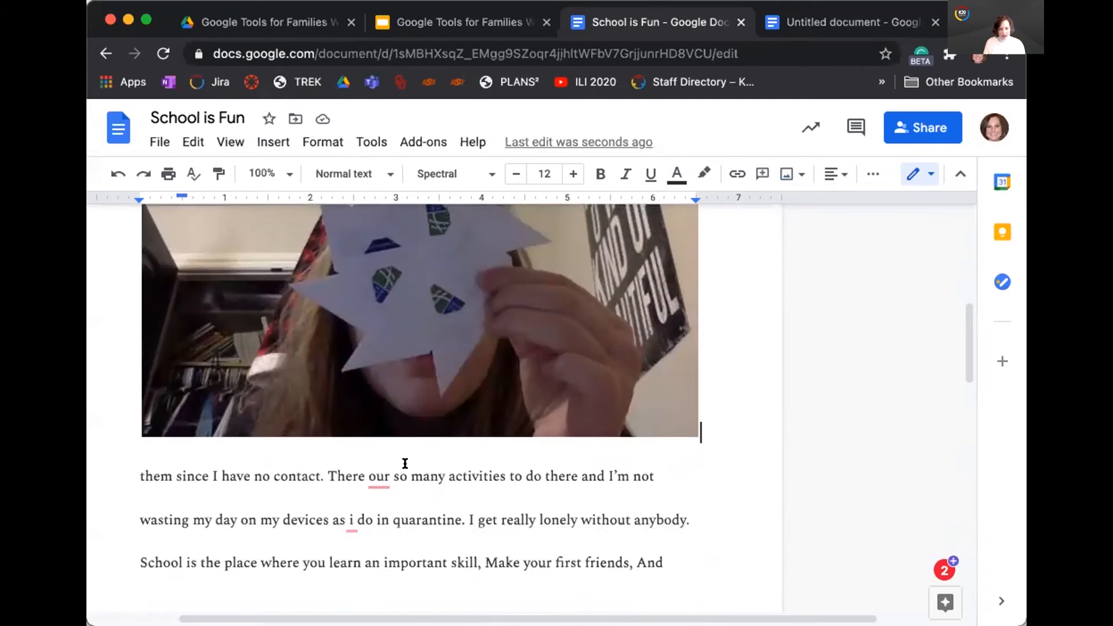
{"action": "scroll", "scroll_direction": "down", "scroll_amount": 3}
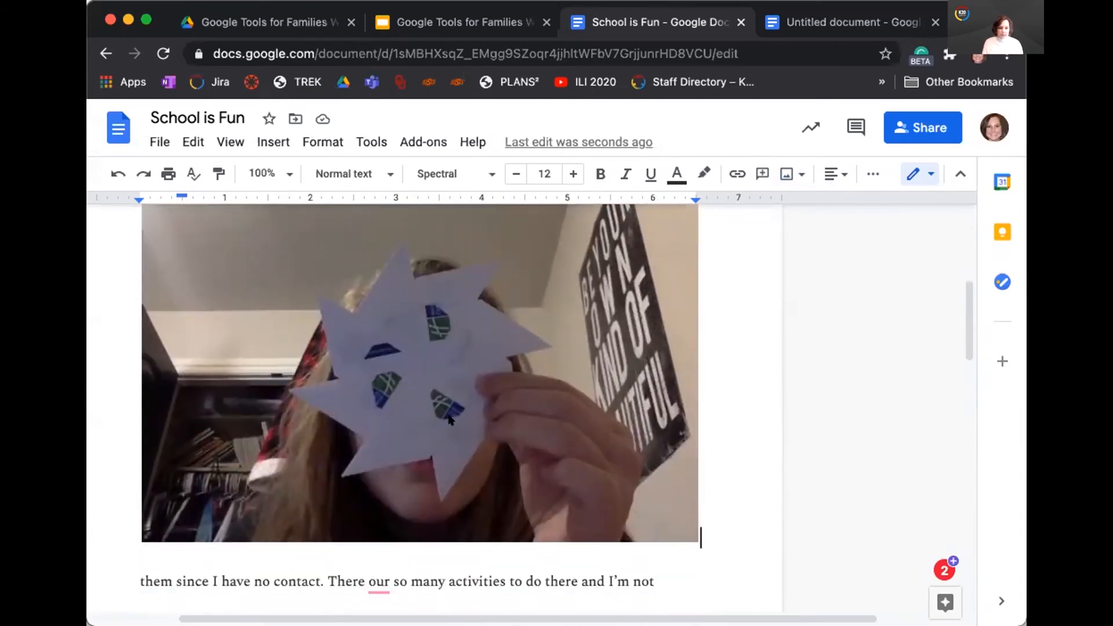
Shrink the paper-star photo so it sits small and inline between 'tell' and 'them'.
{"action": "left_click", "coordinate": [419, 373]}
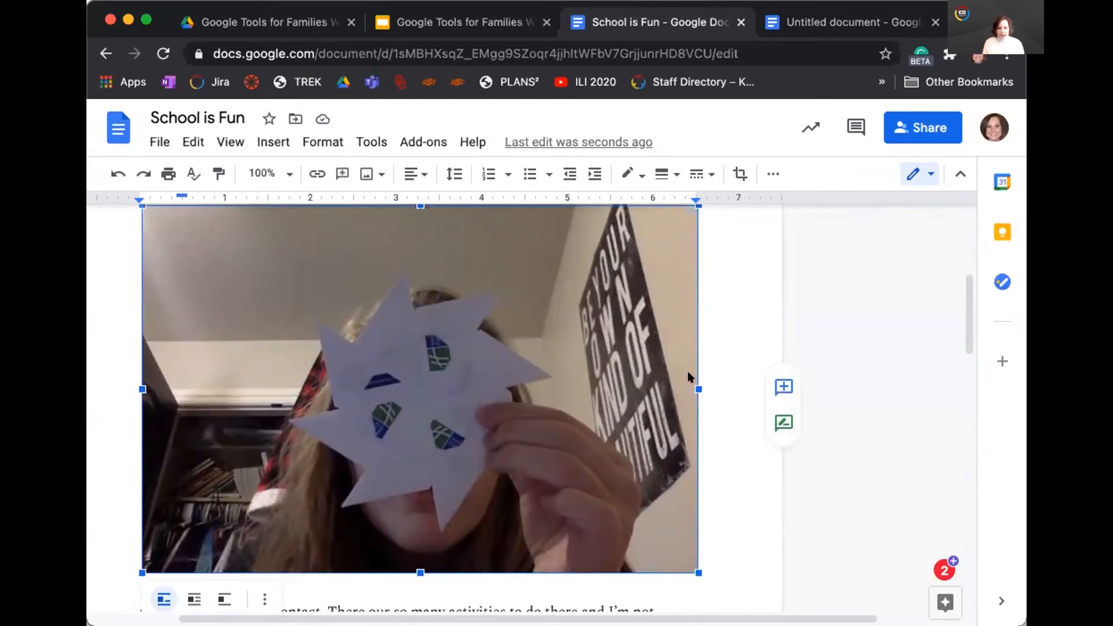
{"action": "left_click_drag", "start_coordinate": [696, 389], "coordinate": [494, 388]}
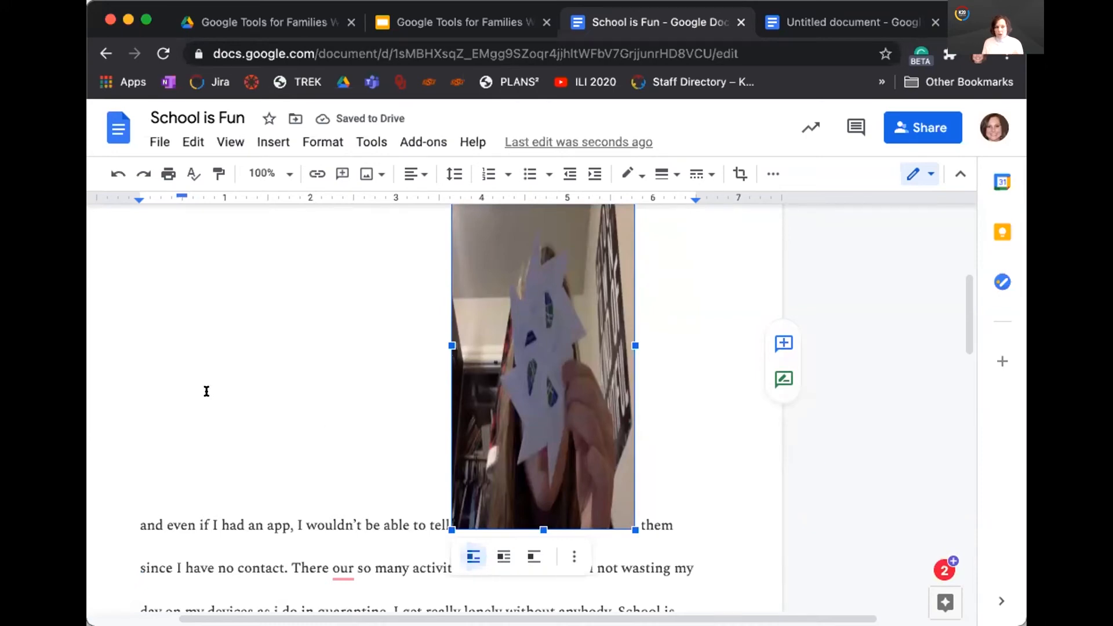
{"action": "mouse_move", "coordinate": [117, 174]}
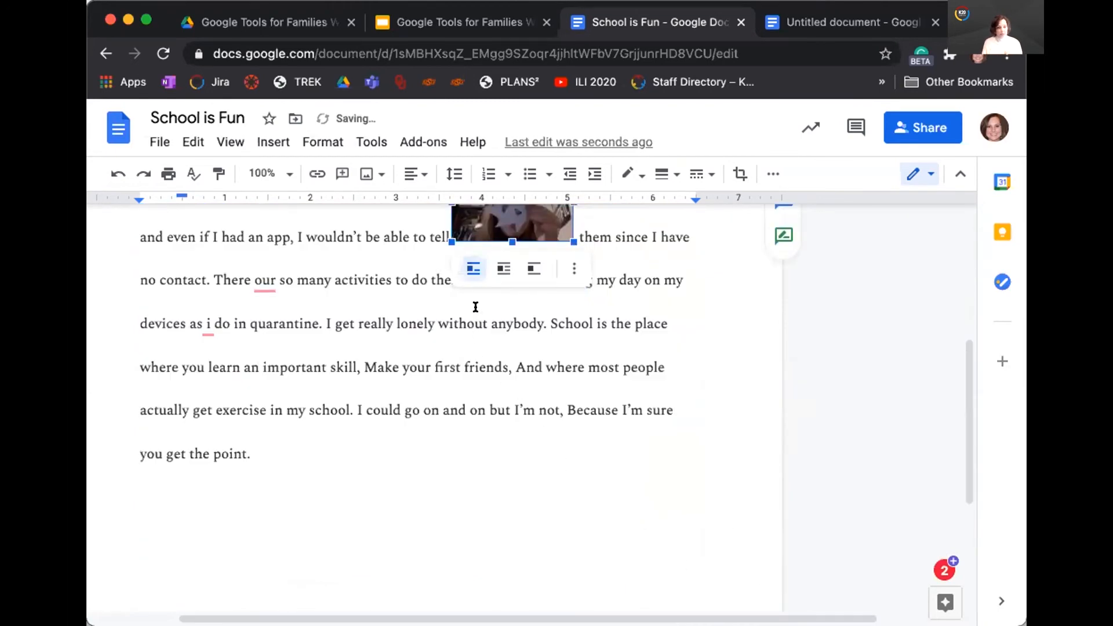
{"action": "mouse_move", "coordinate": [504, 268]}
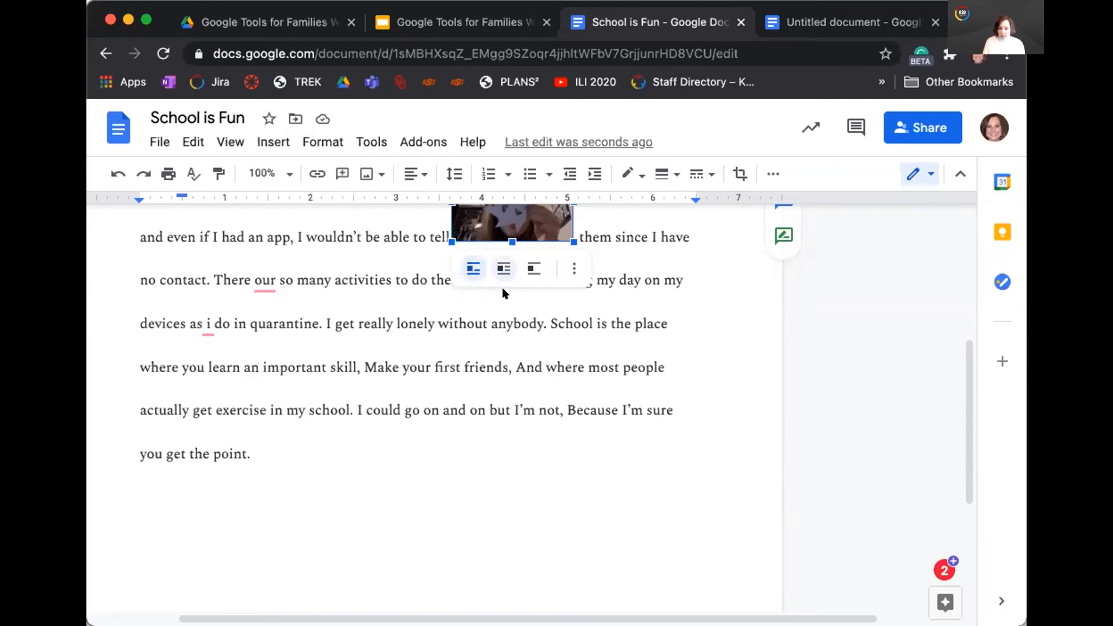
Set the paper-star photo to Wrap text so the paragraph flows around both sides.
{"action": "left_click", "coordinate": [503, 268]}
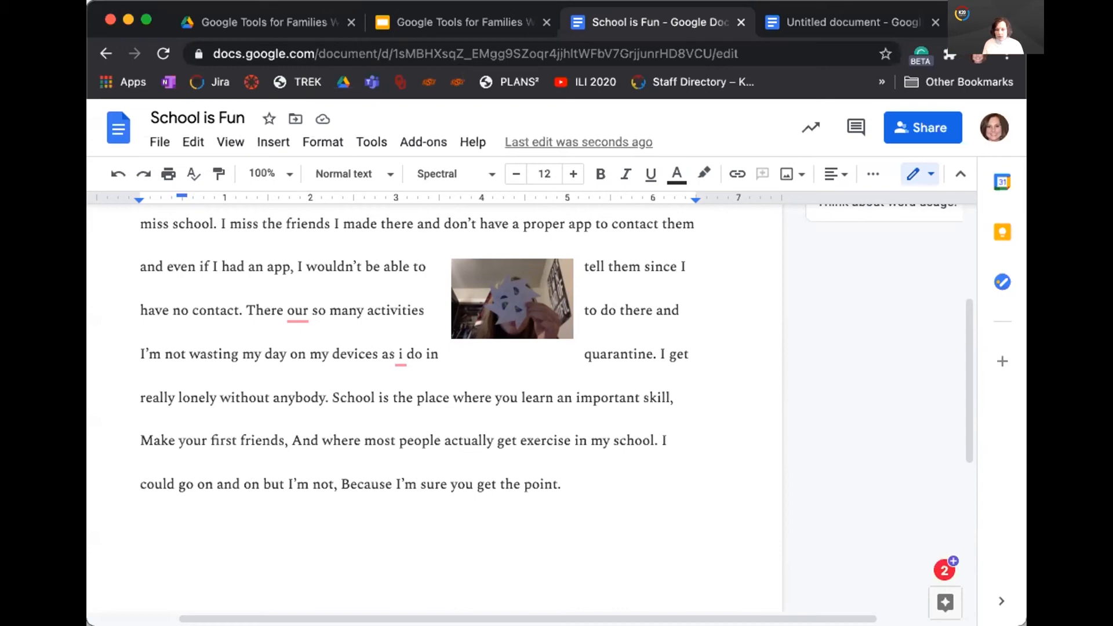
{"action": "mouse_move", "coordinate": [569, 142]}
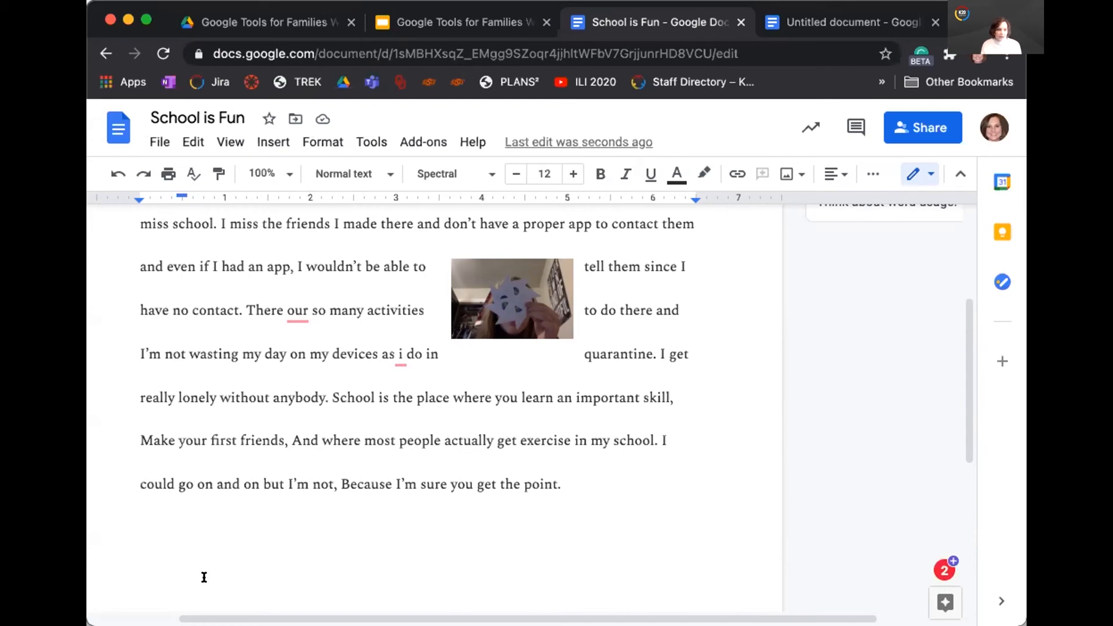
In version history, preview the March 30 version, then expand April 16 and view the current version.
{"action": "left_click", "coordinate": [578, 142]}
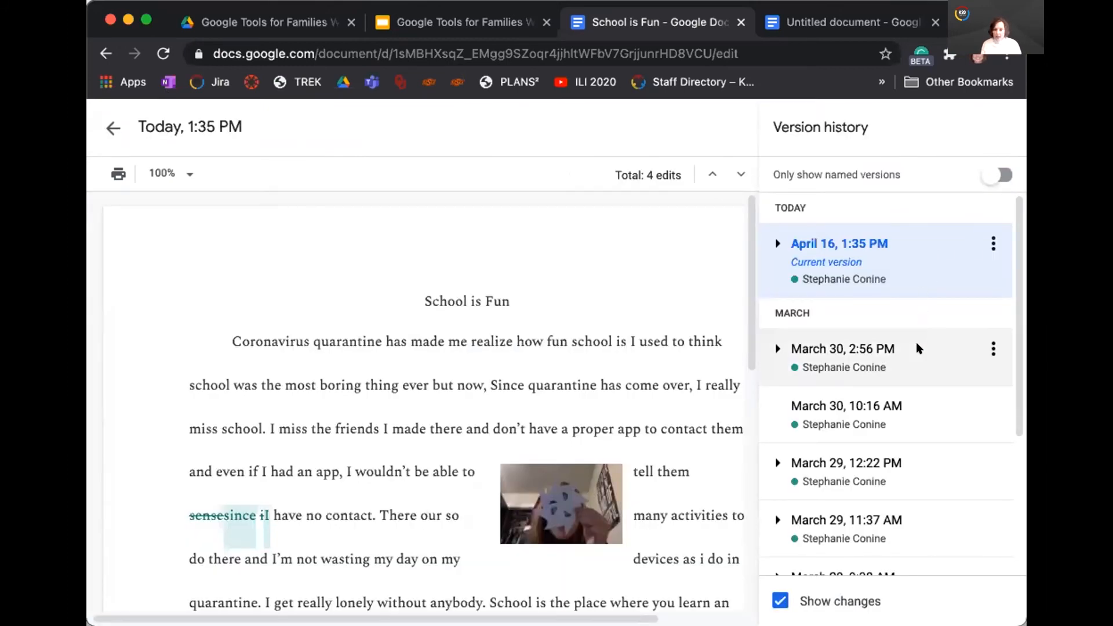
{"action": "scroll", "scroll_direction": "down", "scroll_amount": 3}
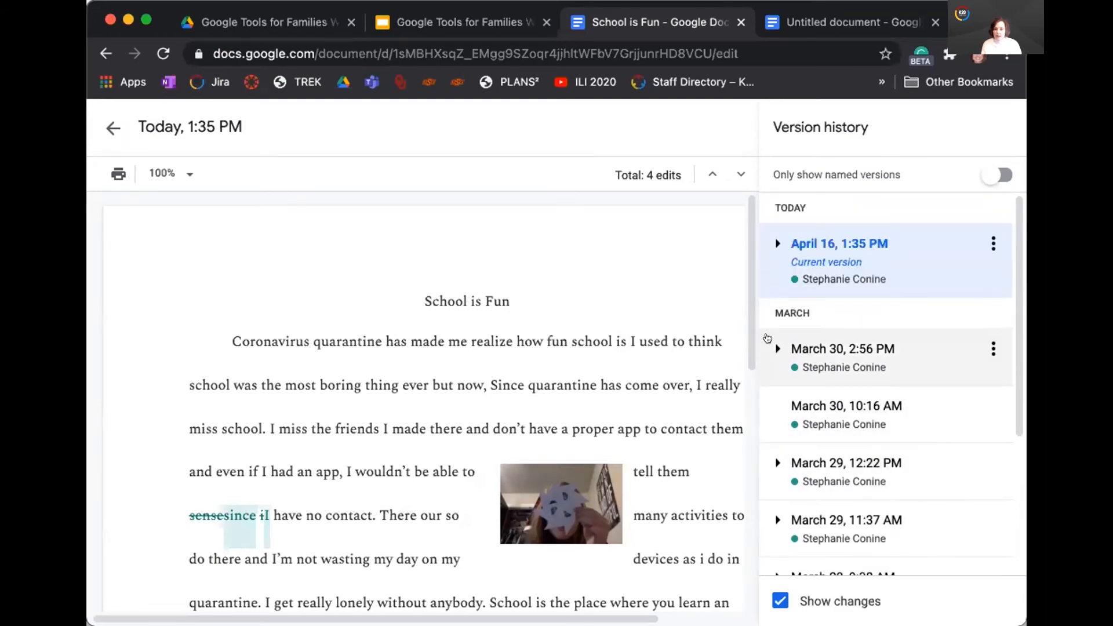
{"action": "left_click", "coordinate": [777, 348]}
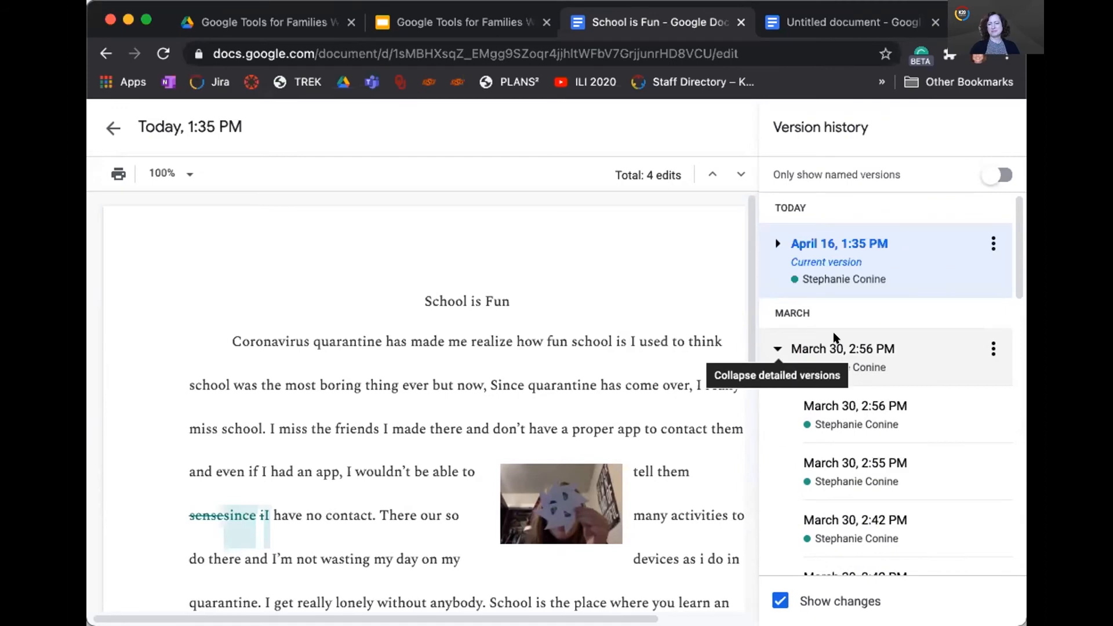
{"action": "left_click", "coordinate": [842, 348]}
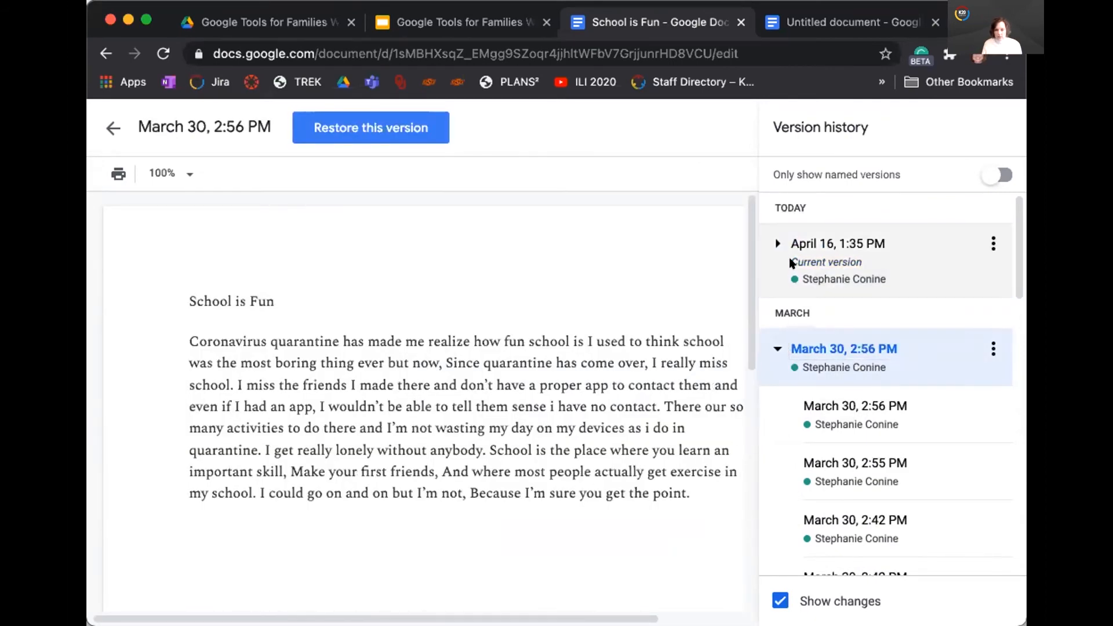
{"action": "left_click", "coordinate": [777, 244]}
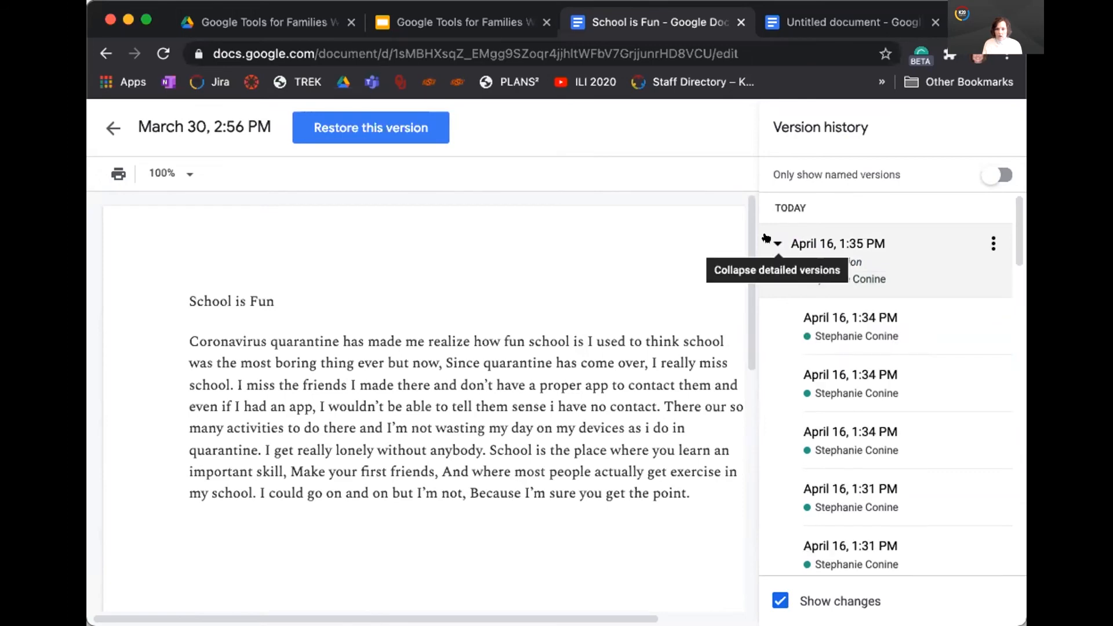
{"action": "left_click", "coordinate": [837, 244]}
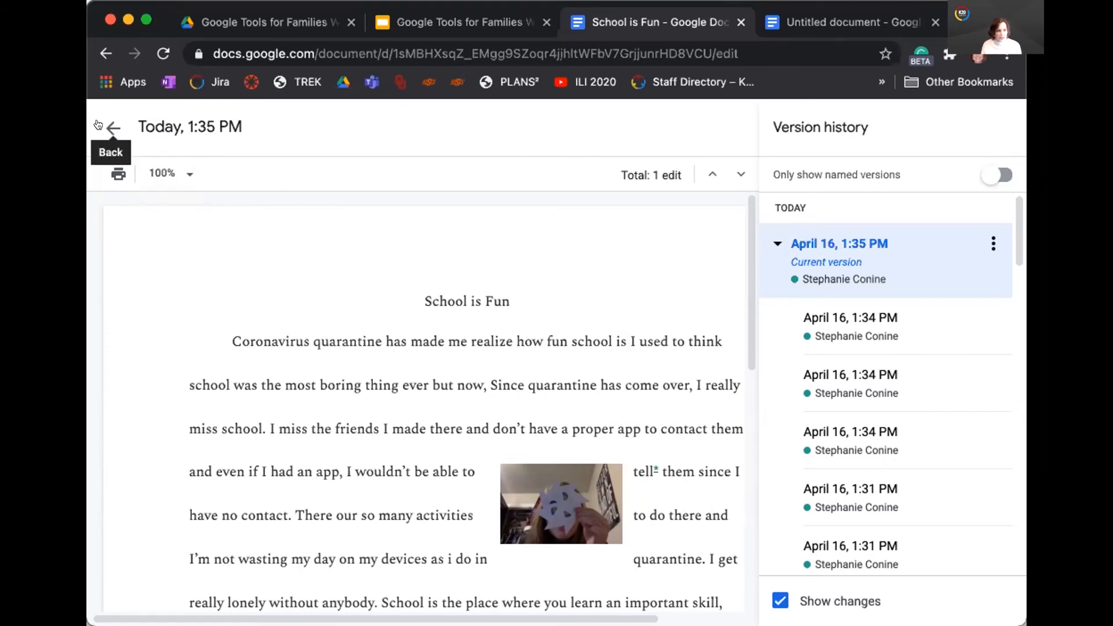
{"action": "mouse_move", "coordinate": [560, 336]}
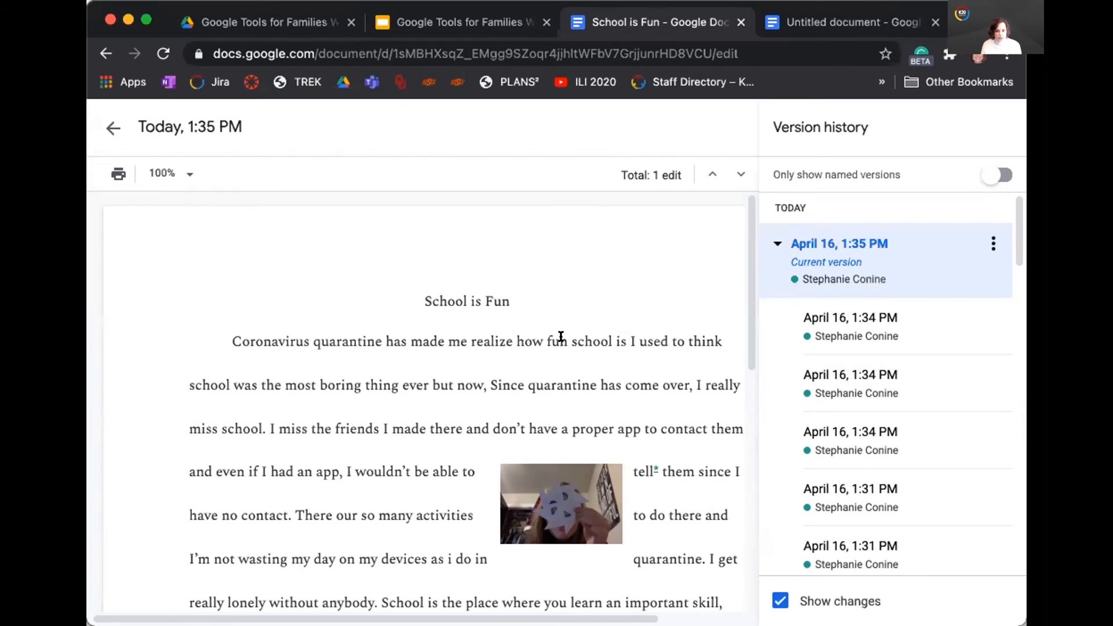
{"action": "mouse_move", "coordinate": [95, 113]}
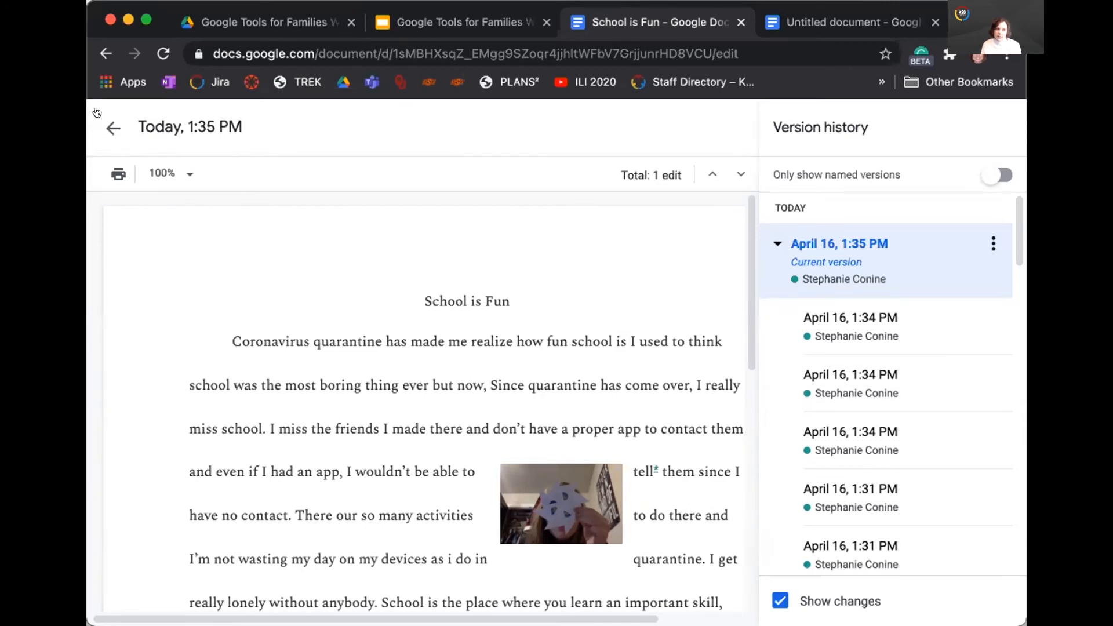
{"action": "mouse_move", "coordinate": [113, 128]}
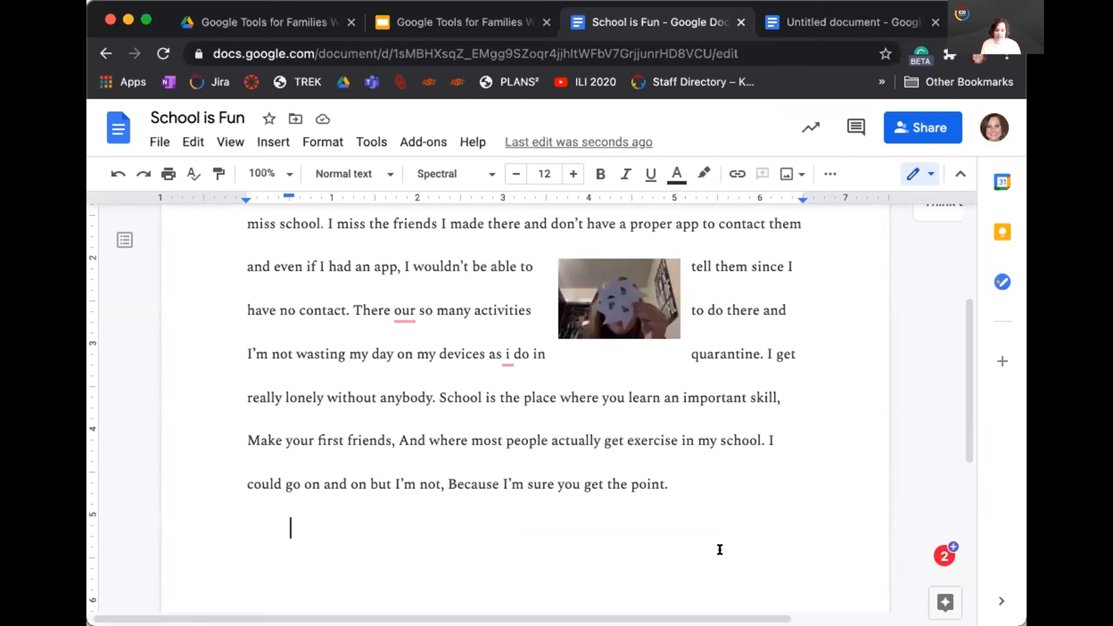
Return from version history to editing the essay and open the Explore panel.
{"action": "scroll", "scroll_direction": "down", "scroll_amount": 3}
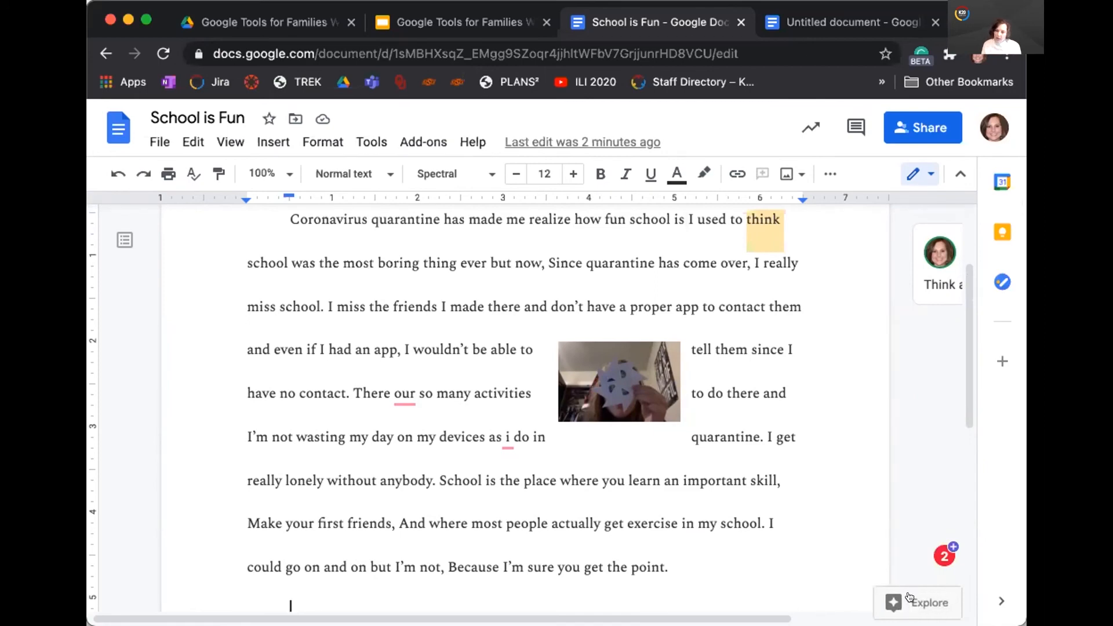
{"action": "left_click", "coordinate": [917, 603]}
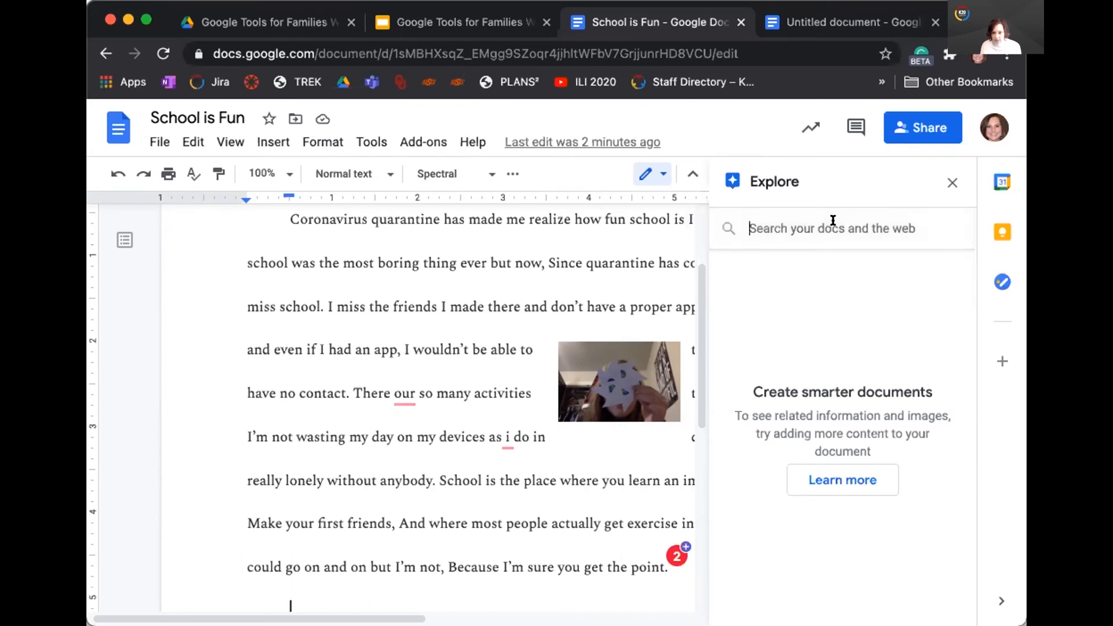
Search Explore for 'school is fun', check the Drive results, and settle on image results.
{"action": "type", "text": "s"}
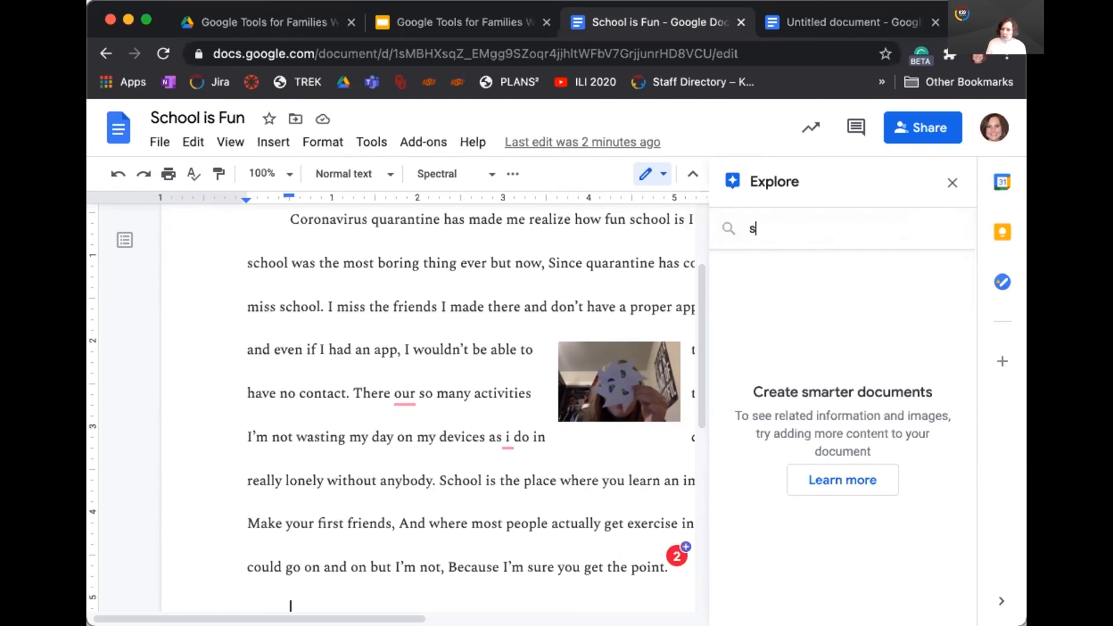
{"action": "type", "text": "c"}
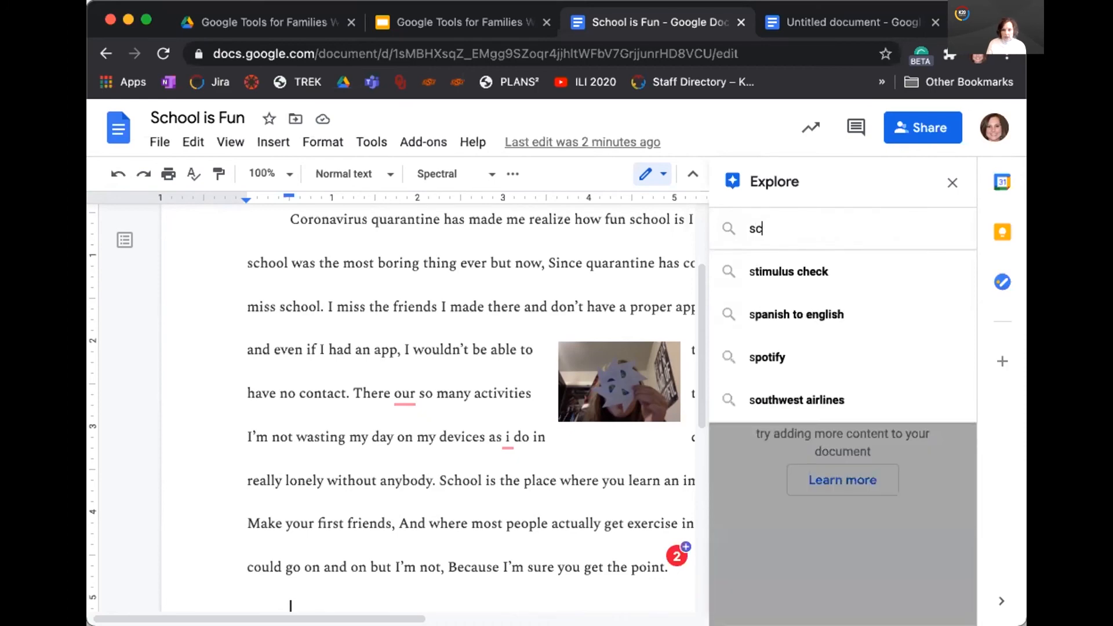
{"action": "type", "text": "school is fun"}
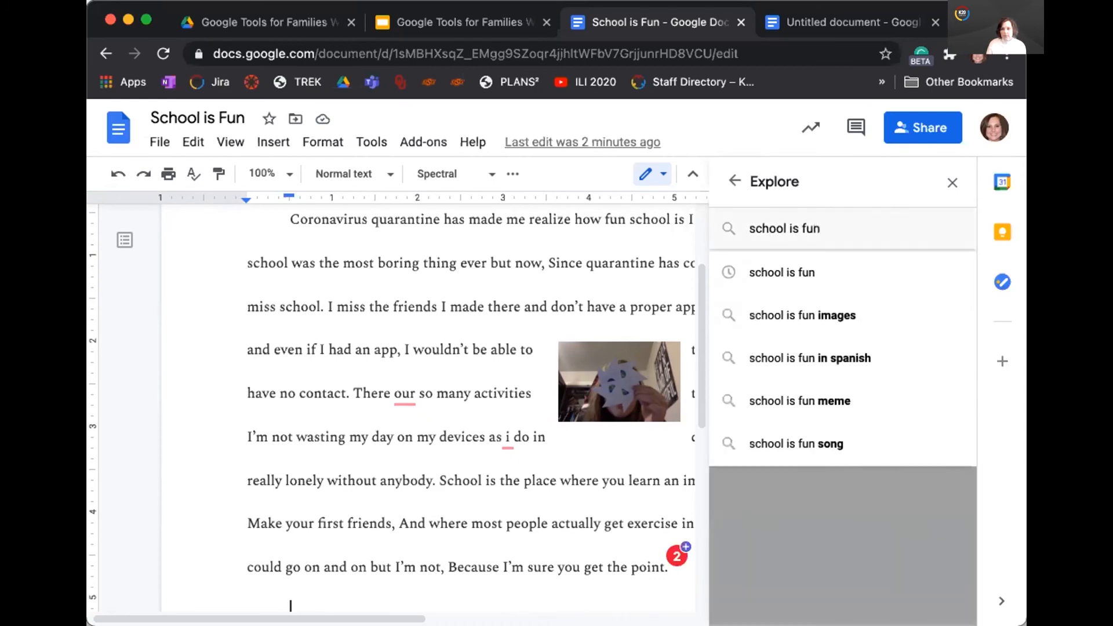
{"action": "left_click", "coordinate": [784, 227]}
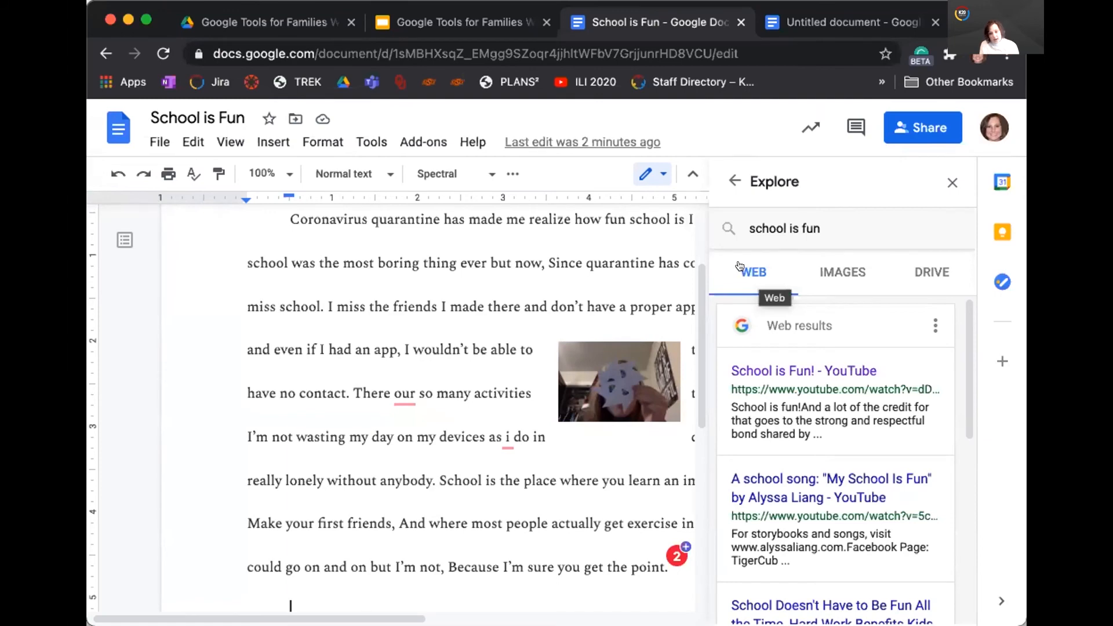
{"action": "left_click", "coordinate": [842, 272]}
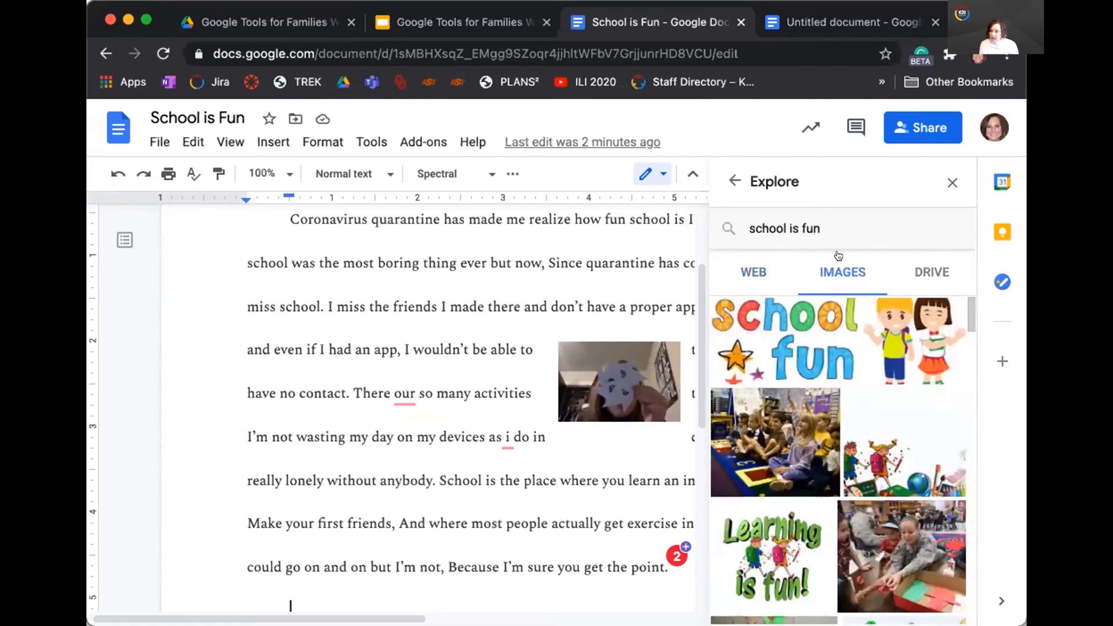
{"action": "mouse_move", "coordinate": [926, 269]}
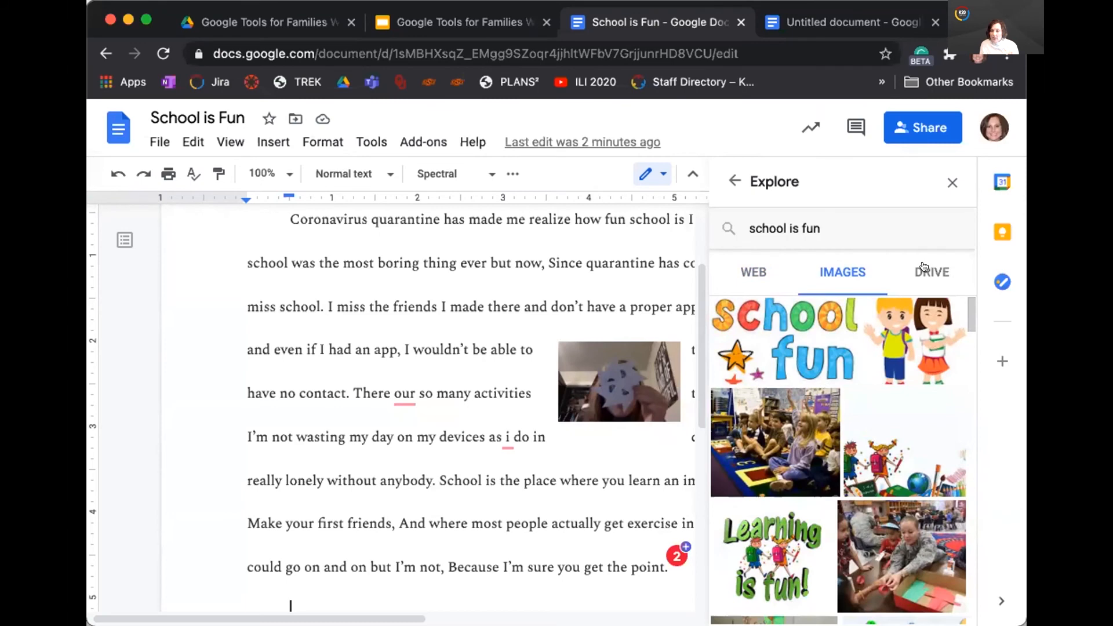
{"action": "left_click", "coordinate": [932, 272]}
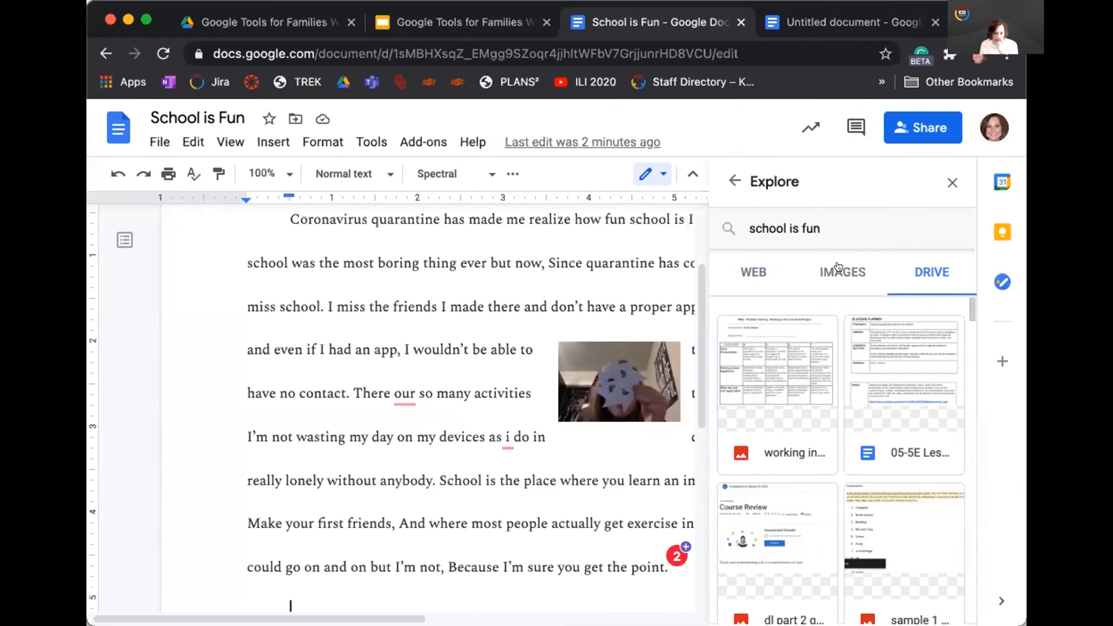
{"action": "left_click", "coordinate": [842, 272]}
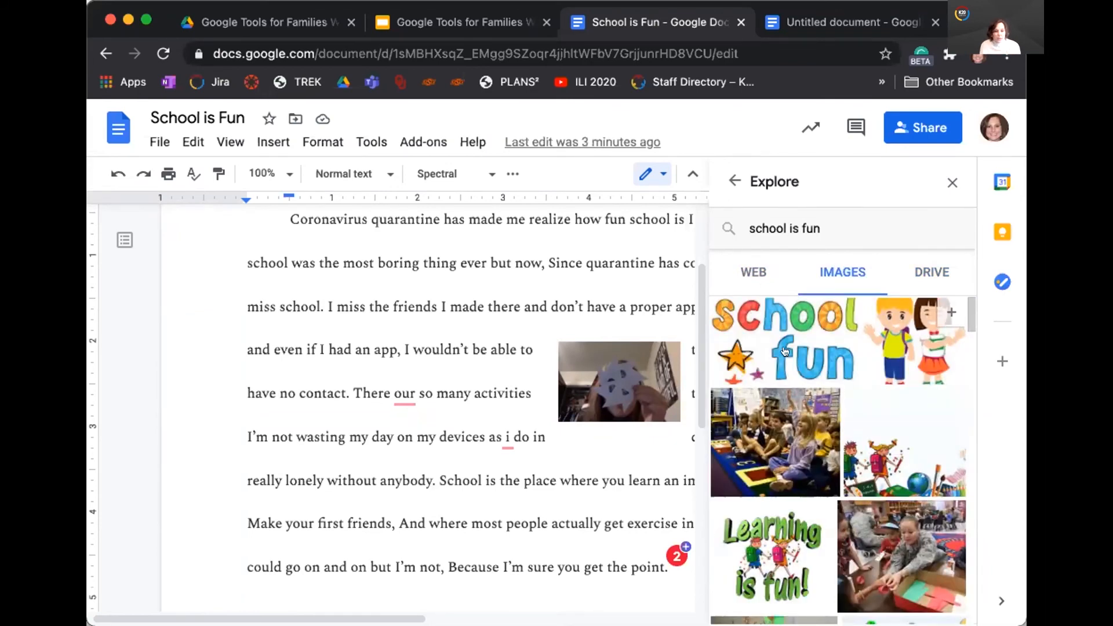
Insert the 'School is Fun' clip art of two waving children below the essay text.
{"action": "left_click", "coordinate": [784, 341]}
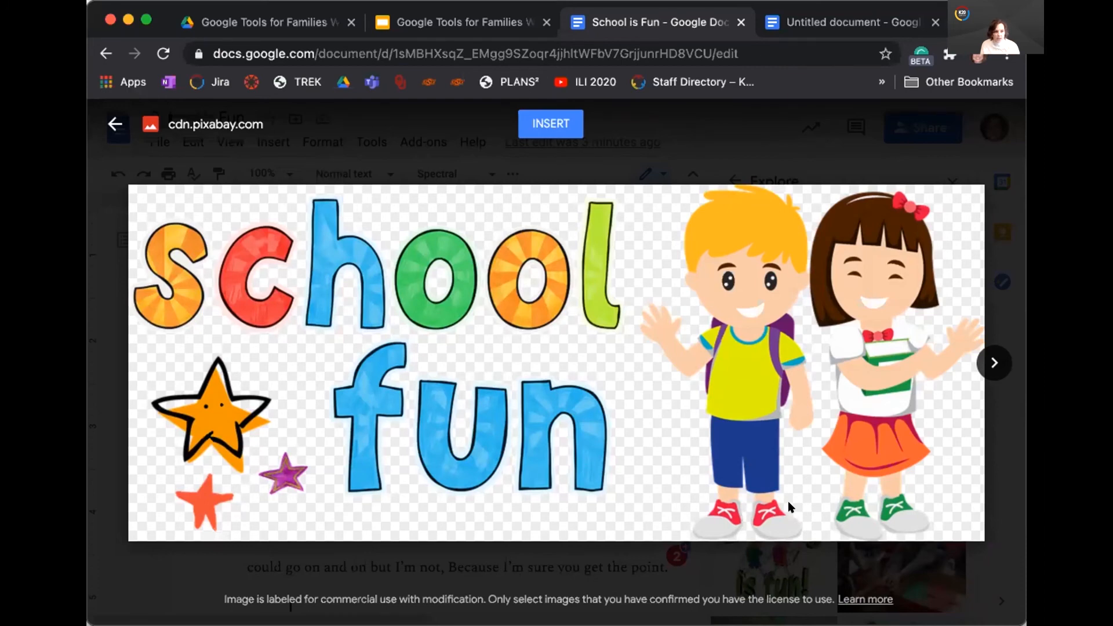
{"action": "mouse_move", "coordinate": [550, 123]}
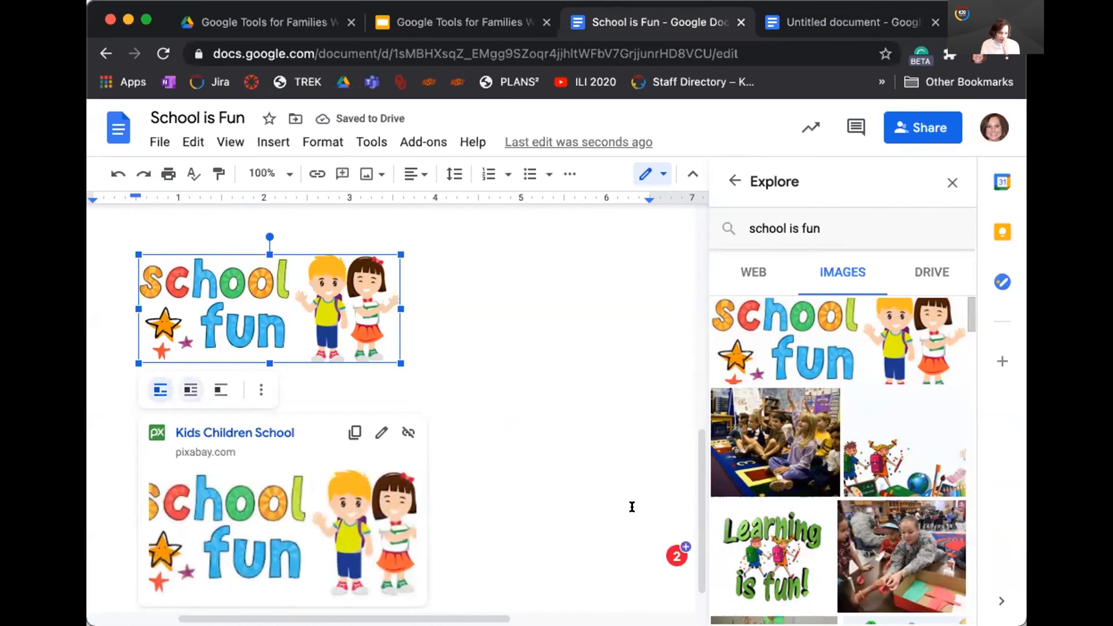
{"action": "left_click", "coordinate": [189, 390]}
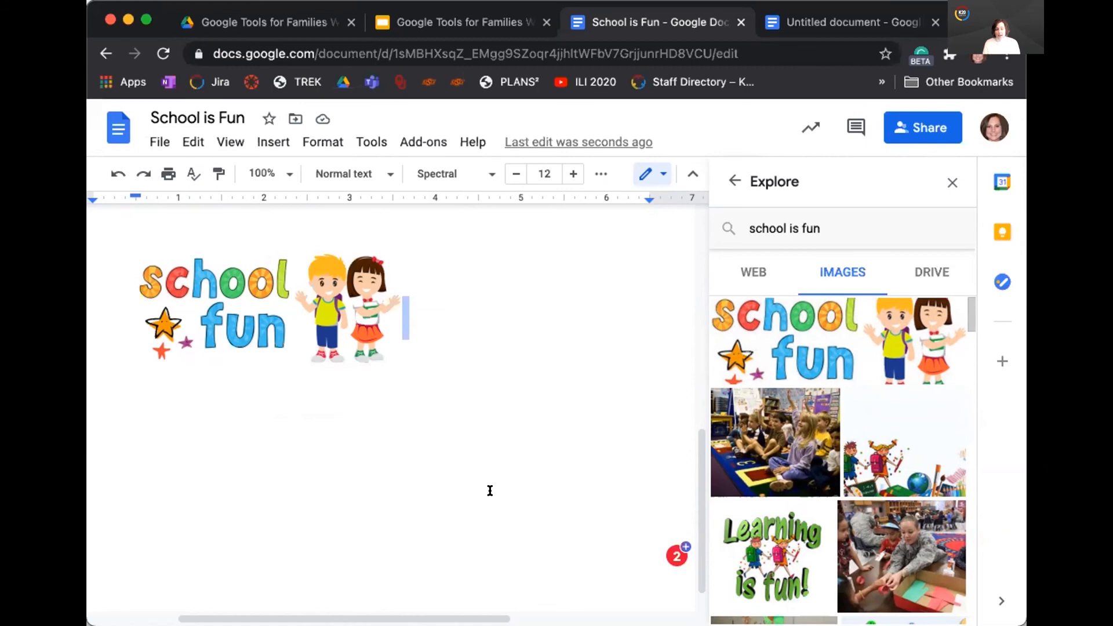
{"action": "mouse_move", "coordinate": [535, 523]}
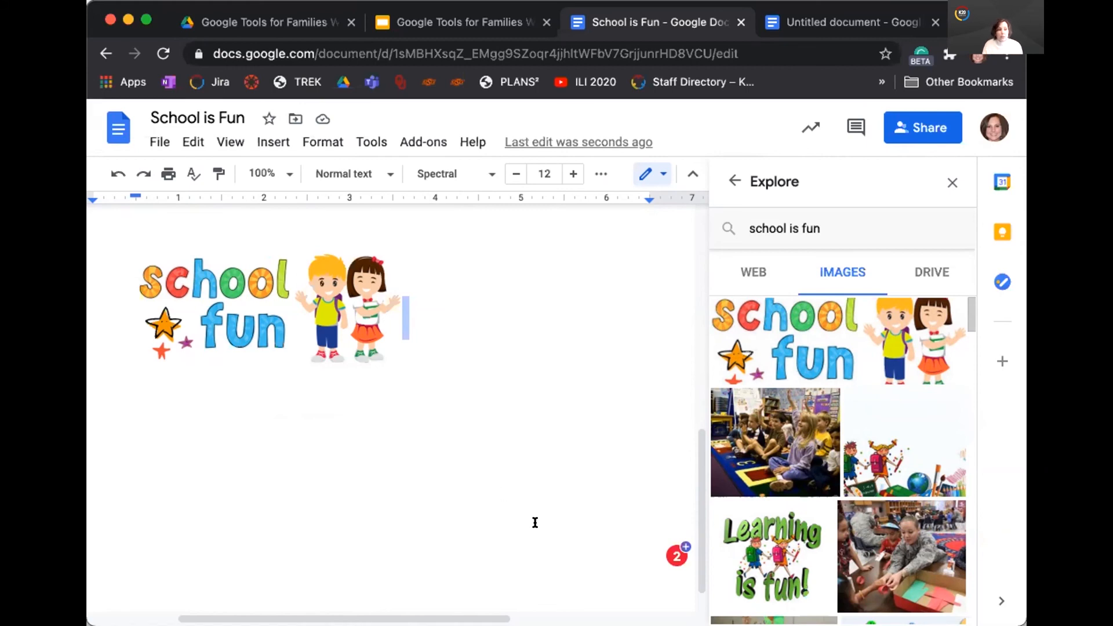
Close Explore and scroll to the essay's title beside the 'Think about word usage' comment.
{"action": "scroll", "scroll_direction": "down", "scroll_amount": 3}
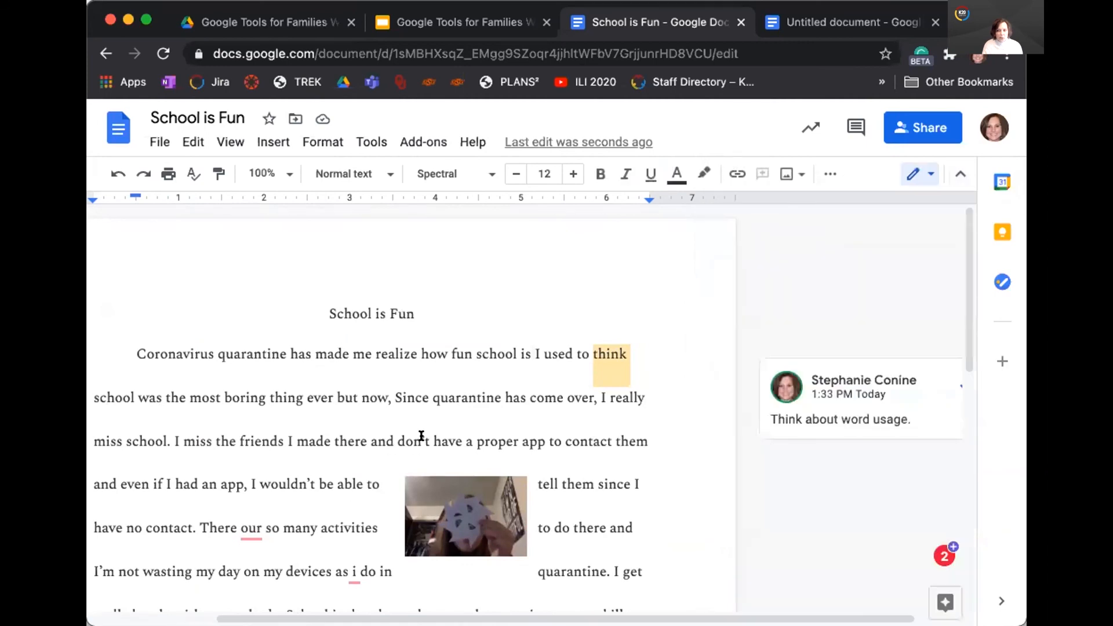
{"action": "scroll", "scroll_direction": "down", "scroll_amount": 3}
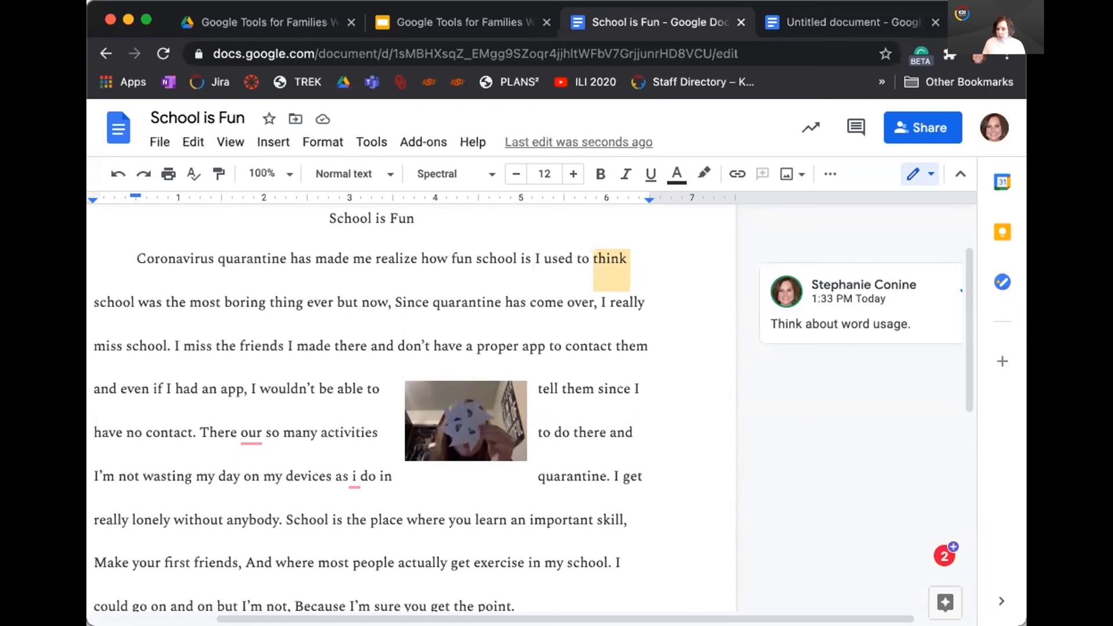
{"action": "mouse_move", "coordinate": [434, 339]}
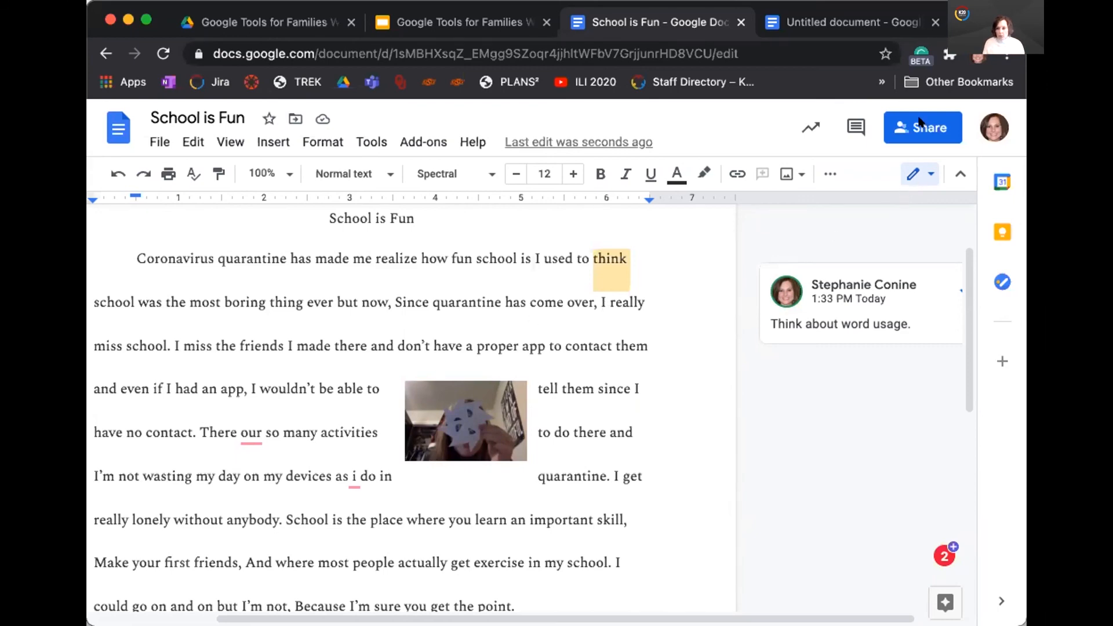
{"action": "left_click", "coordinate": [922, 128]}
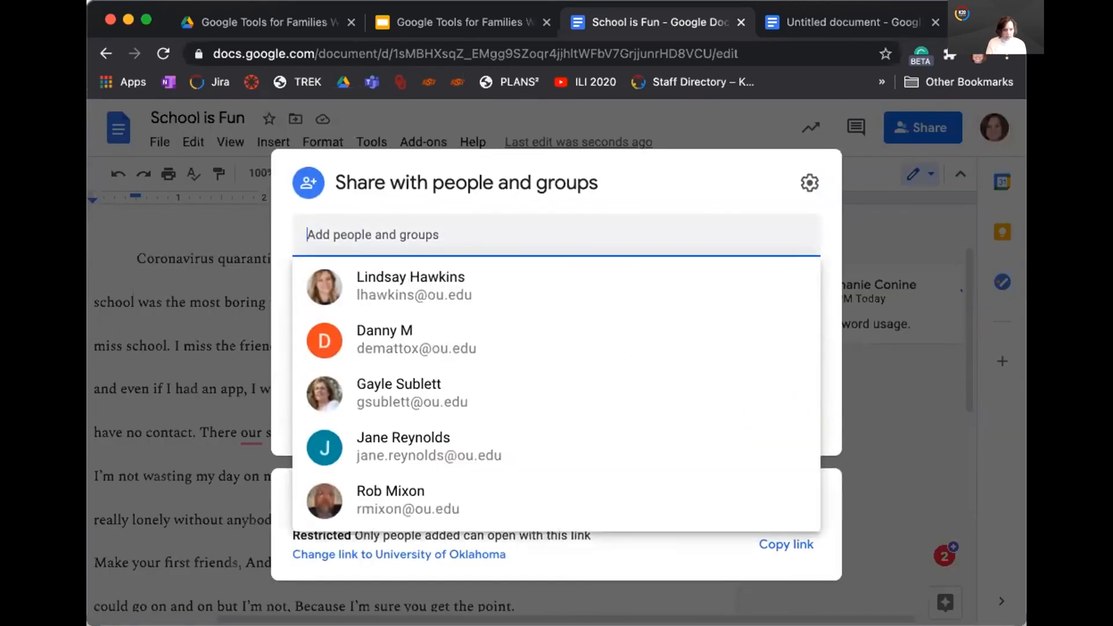
{"action": "type", "text": "danny M"}
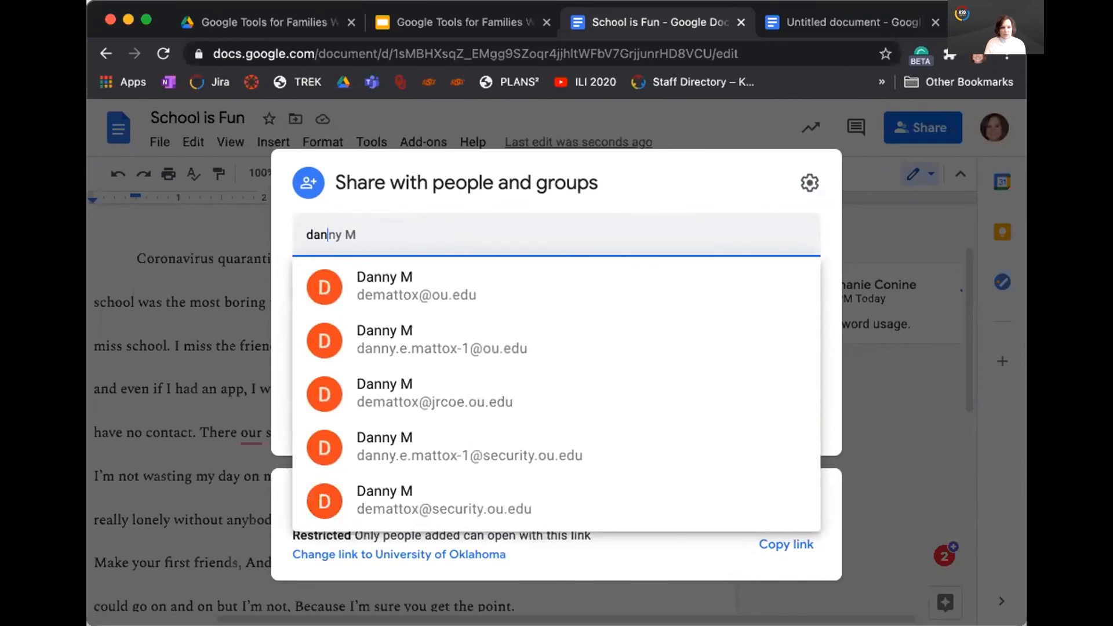
{"action": "mouse_move", "coordinate": [440, 282]}
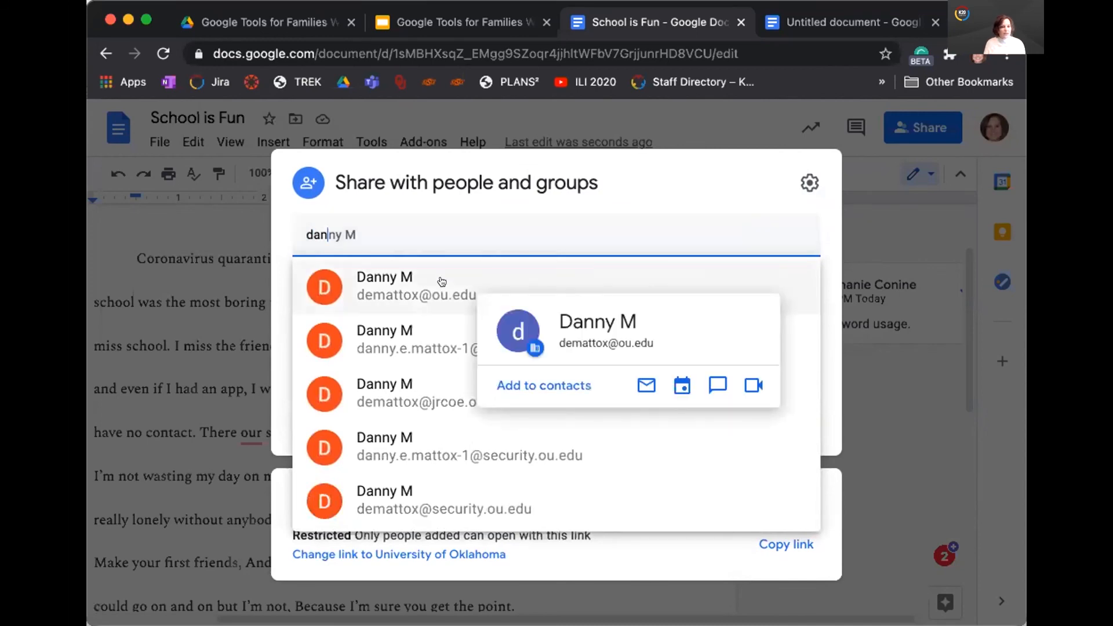
{"action": "mouse_move", "coordinate": [414, 269]}
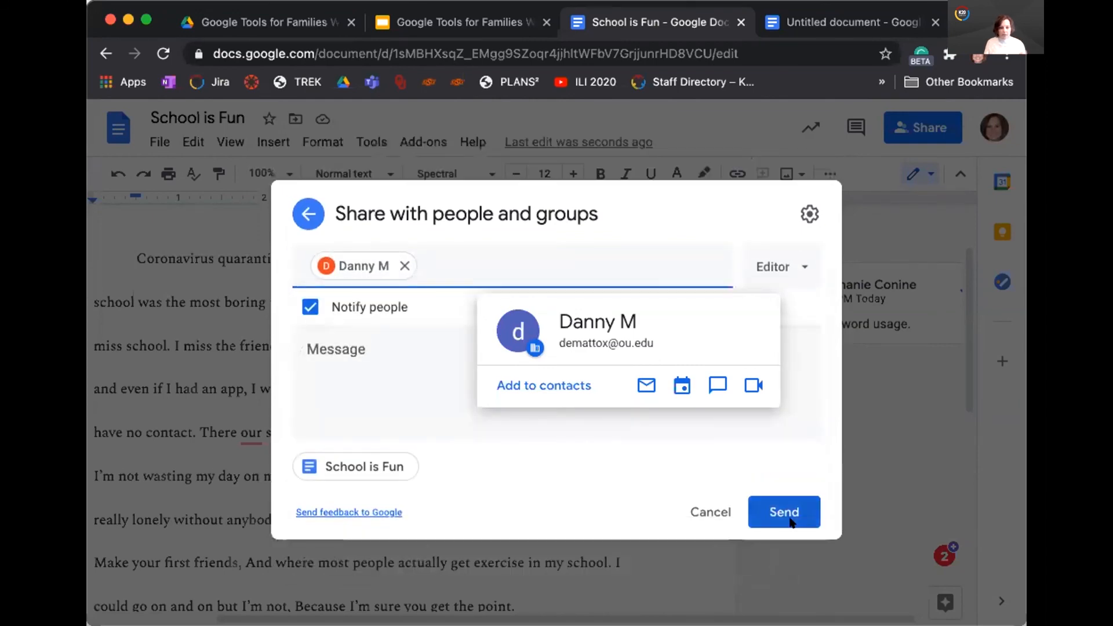
{"action": "left_click", "coordinate": [784, 512]}
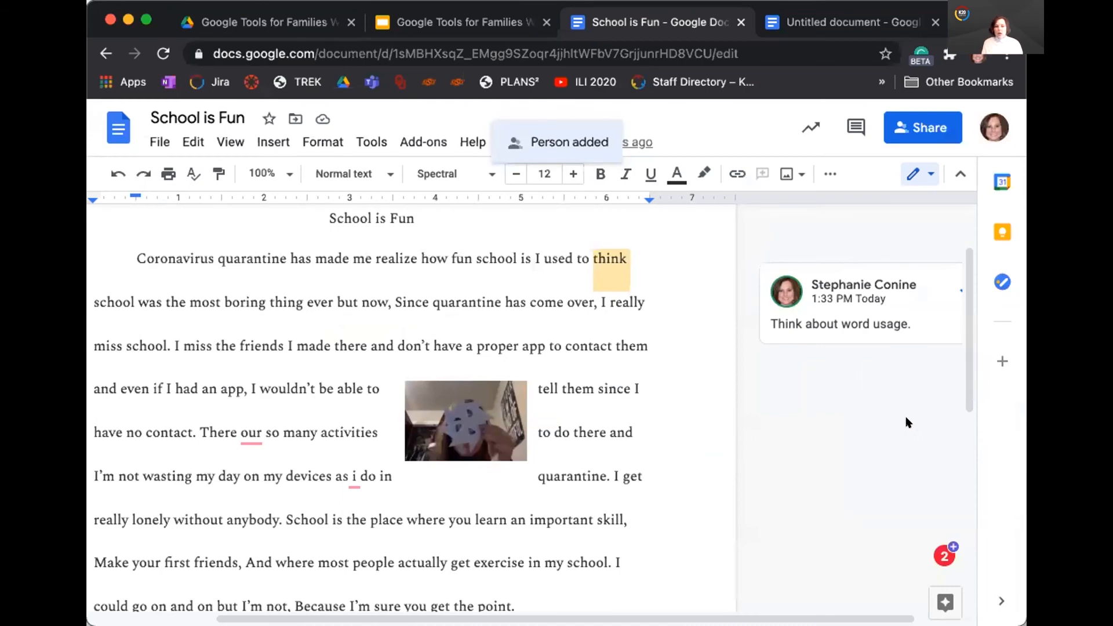
{"action": "mouse_move", "coordinate": [779, 452]}
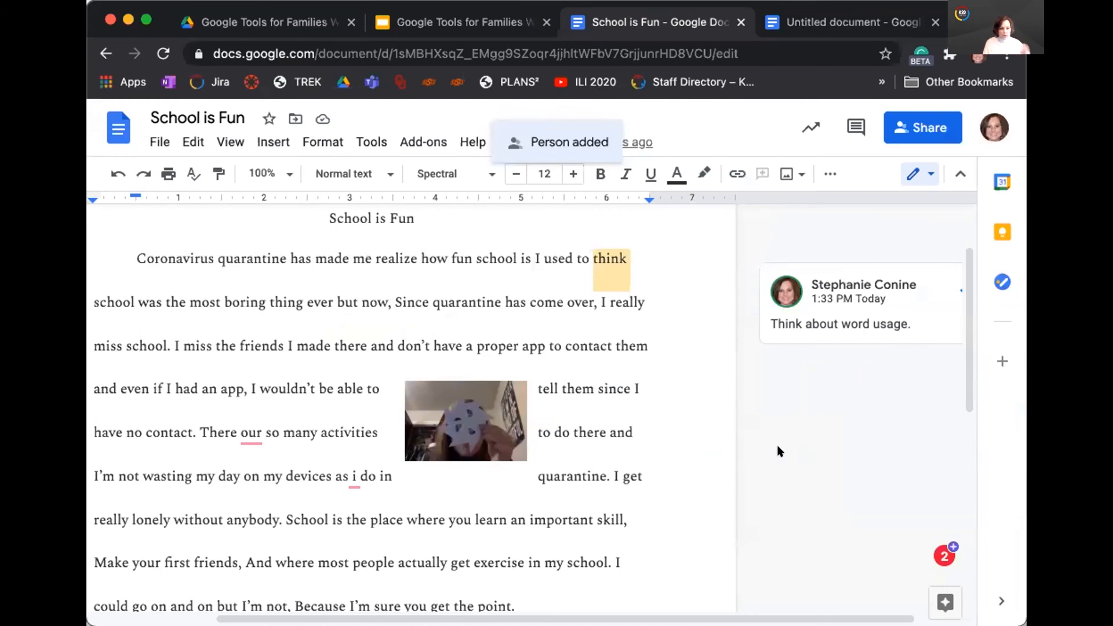